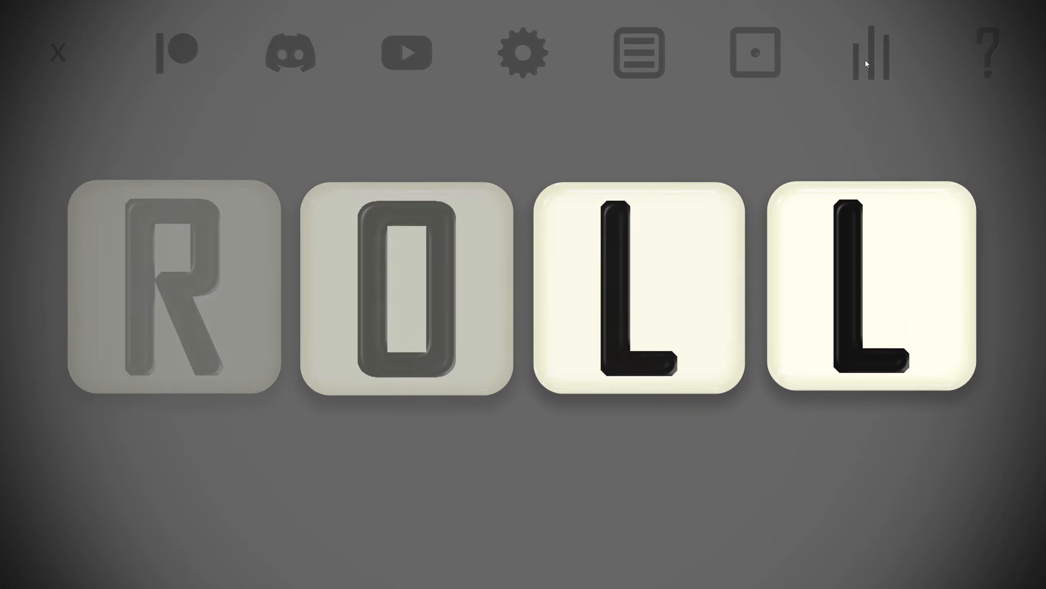
# View the Quick top-100 leaderboard, then continue to the Quick mode description.
pyautogui.click(869, 51)
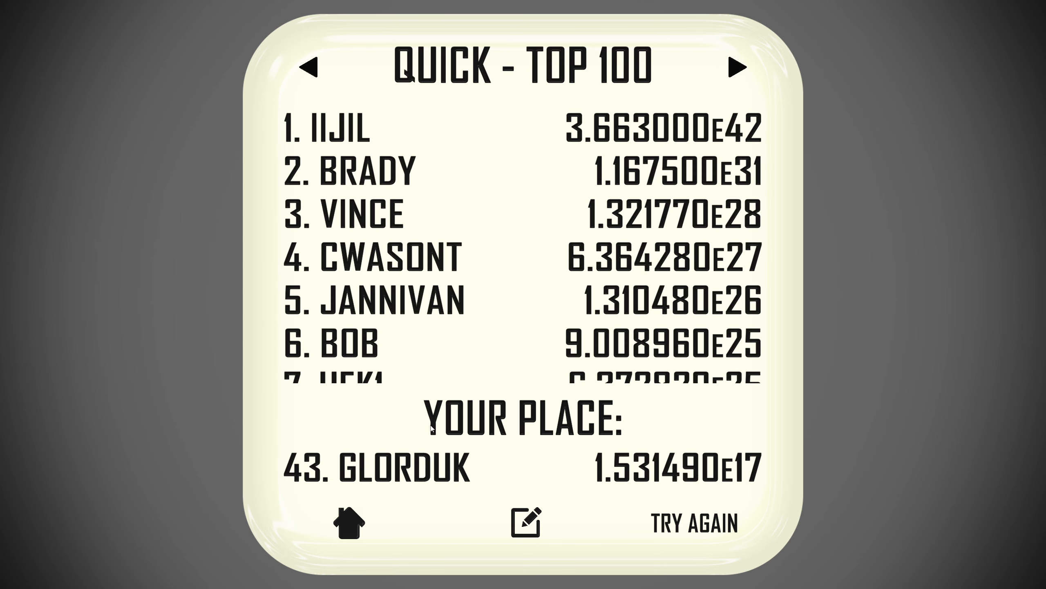
pyautogui.moveTo(585, 243)
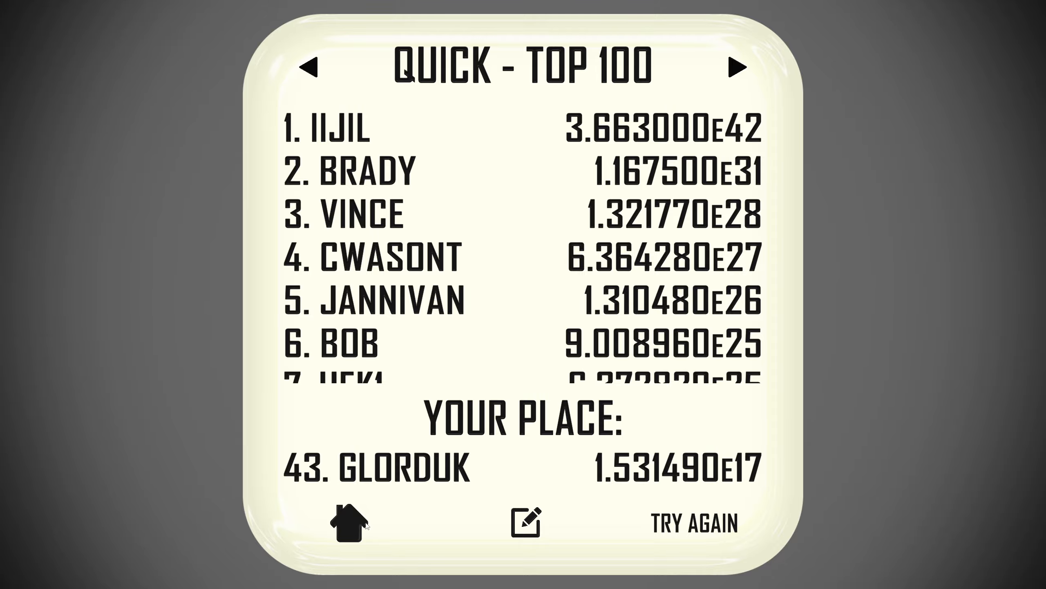
pyautogui.click(347, 520)
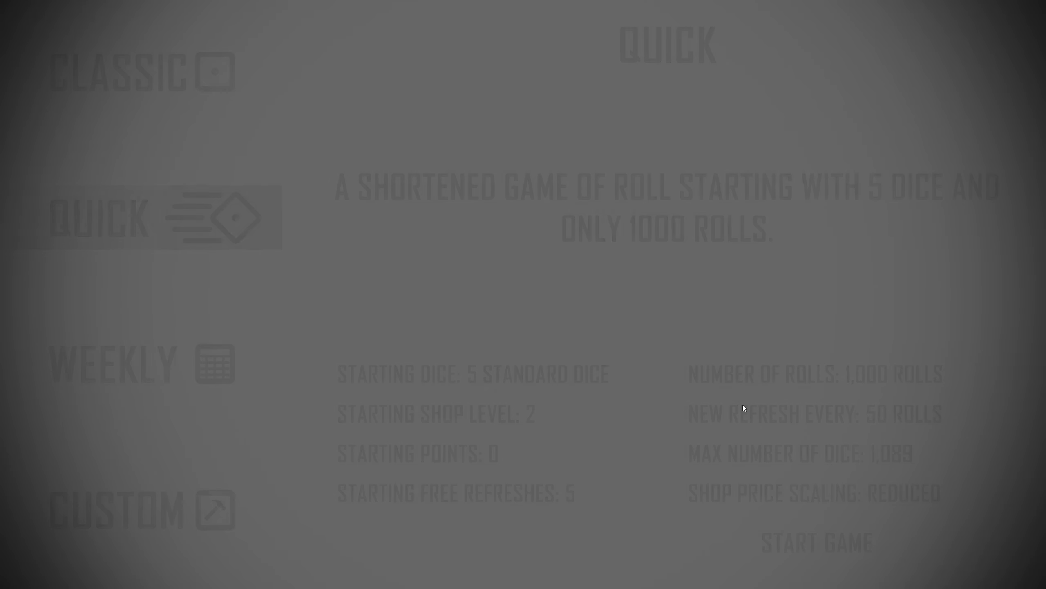
# Start a Quick game, buy the nine-pip face upgrade, and refresh the shop stock.
pyautogui.click(816, 541)
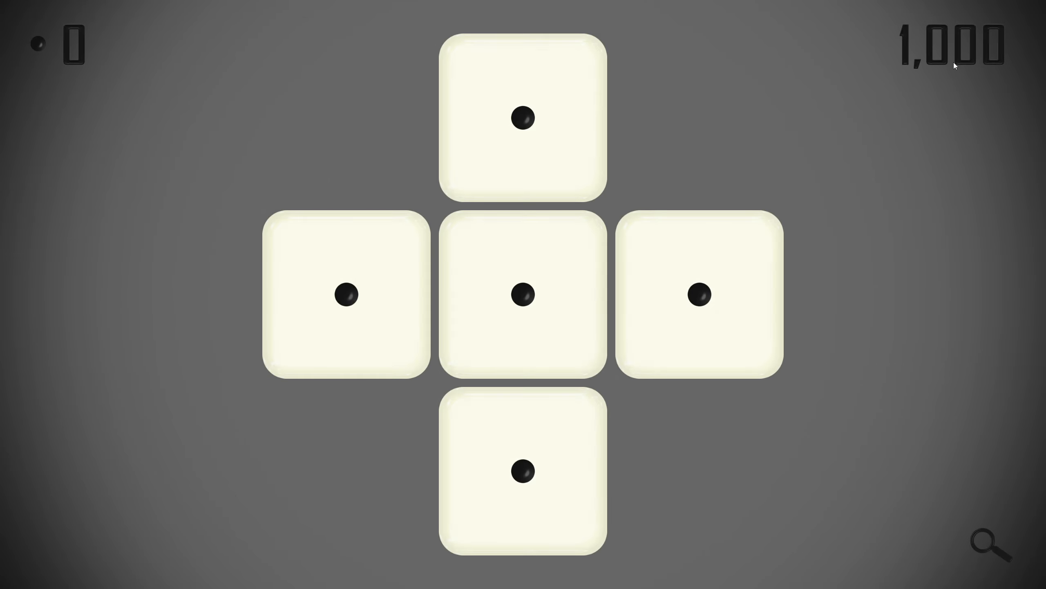
pyautogui.click(992, 539)
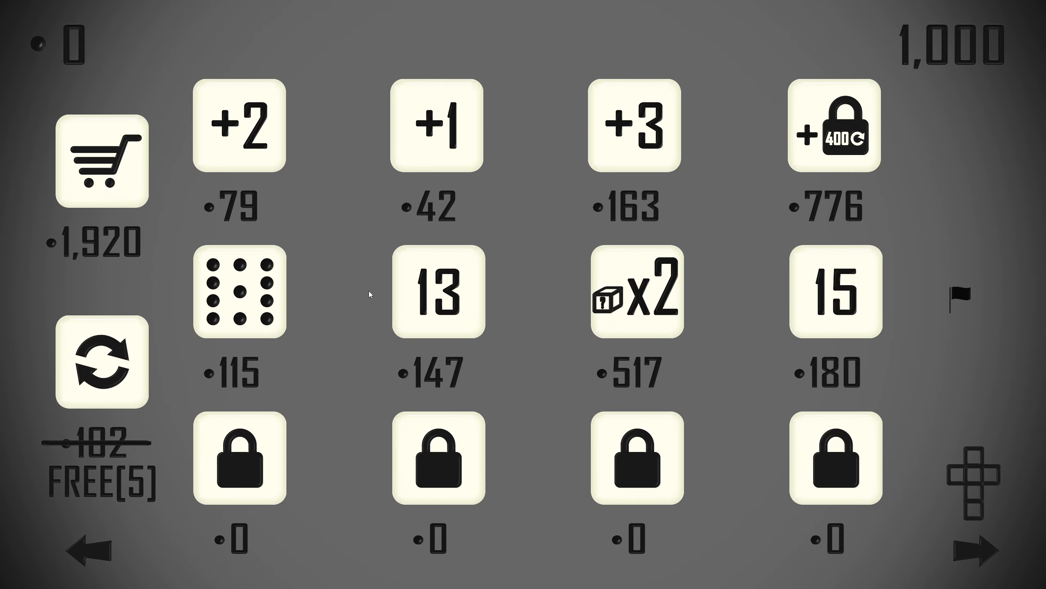
pyautogui.moveTo(509, 297)
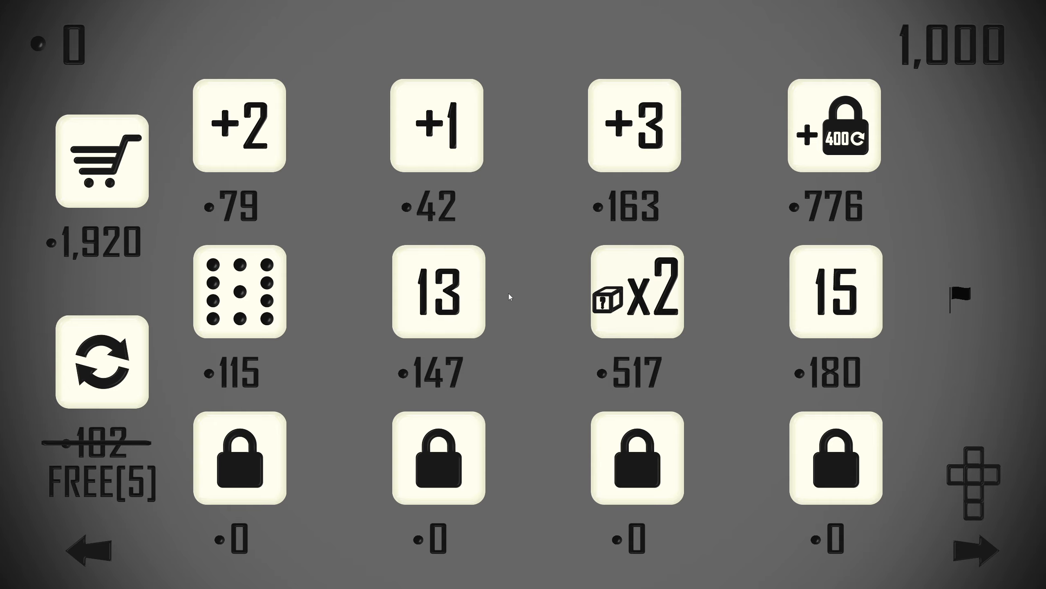
pyautogui.moveTo(162, 401)
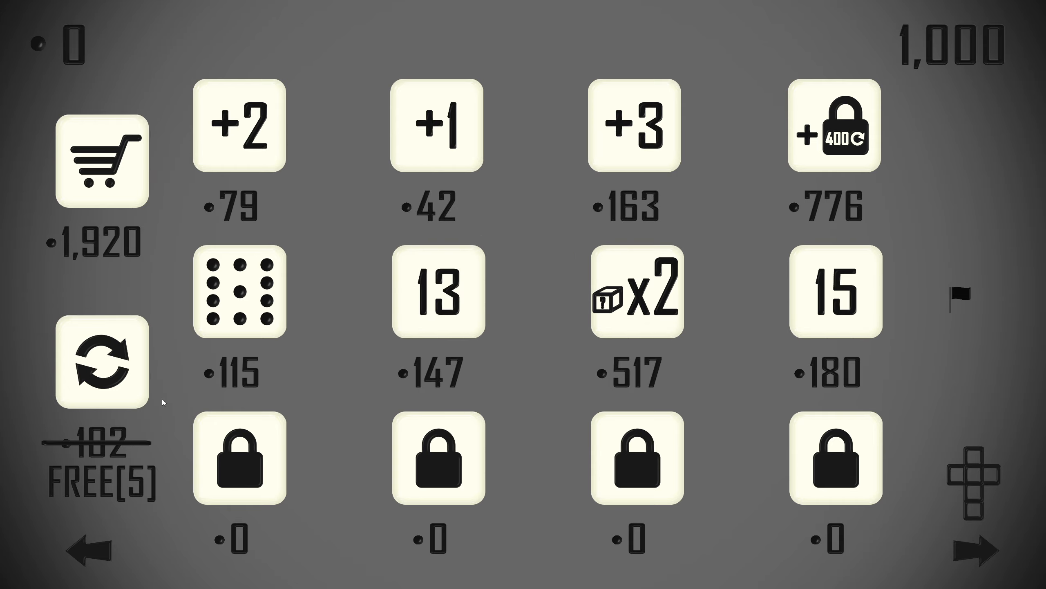
pyautogui.moveTo(345, 245)
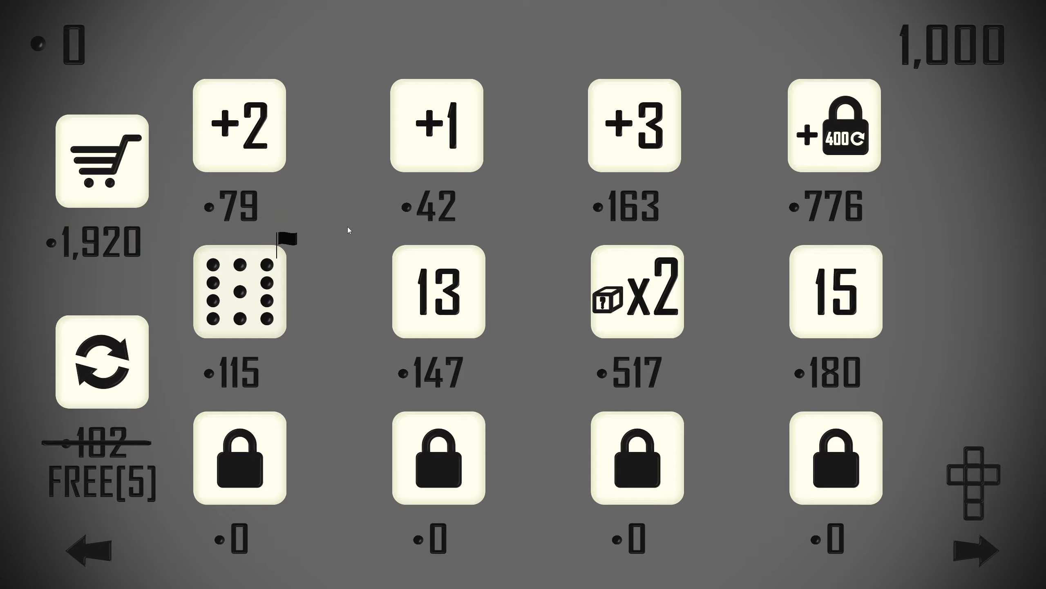
pyautogui.click(238, 291)
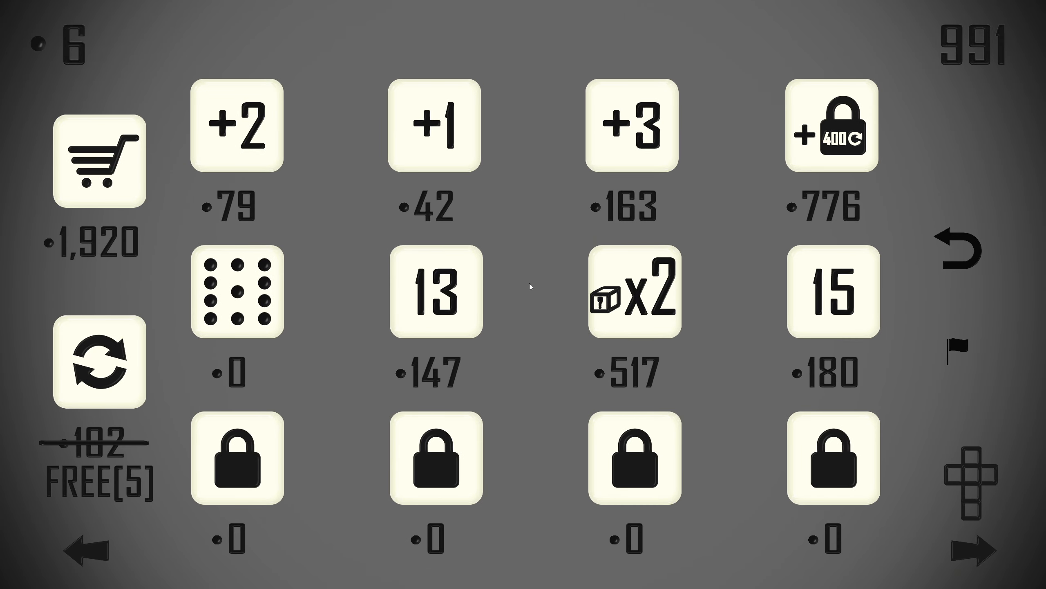
pyautogui.moveTo(539, 253)
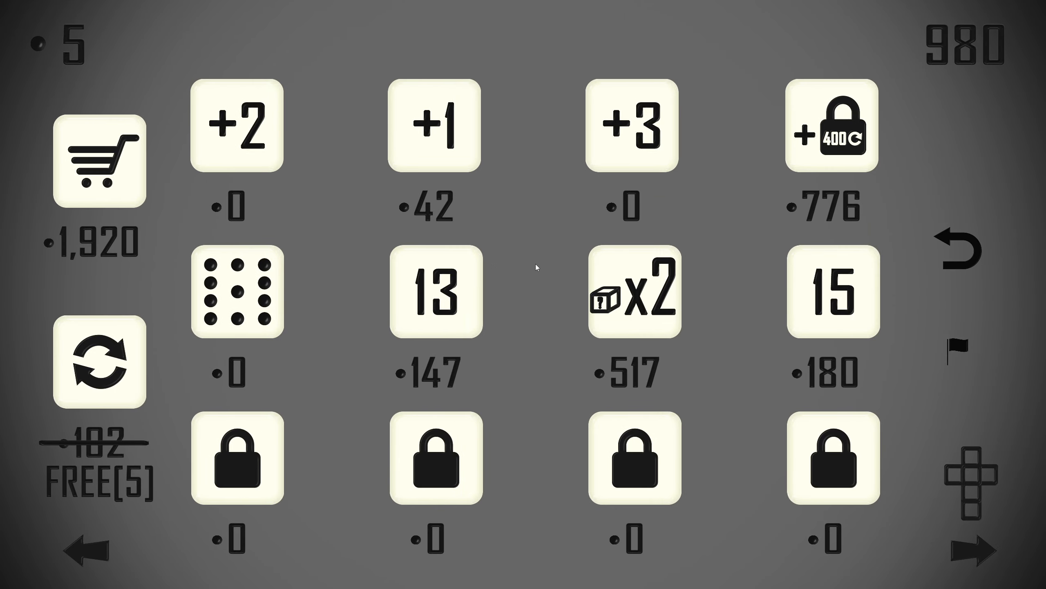
pyautogui.moveTo(533, 268)
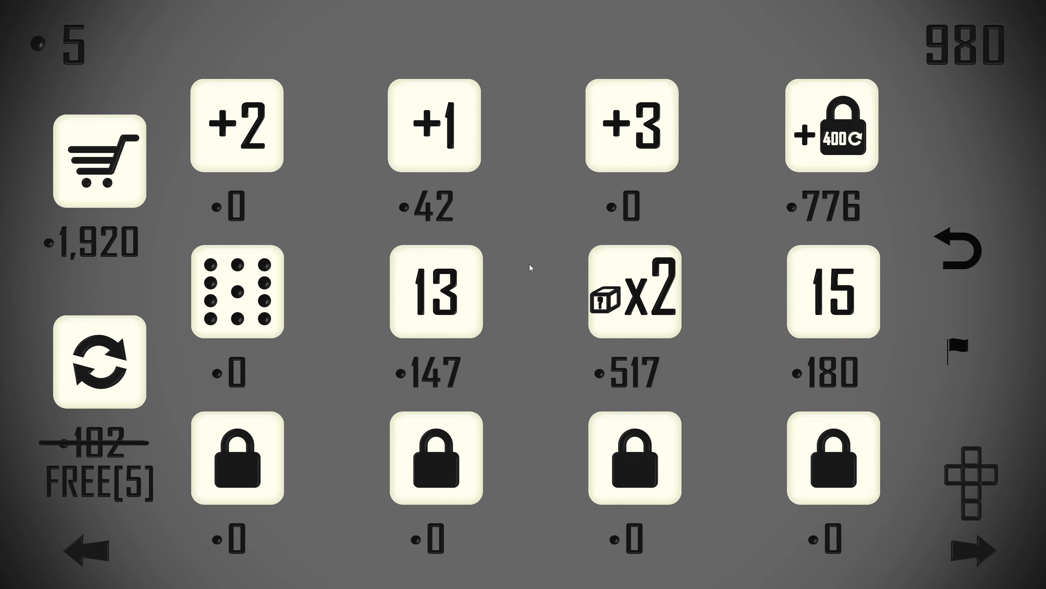
pyautogui.moveTo(99, 362)
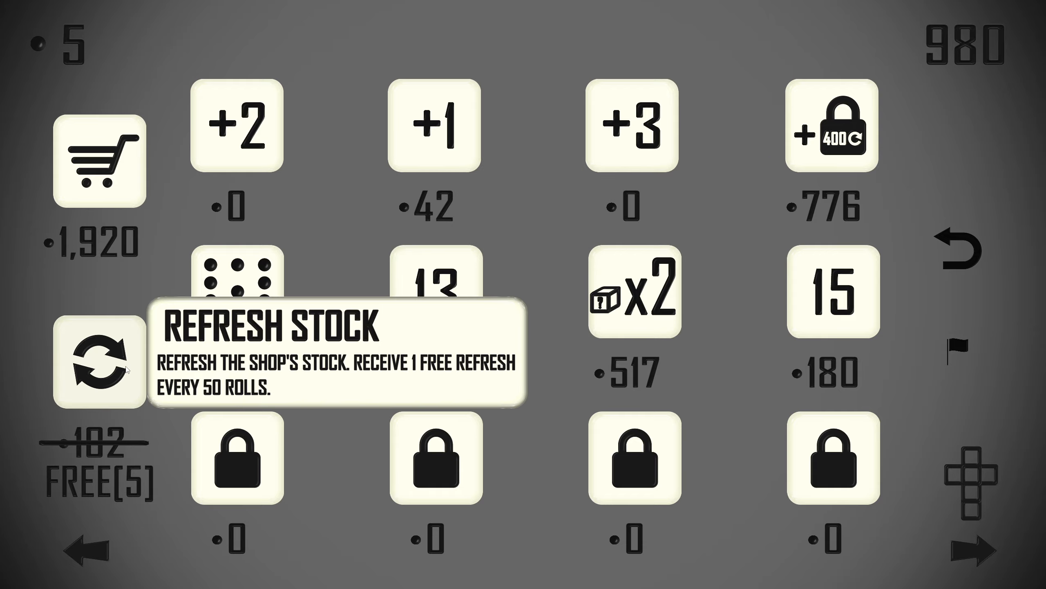
pyautogui.click(99, 362)
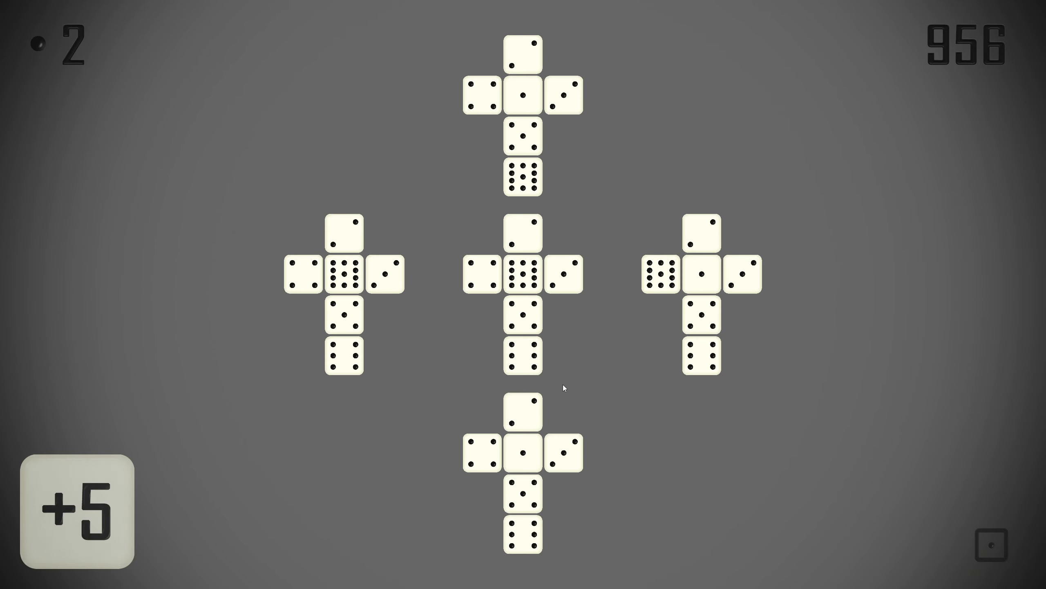
# Unlock shop level 3, browse the upgrade catalogue, then refresh the shop stock.
pyautogui.click(76, 511)
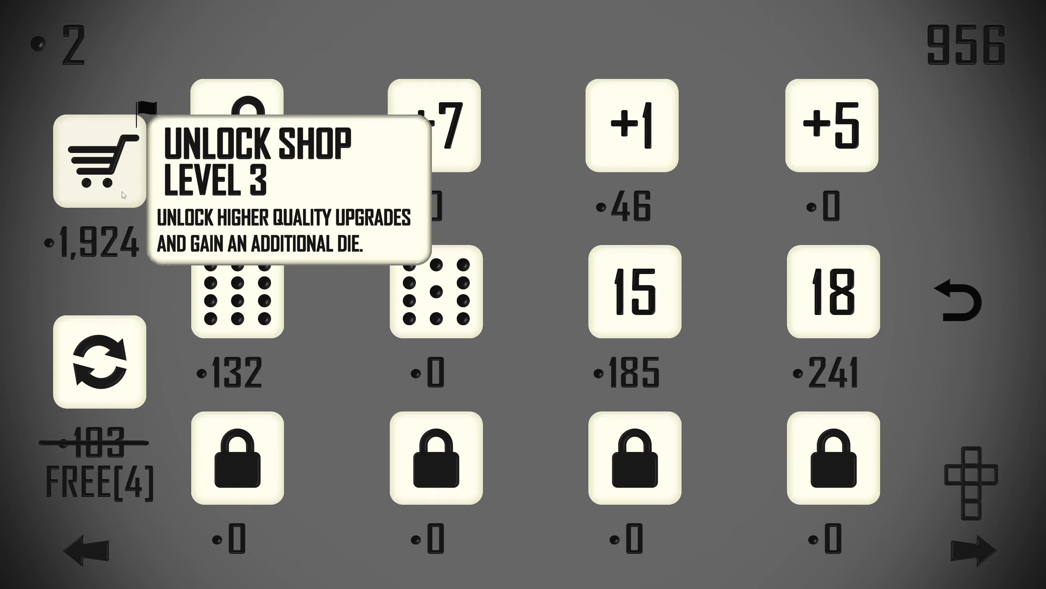
pyautogui.moveTo(99, 365)
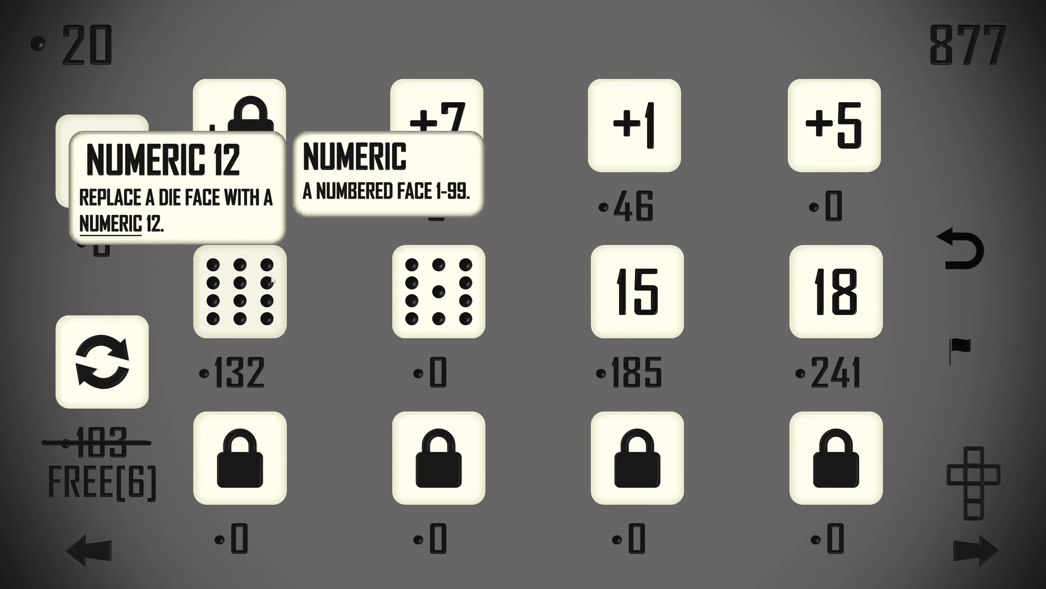
pyautogui.click(974, 546)
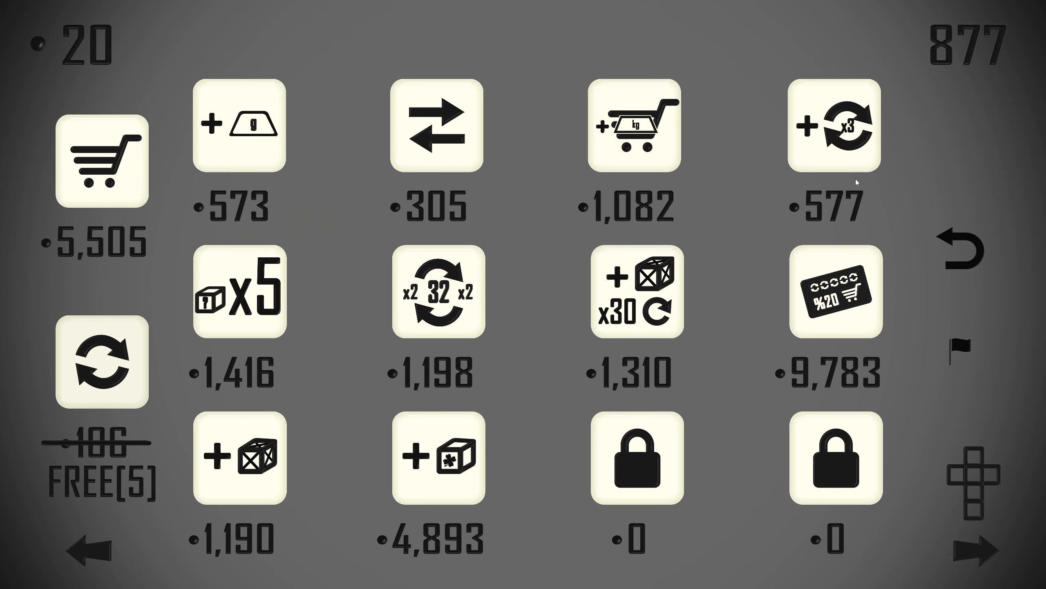
pyautogui.moveTo(732, 267)
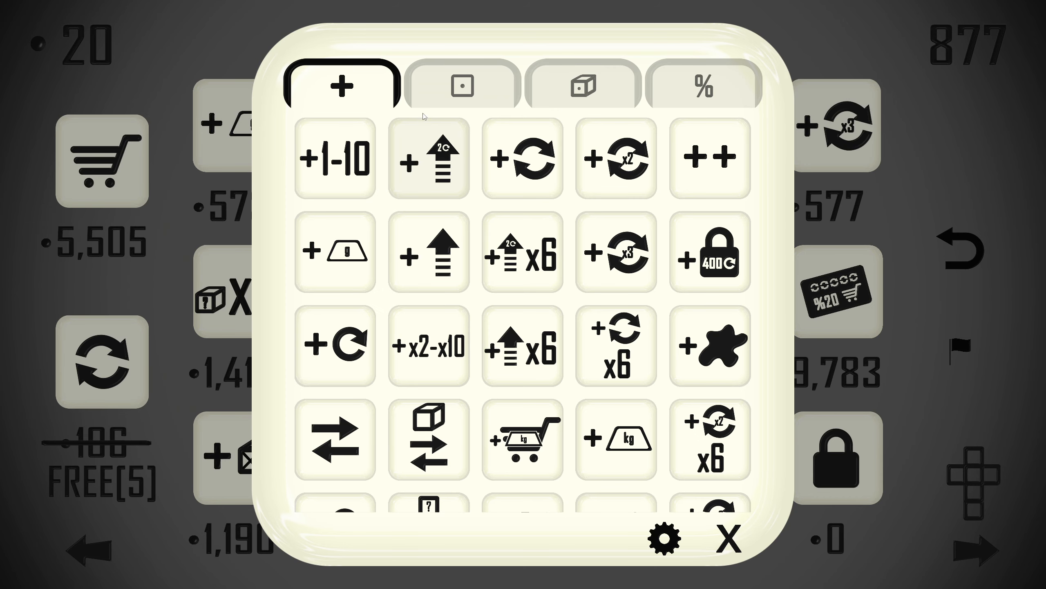
pyautogui.scroll(-3)
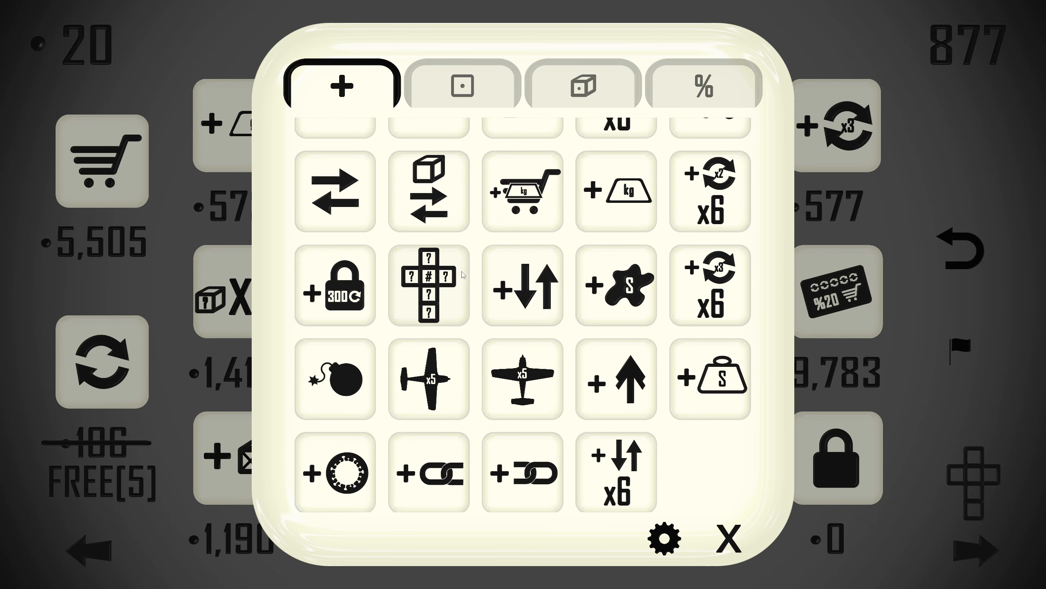
pyautogui.click(727, 539)
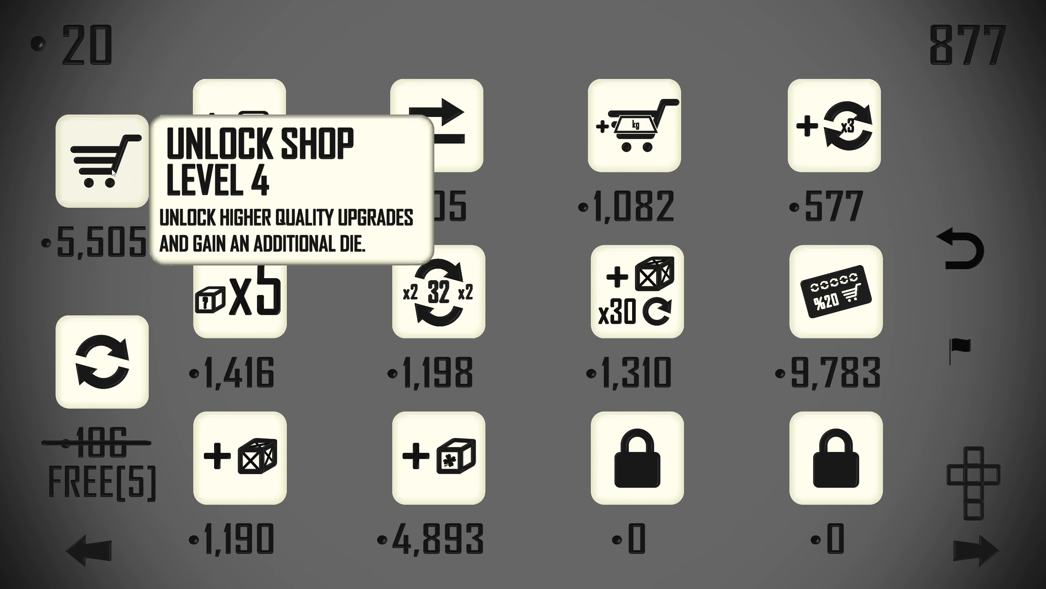
pyautogui.moveTo(101, 366)
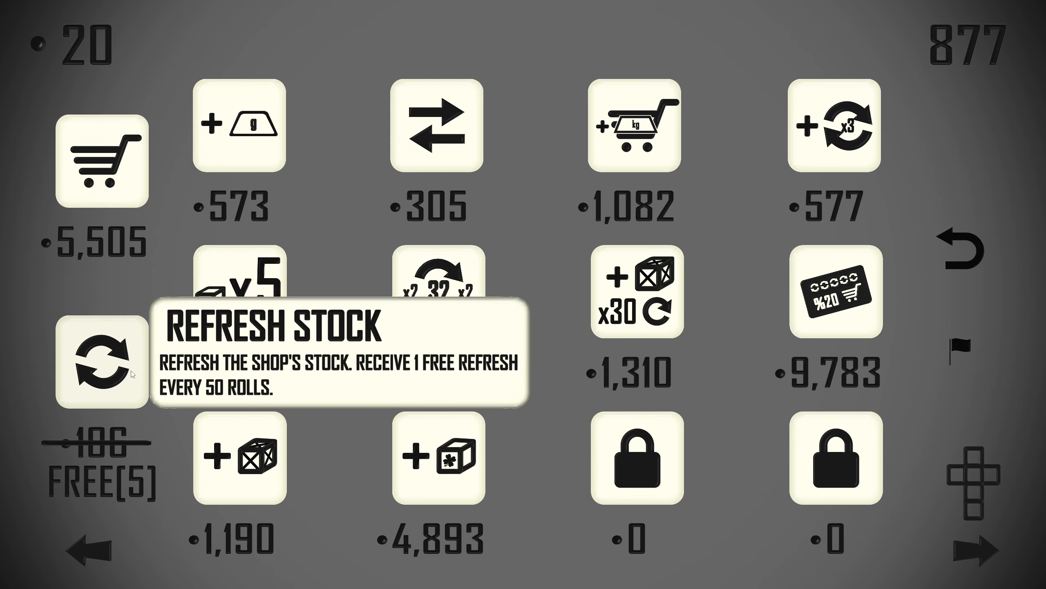
pyautogui.click(101, 360)
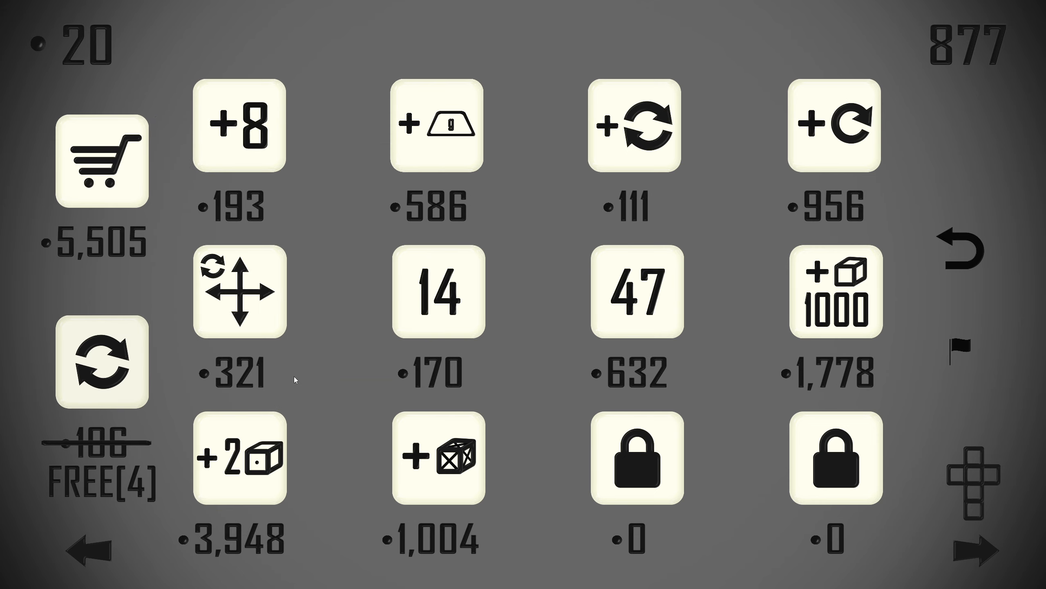
pyautogui.moveTo(318, 380)
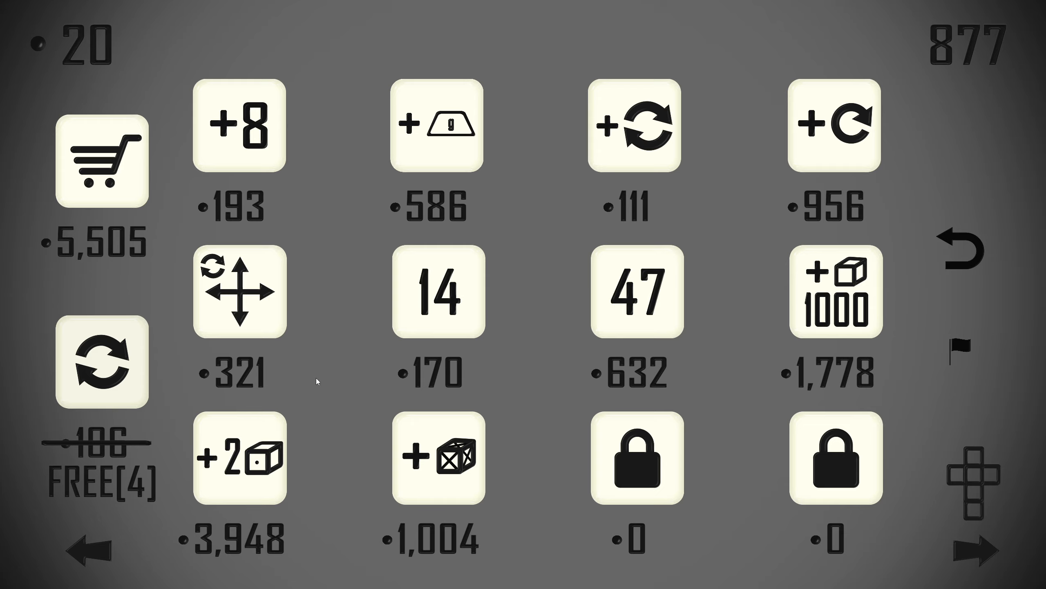
pyautogui.moveTo(266, 168)
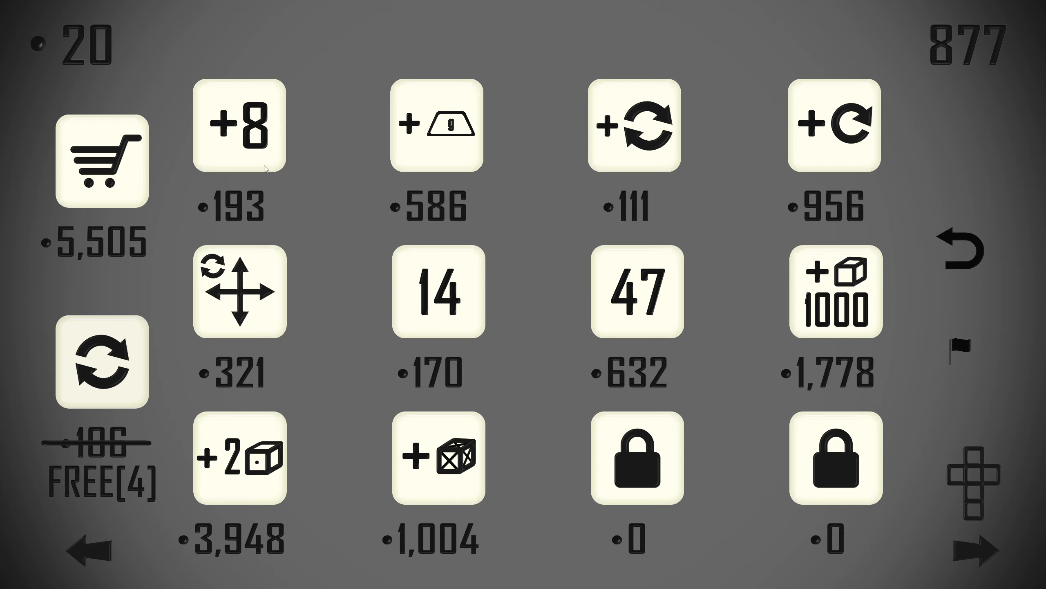
# Keep rolling and buy the Add 8 and +9 face upgrades from the shop.
pyautogui.click(238, 125)
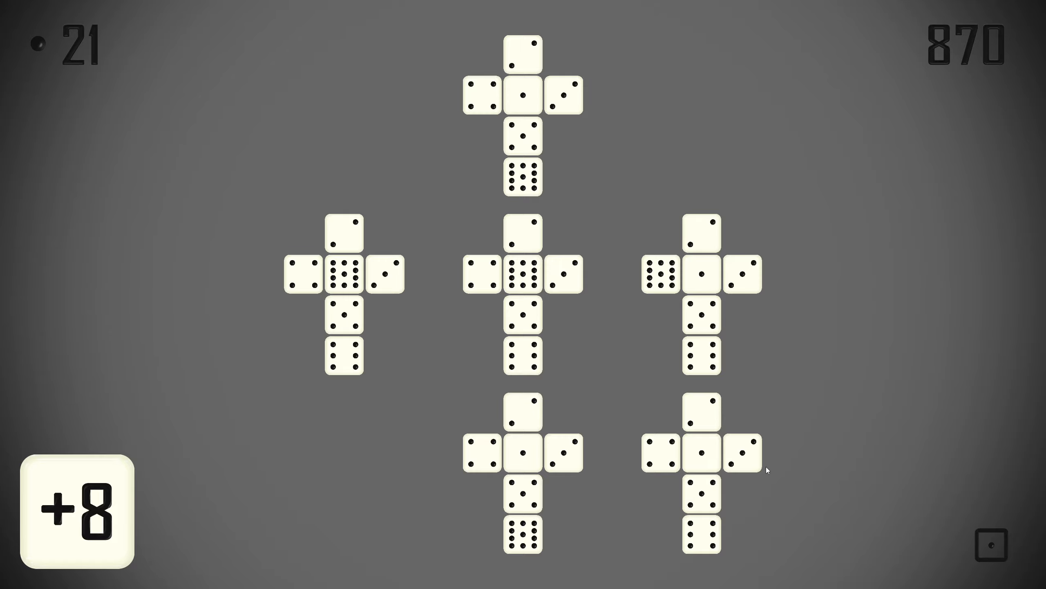
pyautogui.click(743, 454)
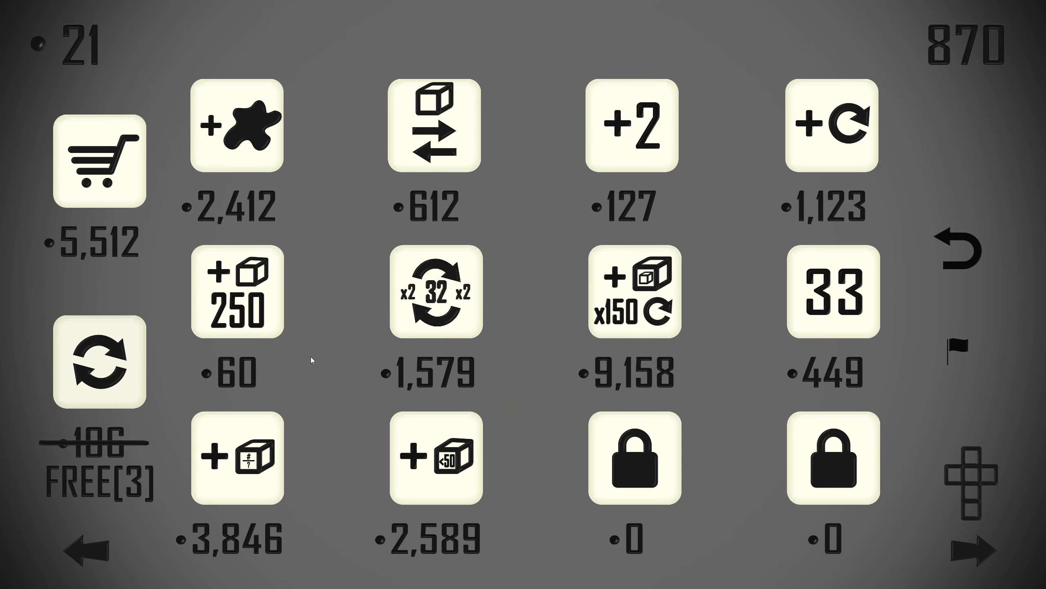
pyautogui.moveTo(333, 378)
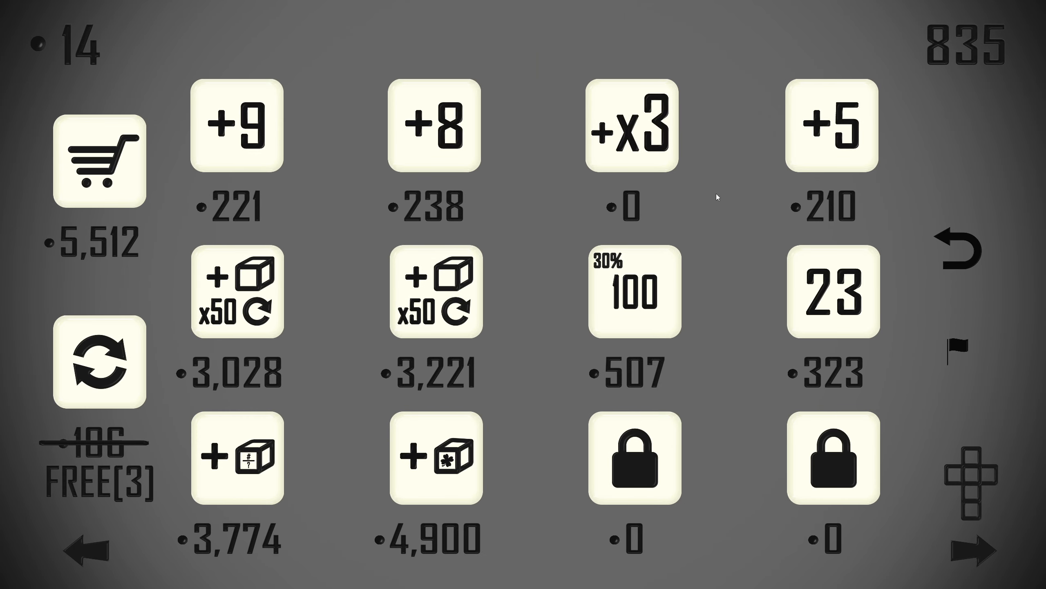
pyautogui.moveTo(698, 215)
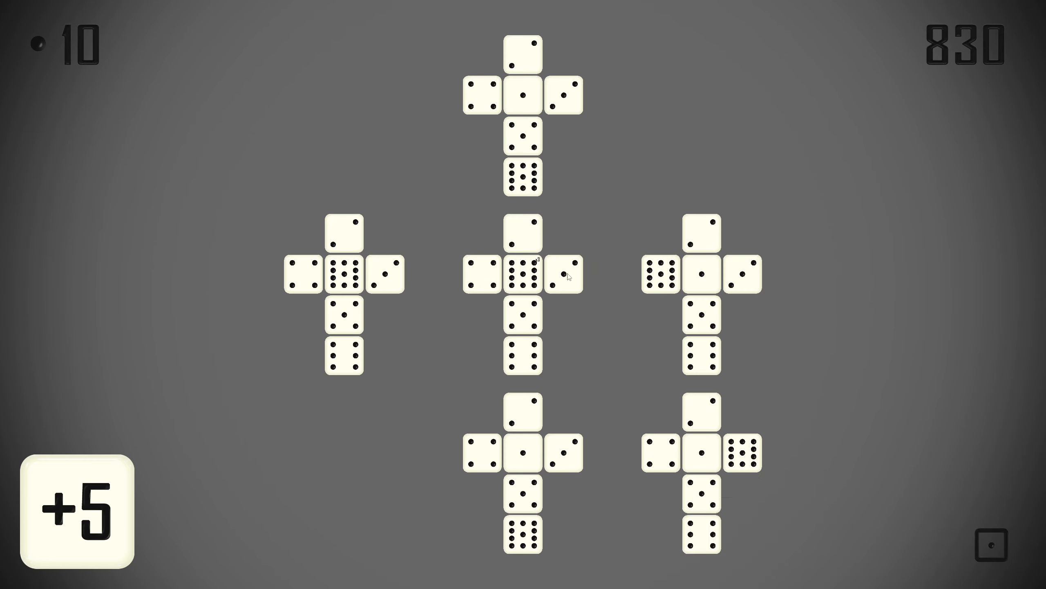
pyautogui.click(78, 504)
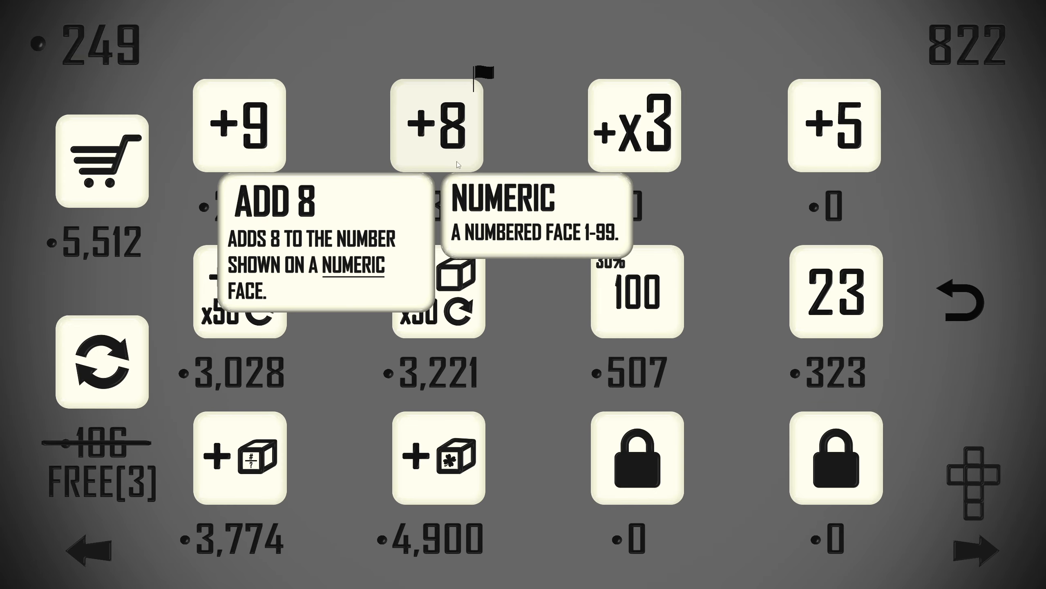
pyautogui.click(439, 125)
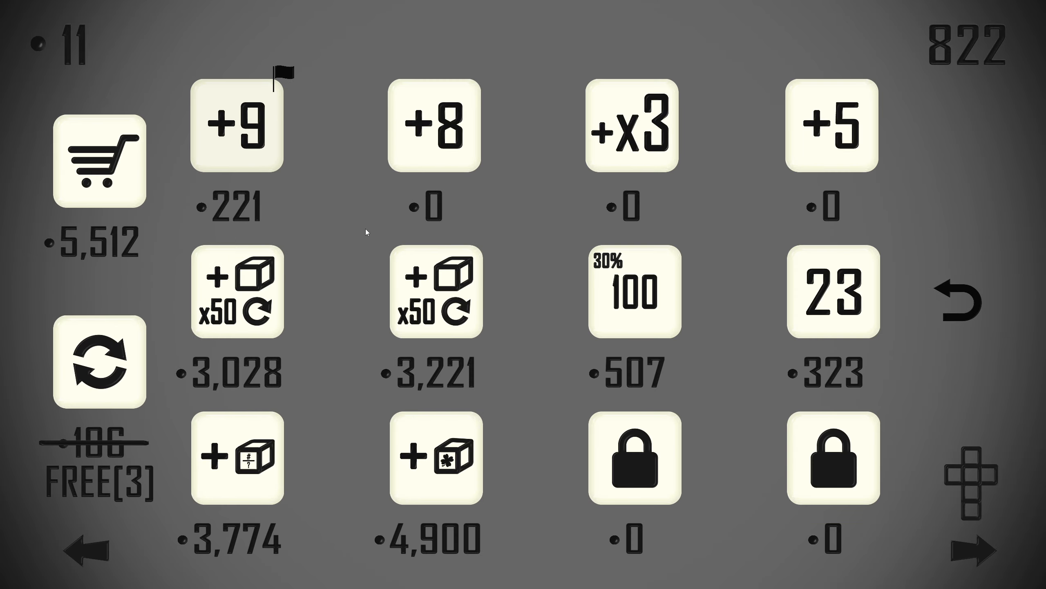
pyautogui.click(237, 125)
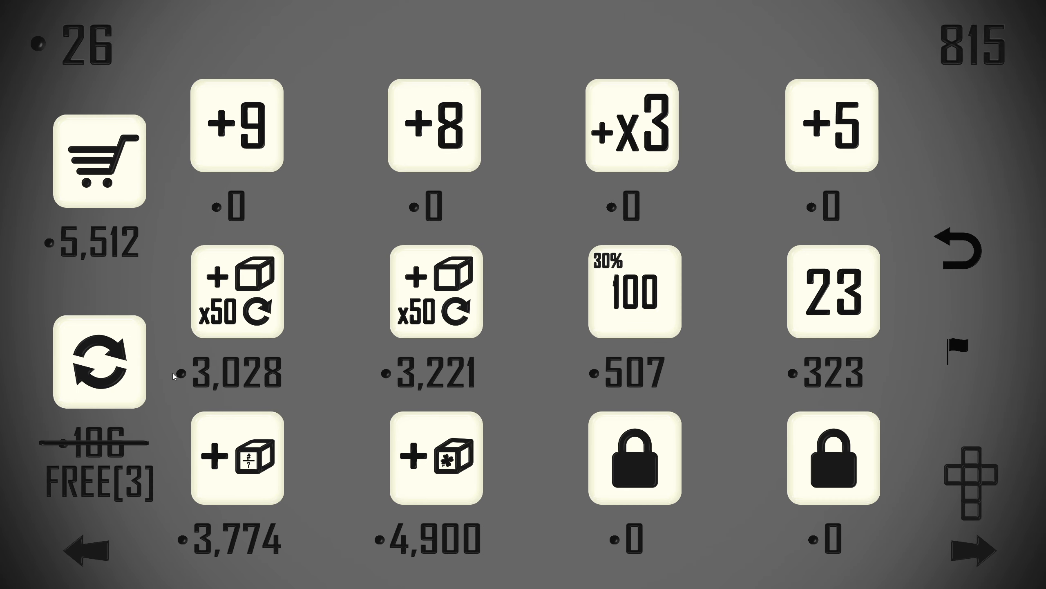
pyautogui.click(98, 363)
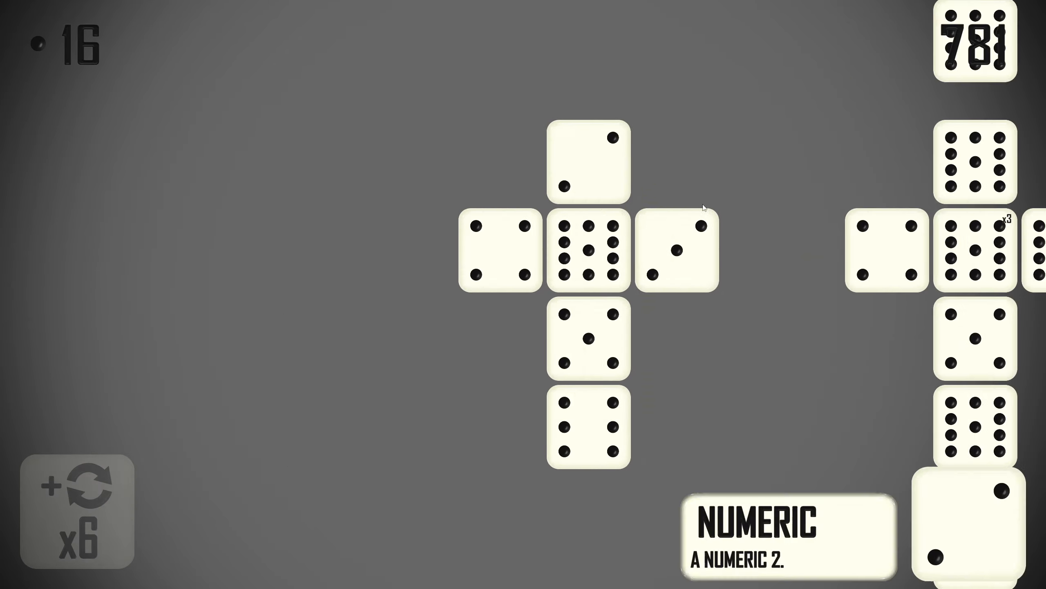
pyautogui.click(76, 511)
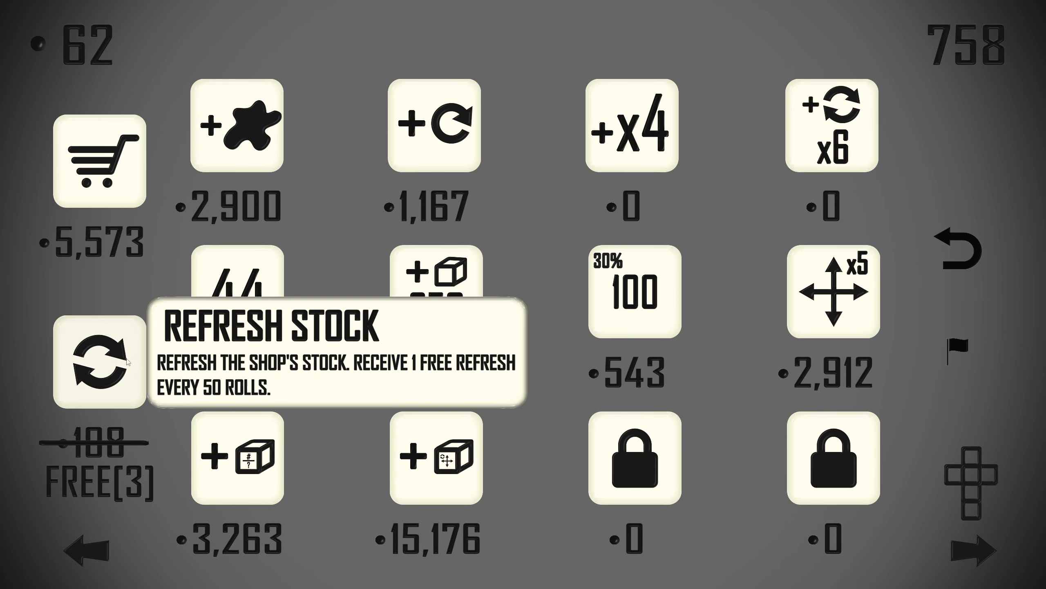
# Refresh the shop stock for free and roll the dice down to 652 rolls.
pyautogui.click(100, 363)
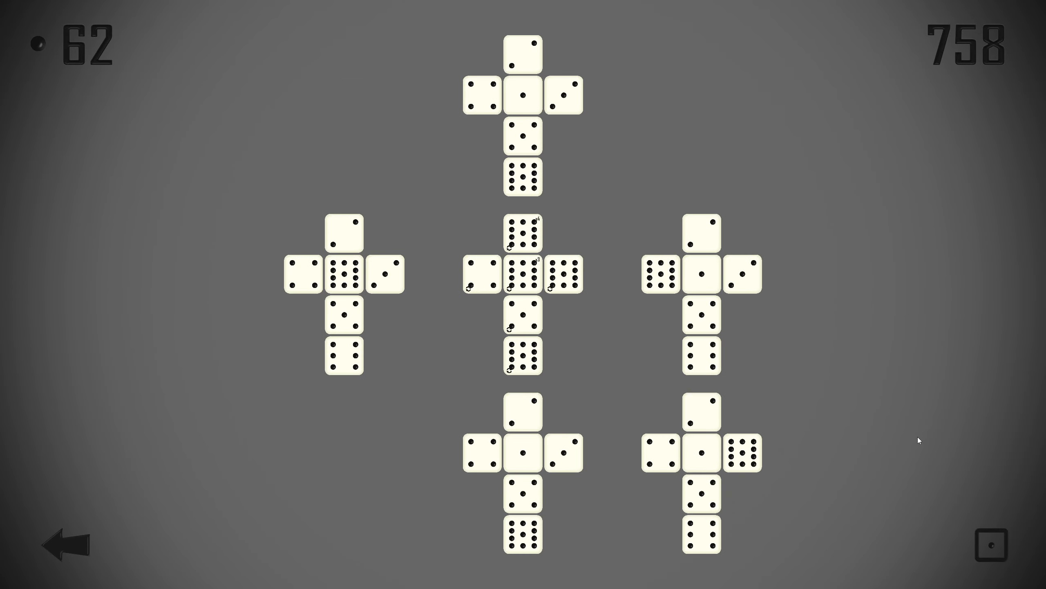
pyautogui.click(991, 543)
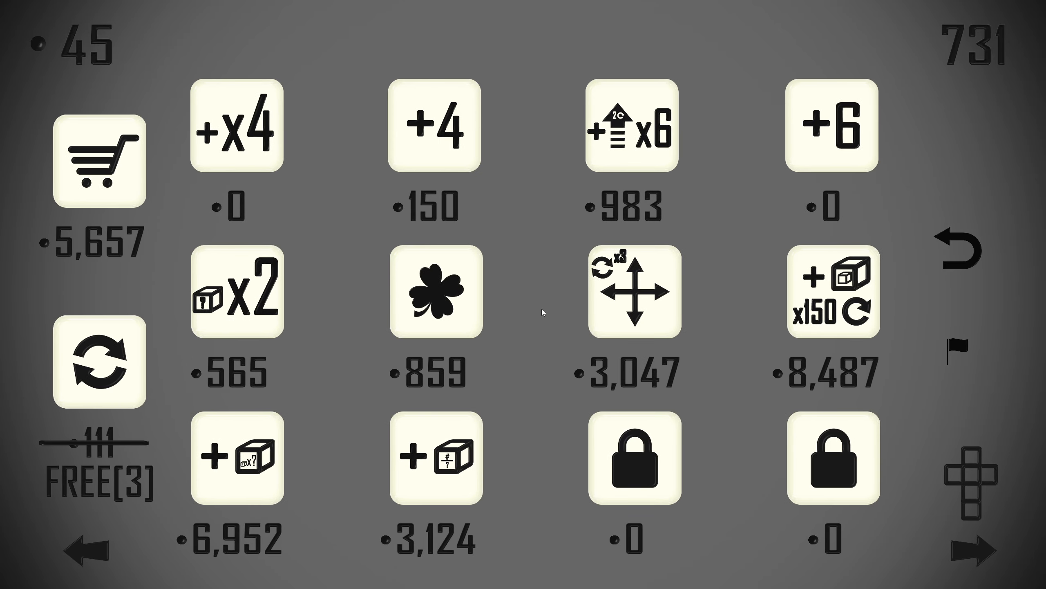
pyautogui.click(99, 363)
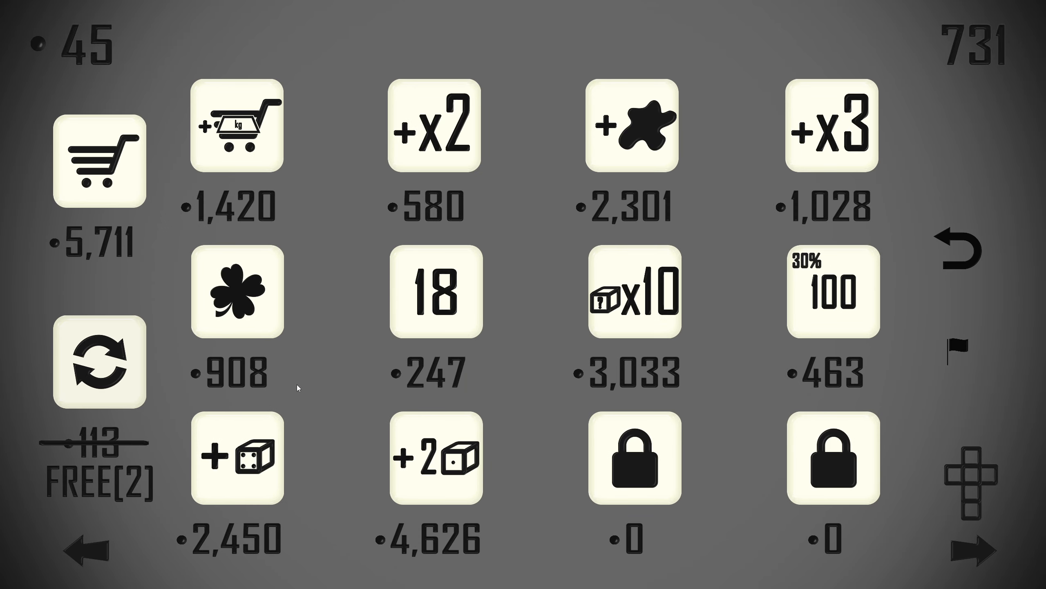
pyautogui.moveTo(321, 352)
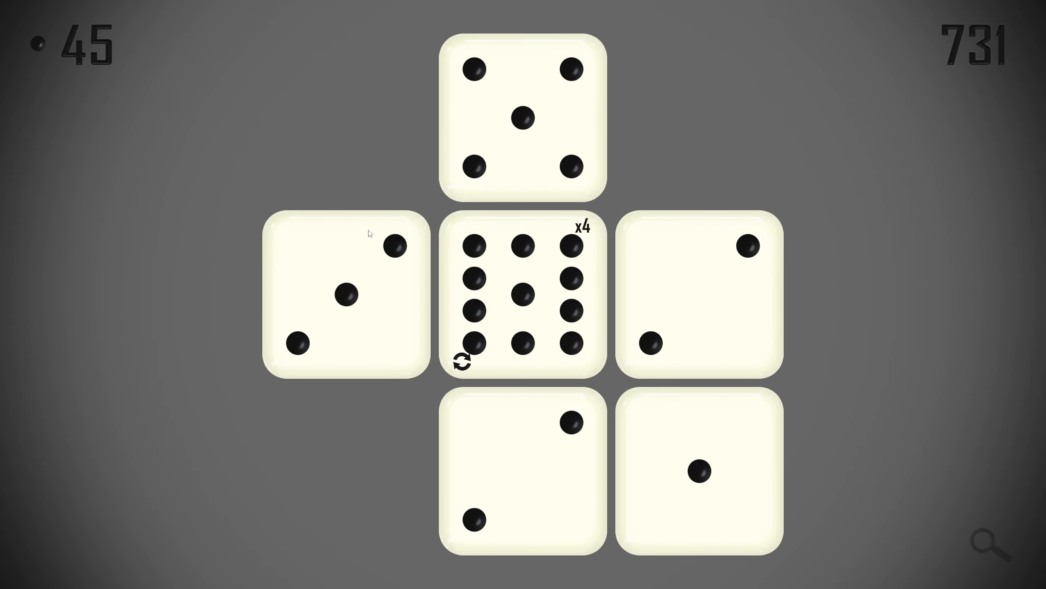
pyautogui.click(526, 297)
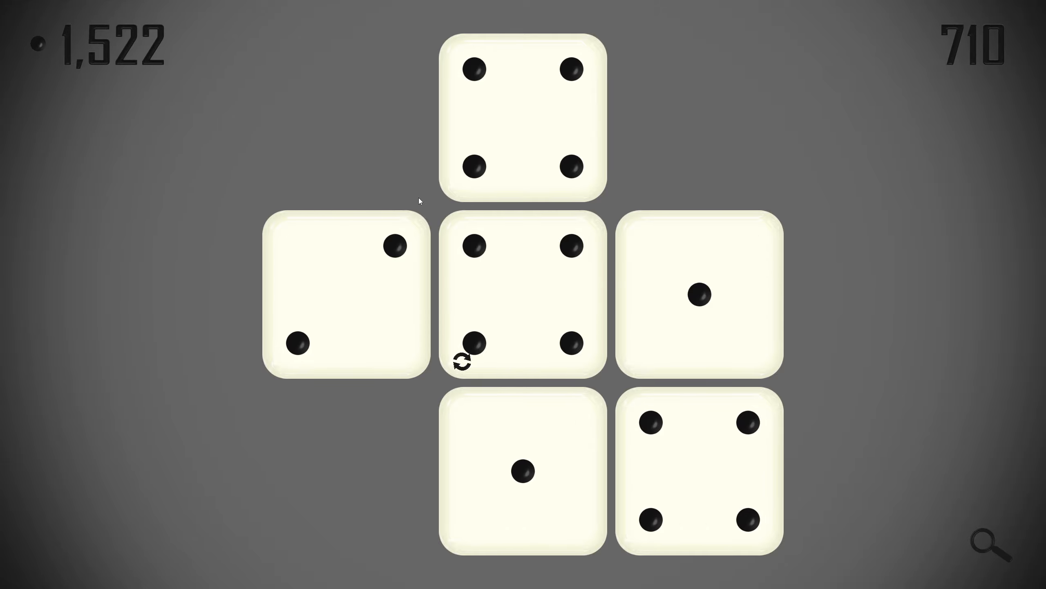
pyautogui.click(525, 297)
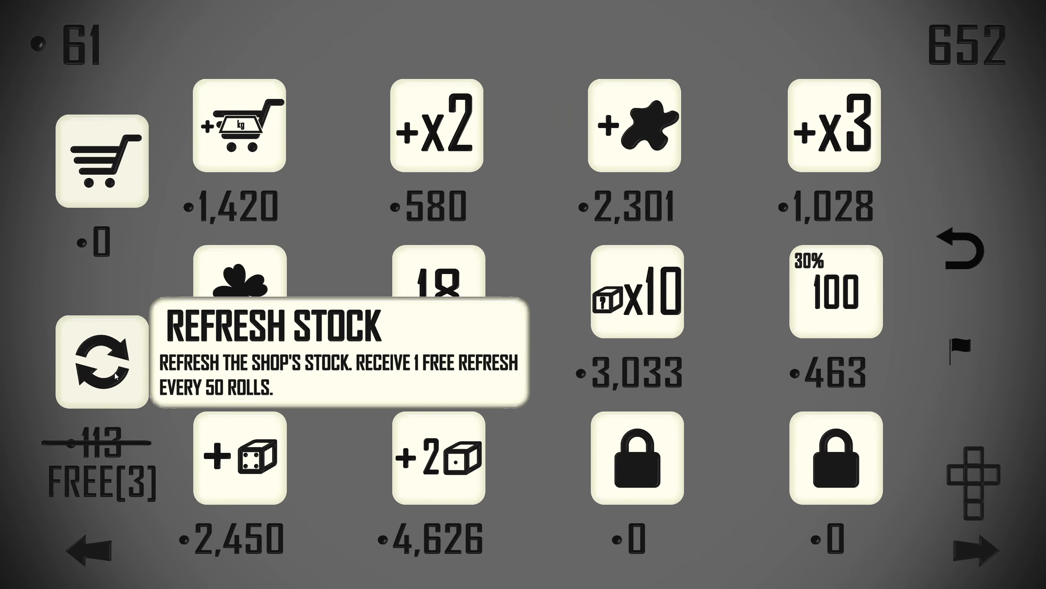
# Restock the shop twice with free refreshes, then once more paying coins.
pyautogui.click(101, 366)
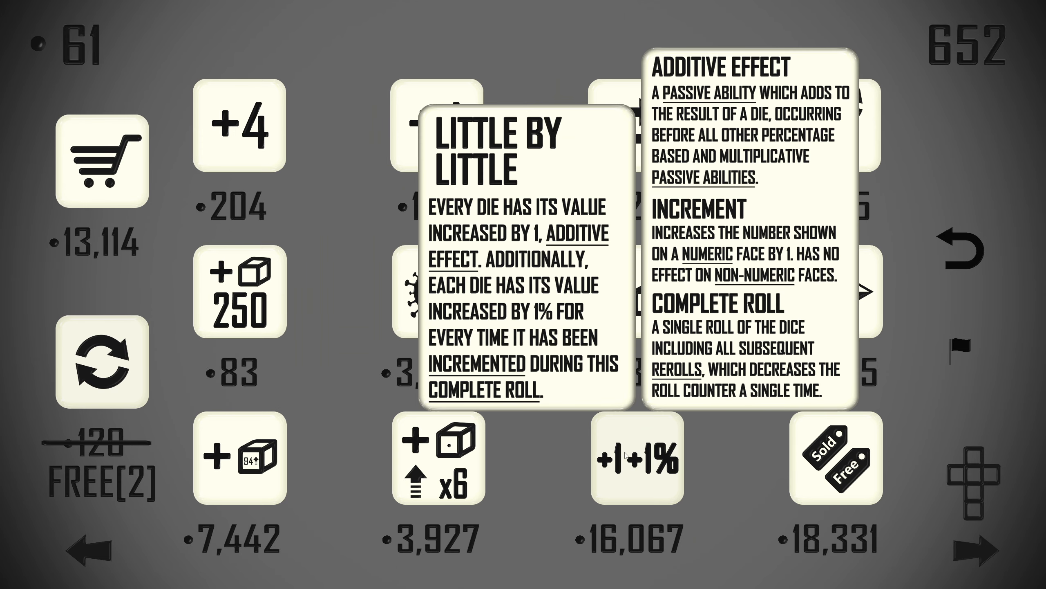
pyautogui.moveTo(626, 460)
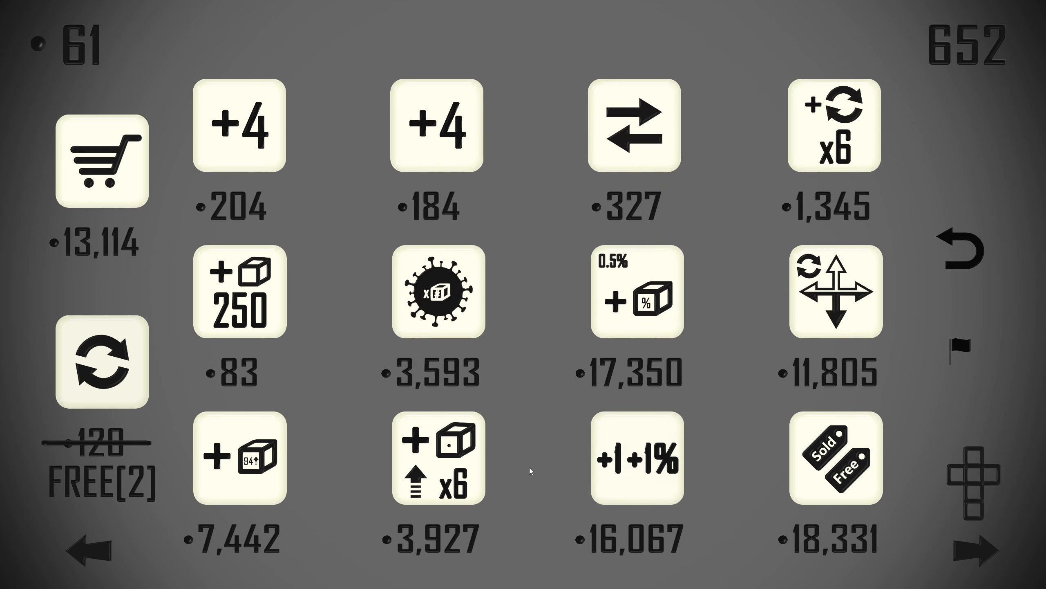
pyautogui.moveTo(533, 377)
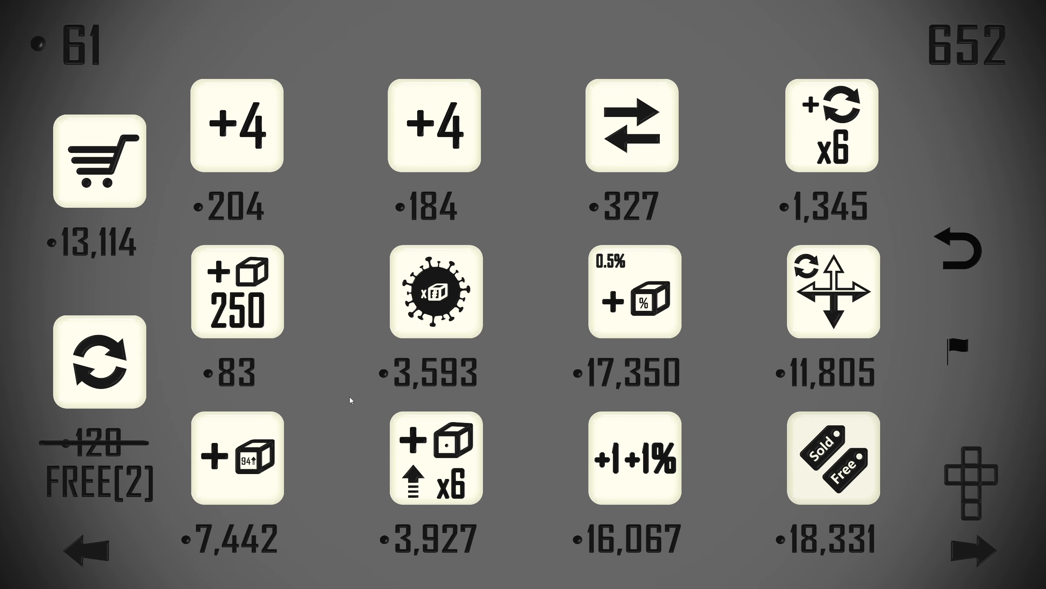
pyautogui.click(99, 365)
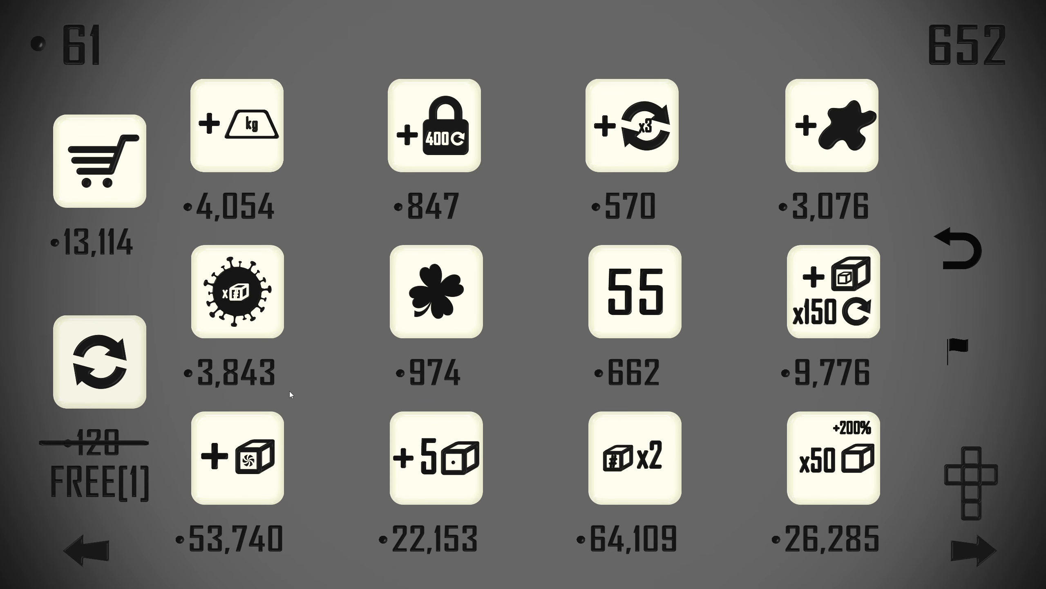
pyautogui.moveTo(334, 391)
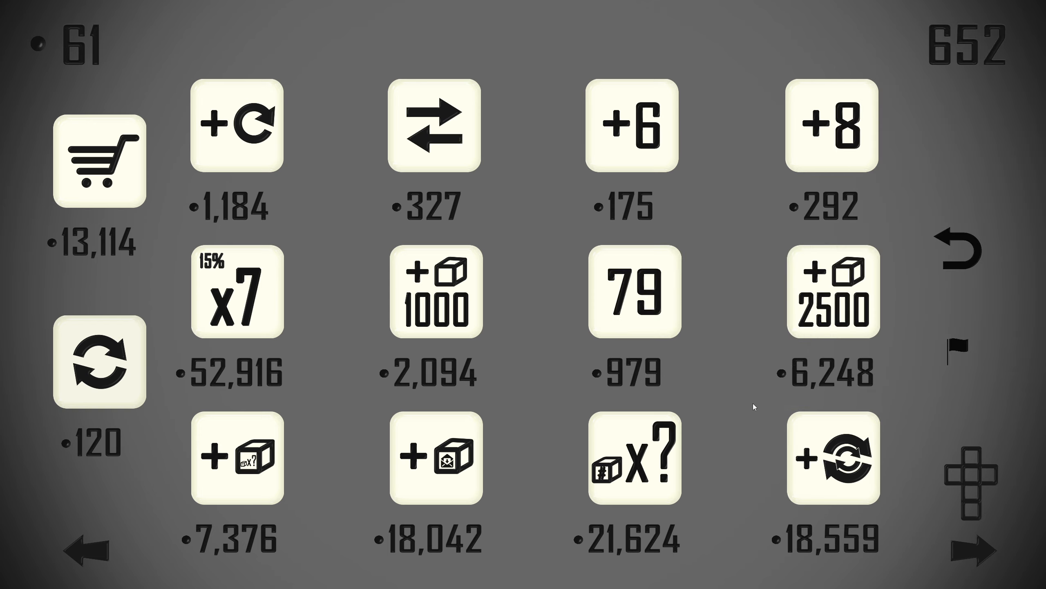
pyautogui.moveTo(193, 367)
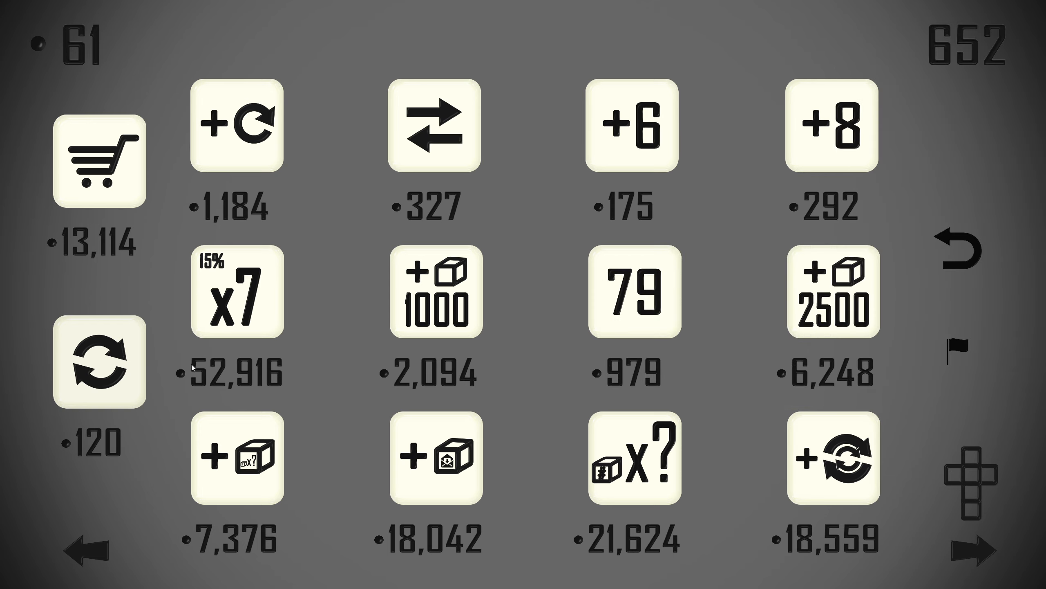
pyautogui.click(101, 363)
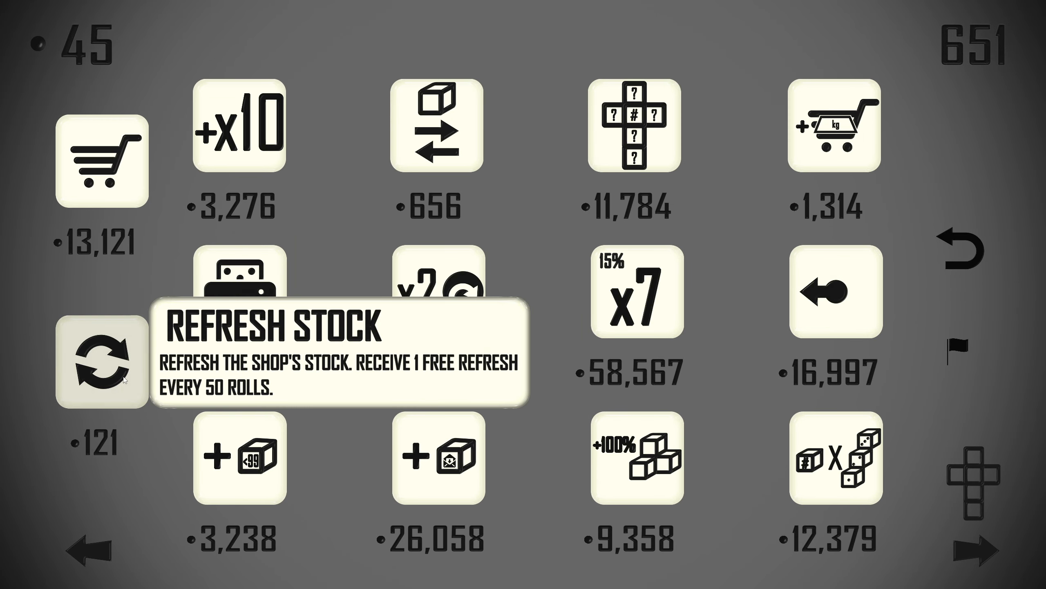
pyautogui.moveTo(309, 381)
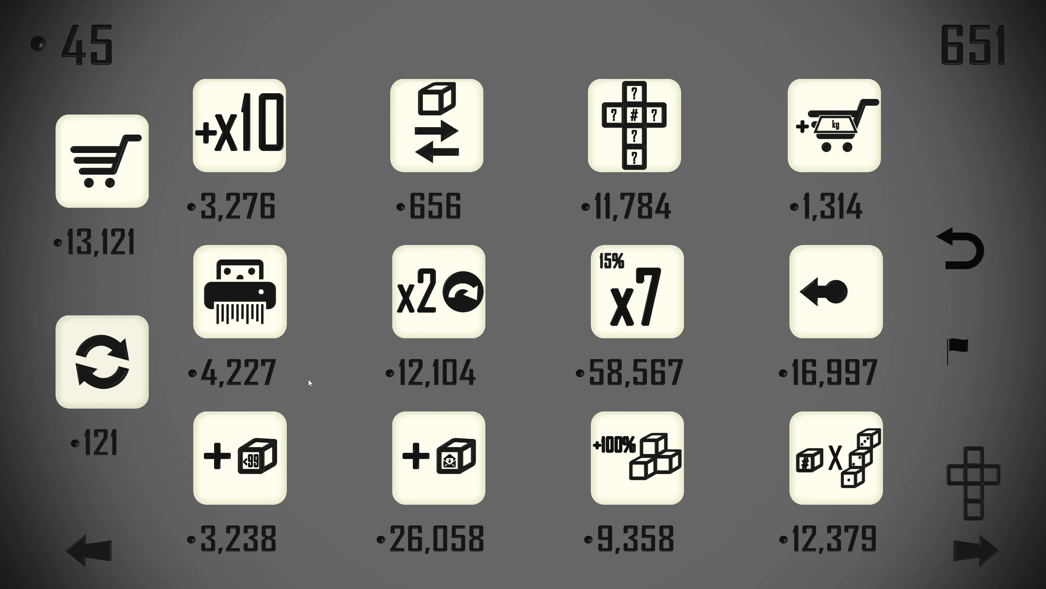
pyautogui.moveTo(595, 200)
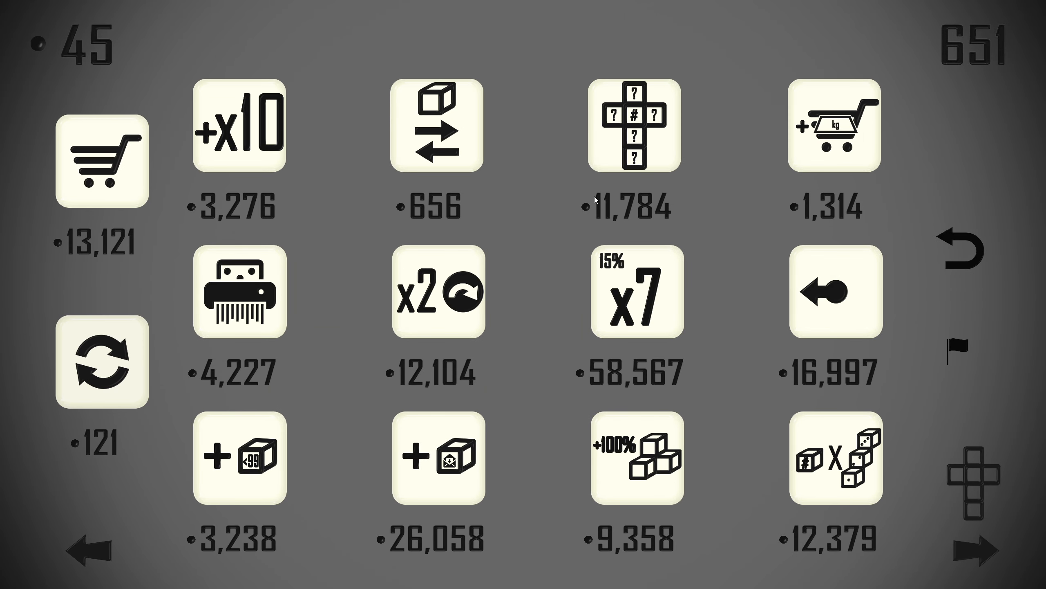
pyautogui.moveTo(544, 200)
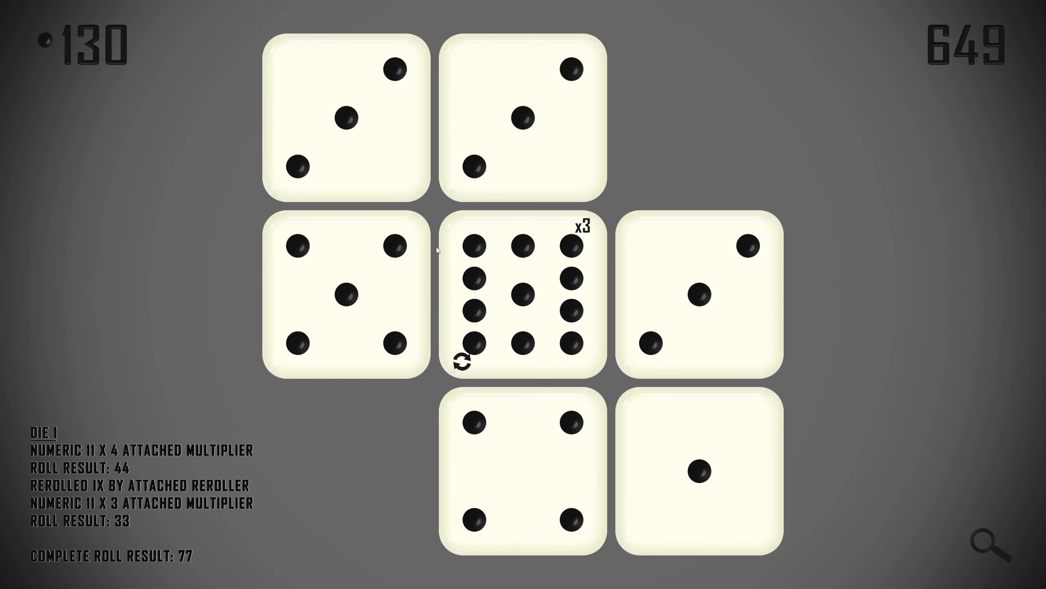
# Roll on, then restock the shop using the last free refresh.
pyautogui.click(461, 363)
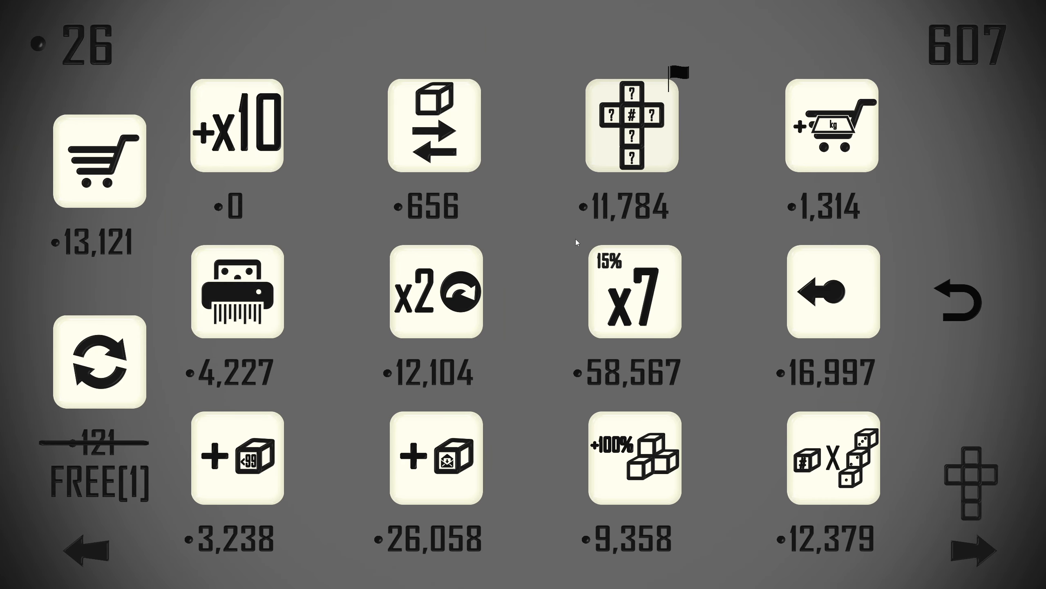
pyautogui.moveTo(561, 233)
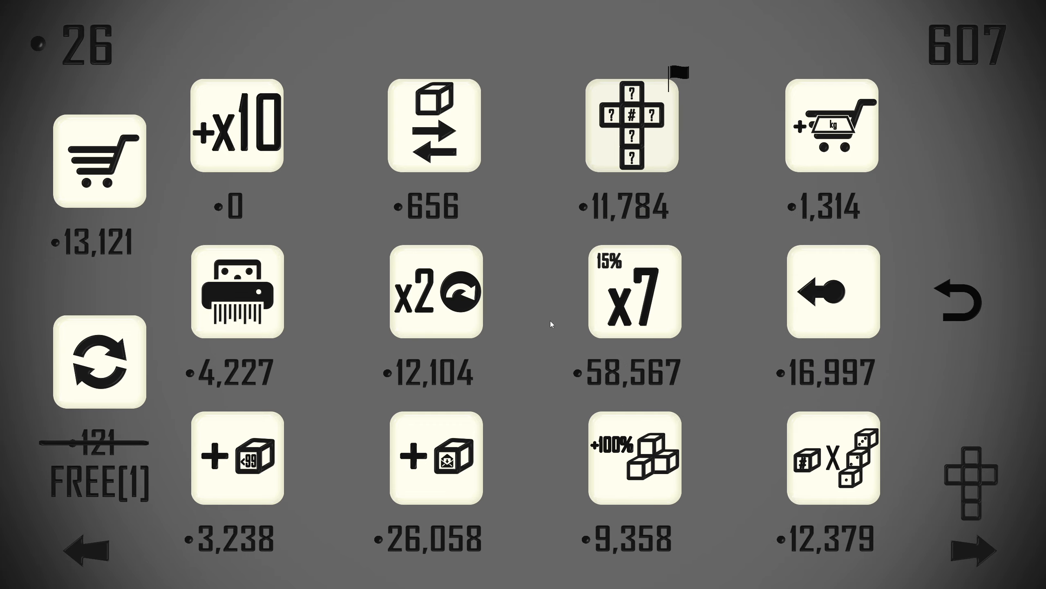
pyautogui.moveTo(99, 363)
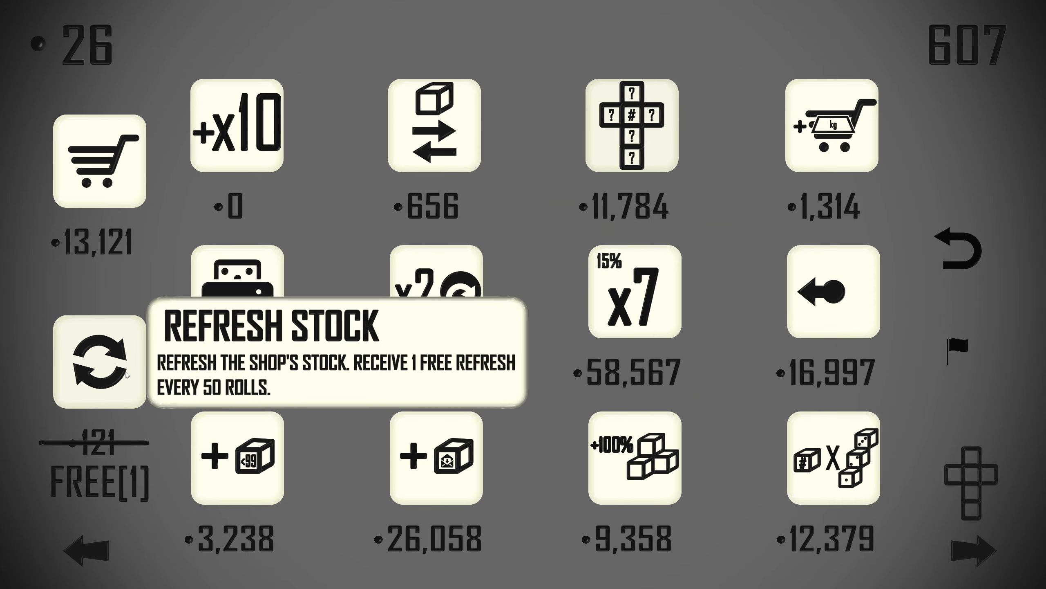
pyautogui.click(99, 360)
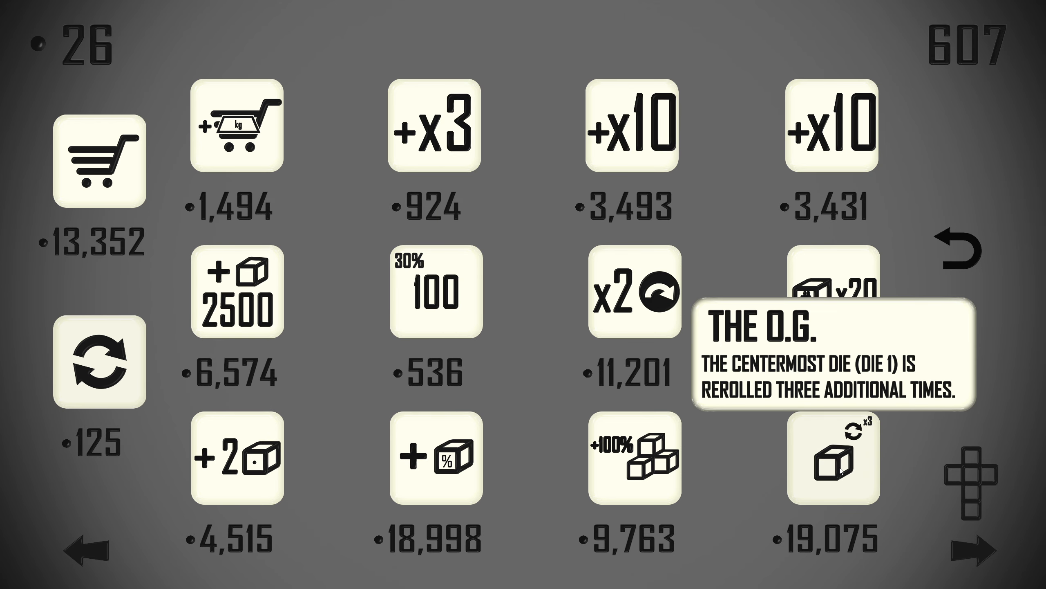
pyautogui.moveTo(656, 204)
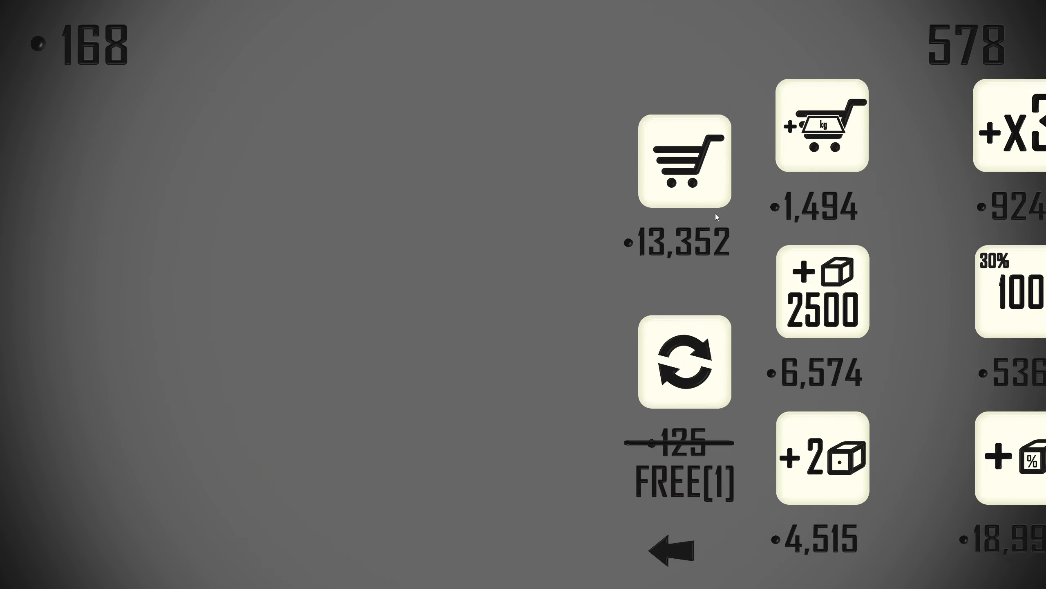
# Roll the dice repeatedly down to 442 rolls until the shop reopens.
pyautogui.click(683, 361)
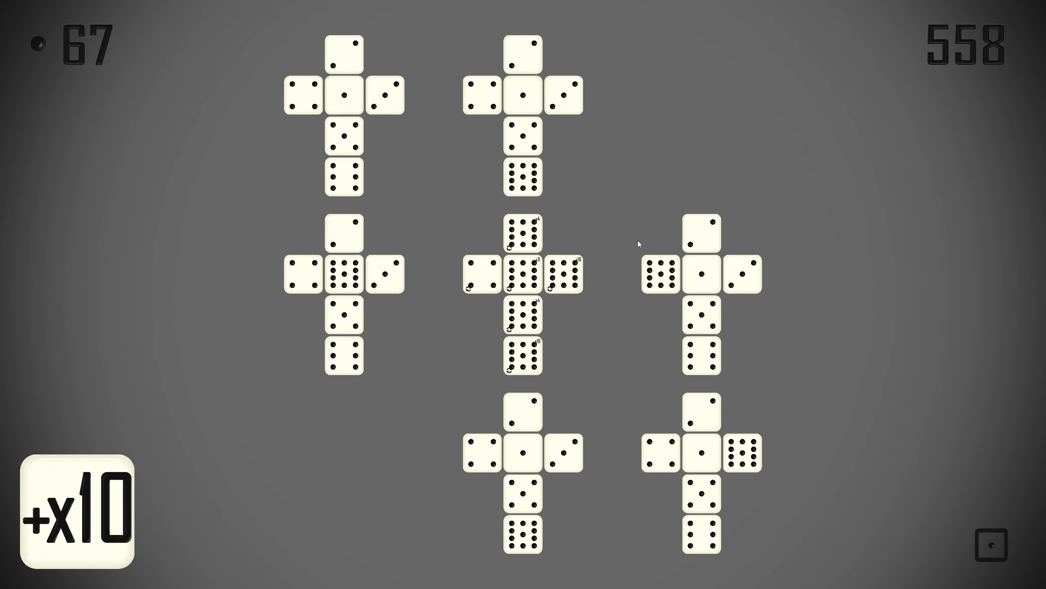
pyautogui.moveTo(574, 243)
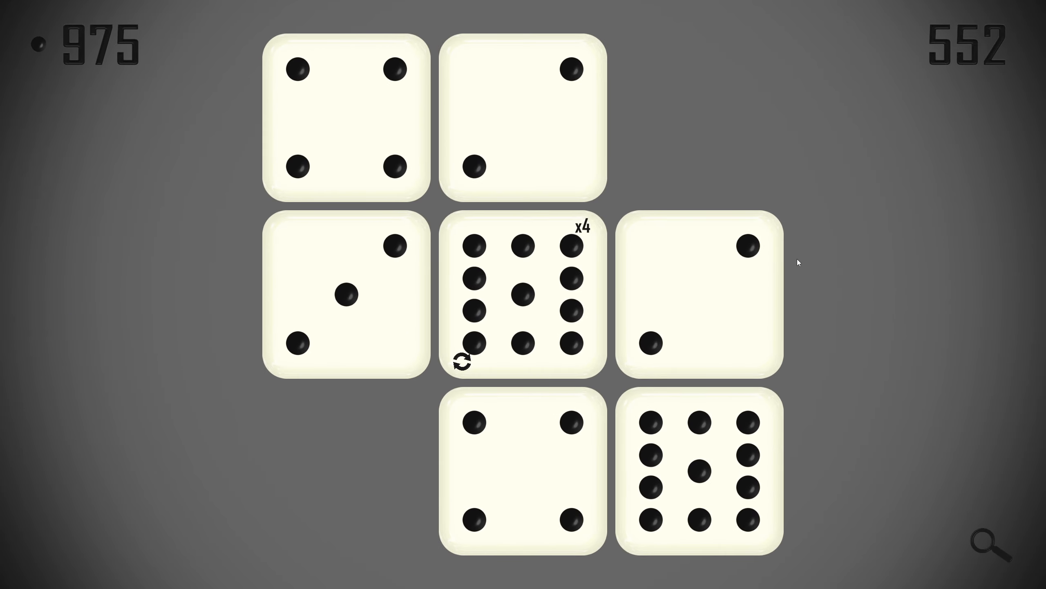
pyautogui.click(461, 363)
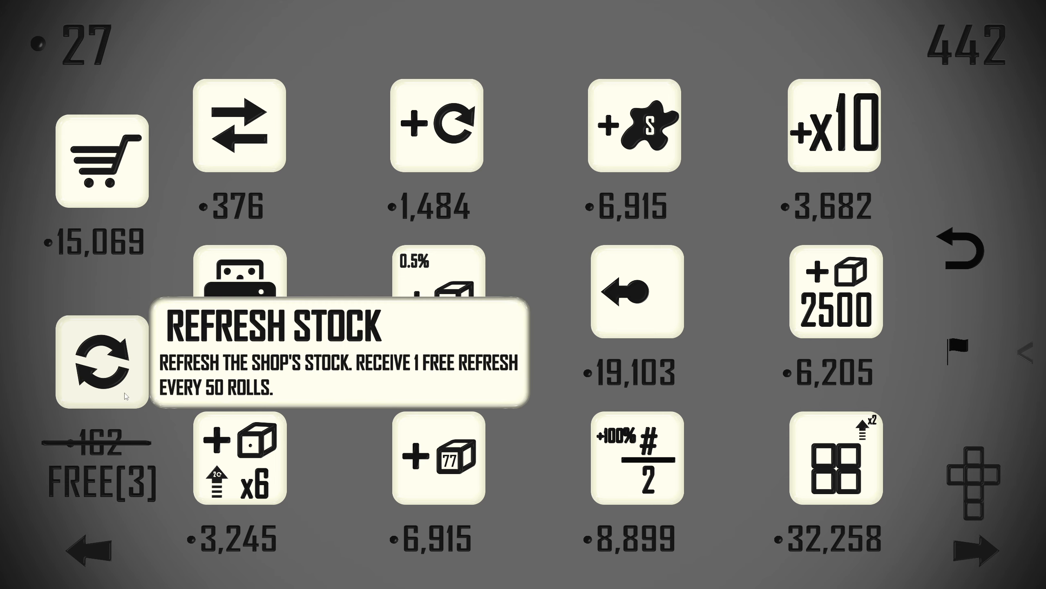
# Restock the shop several times while rolling onward to 290 rolls.
pyautogui.click(101, 359)
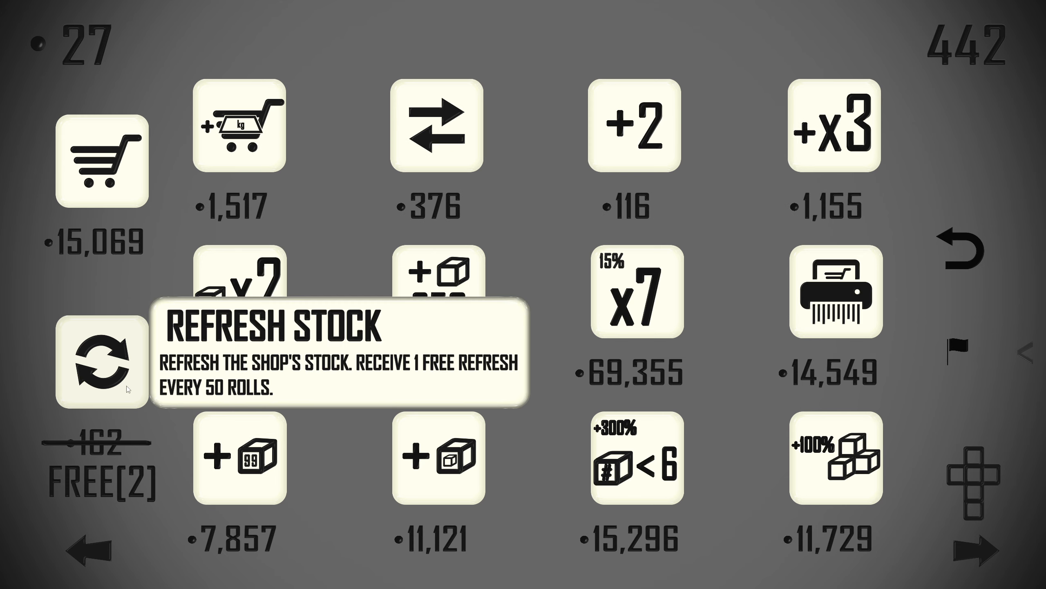
pyautogui.moveTo(106, 373)
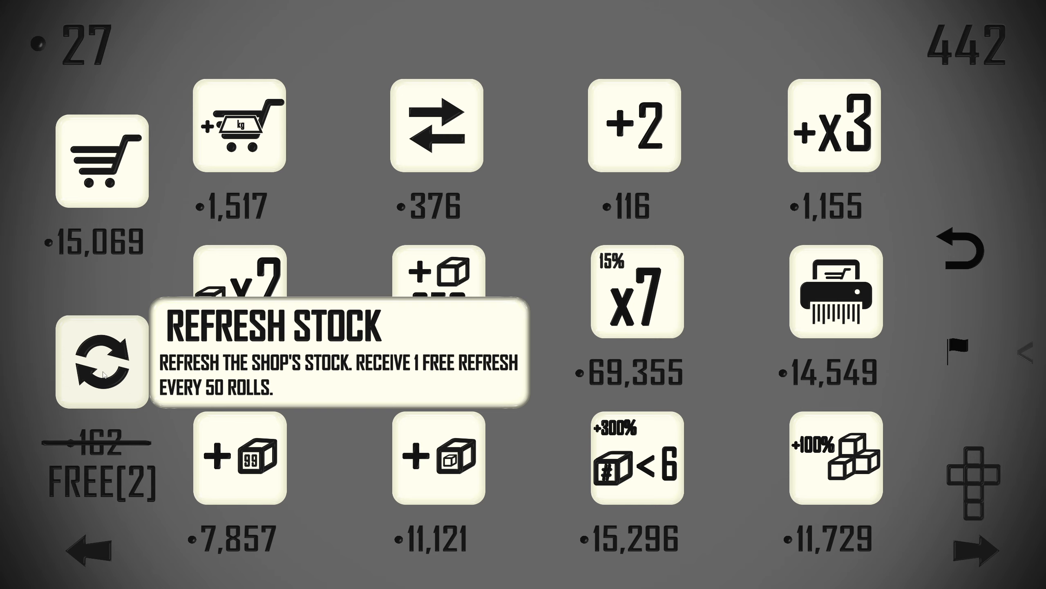
pyautogui.click(101, 363)
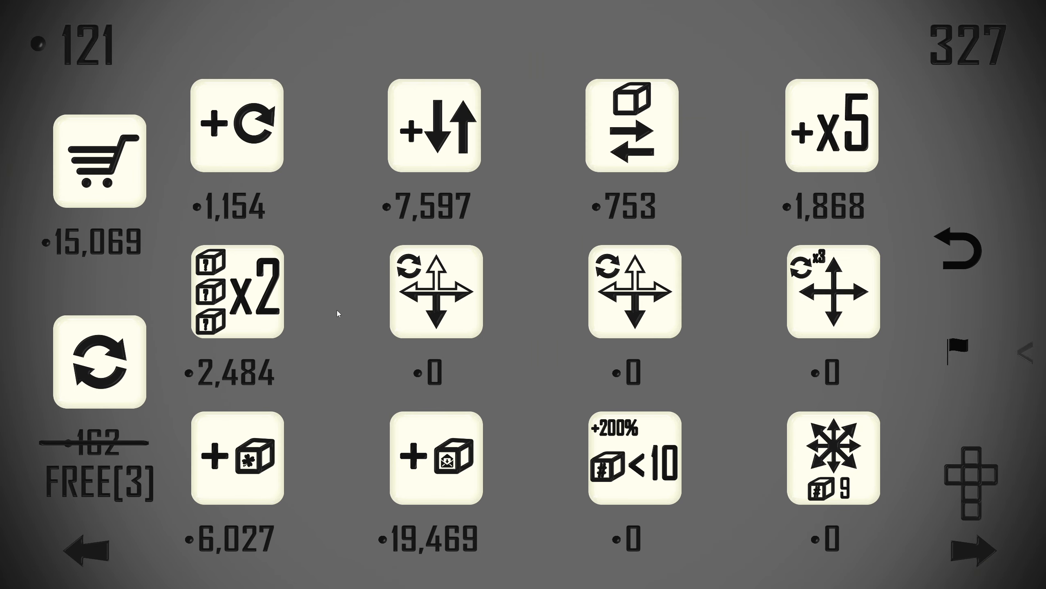
pyautogui.click(99, 362)
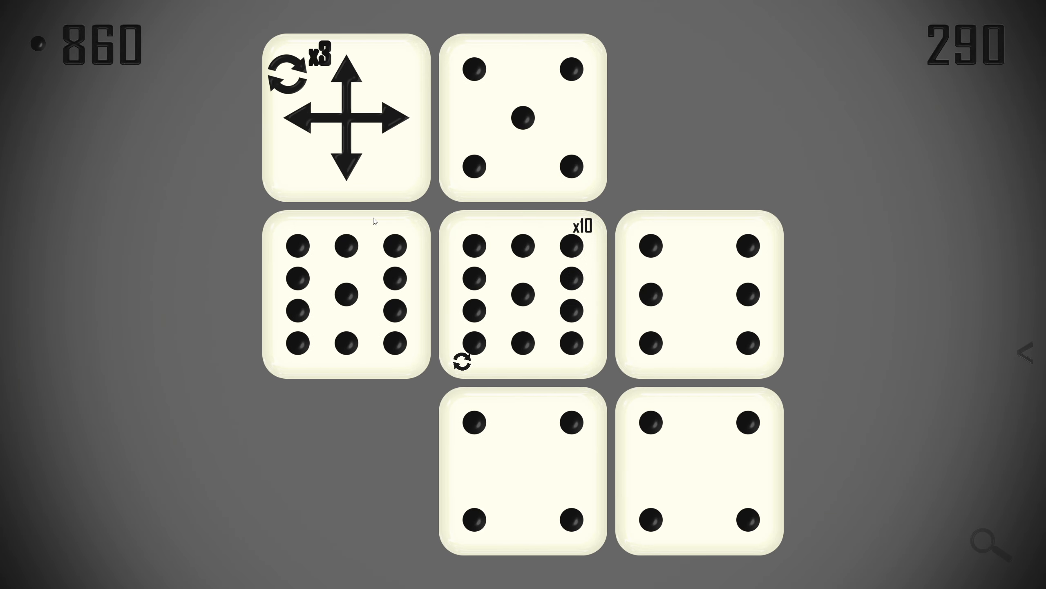
# Roll again, then use a free refresh to get stock offering a Void Die.
pyautogui.click(524, 293)
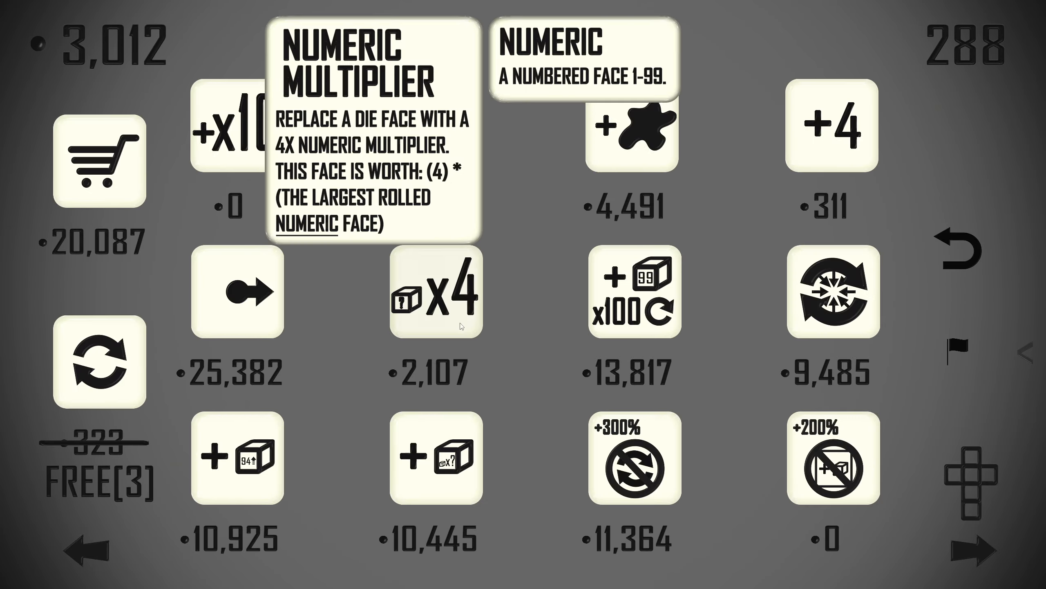
pyautogui.moveTo(99, 364)
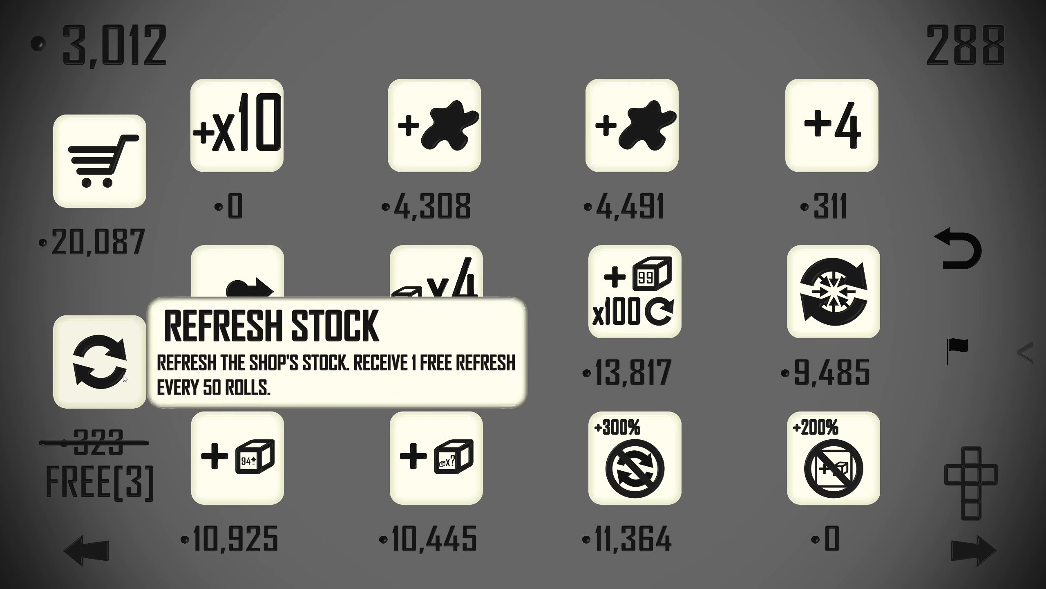
pyautogui.click(99, 364)
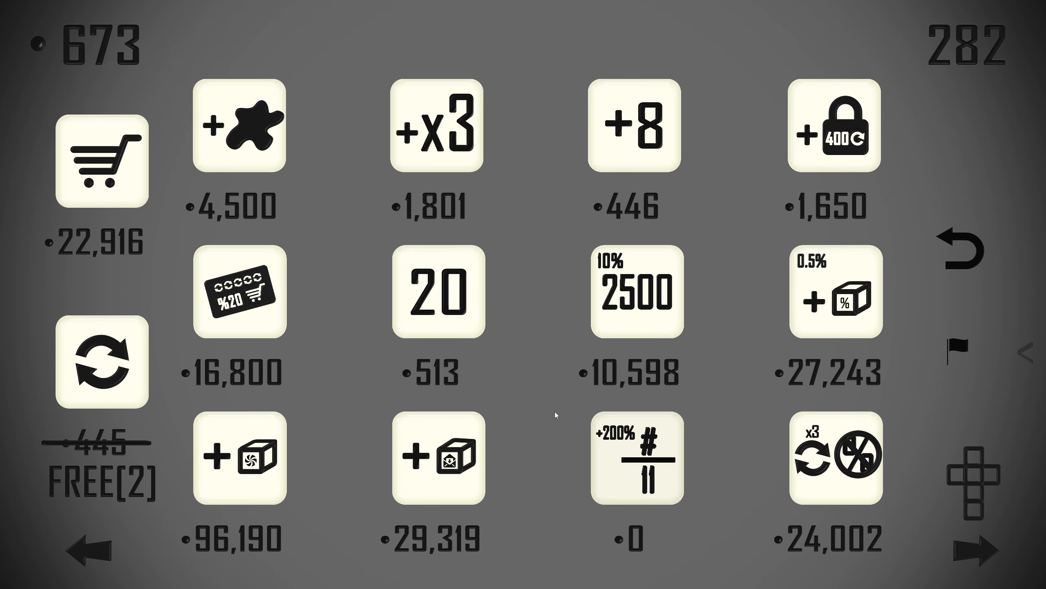
pyautogui.moveTo(552, 413)
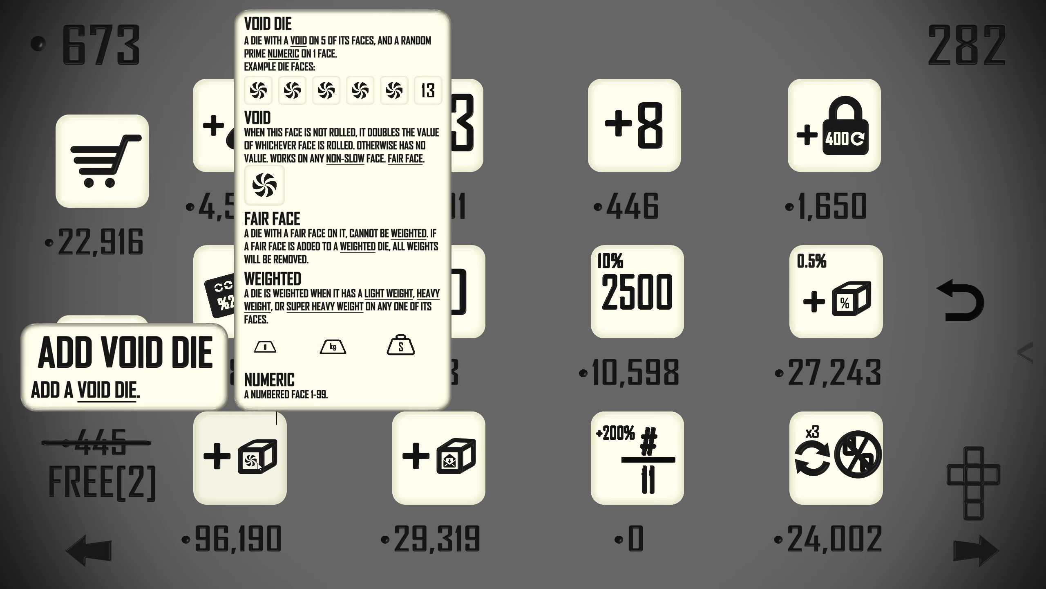
pyautogui.moveTo(258, 466)
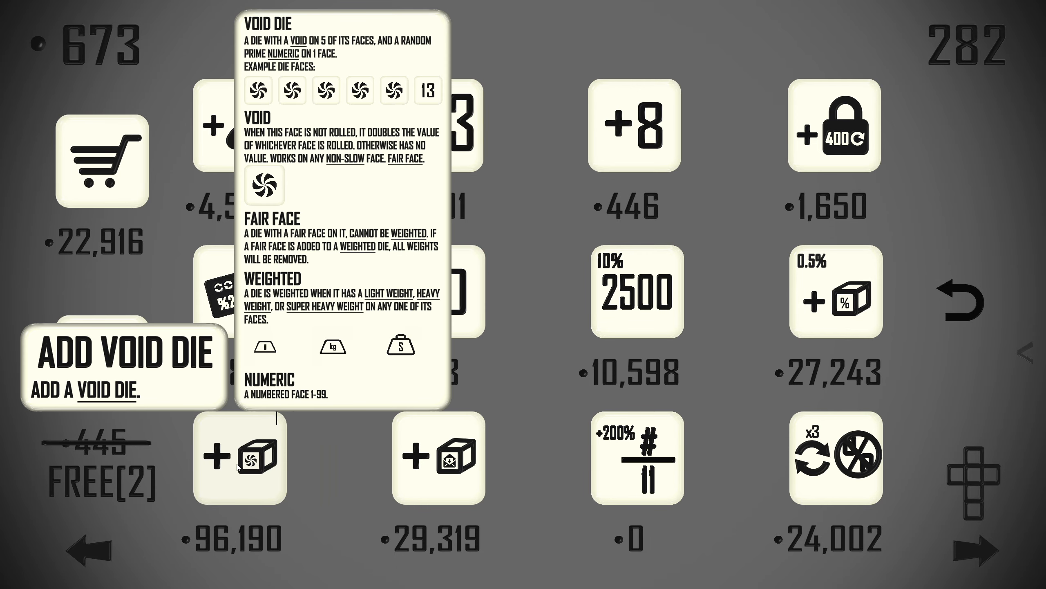
pyautogui.moveTo(241, 466)
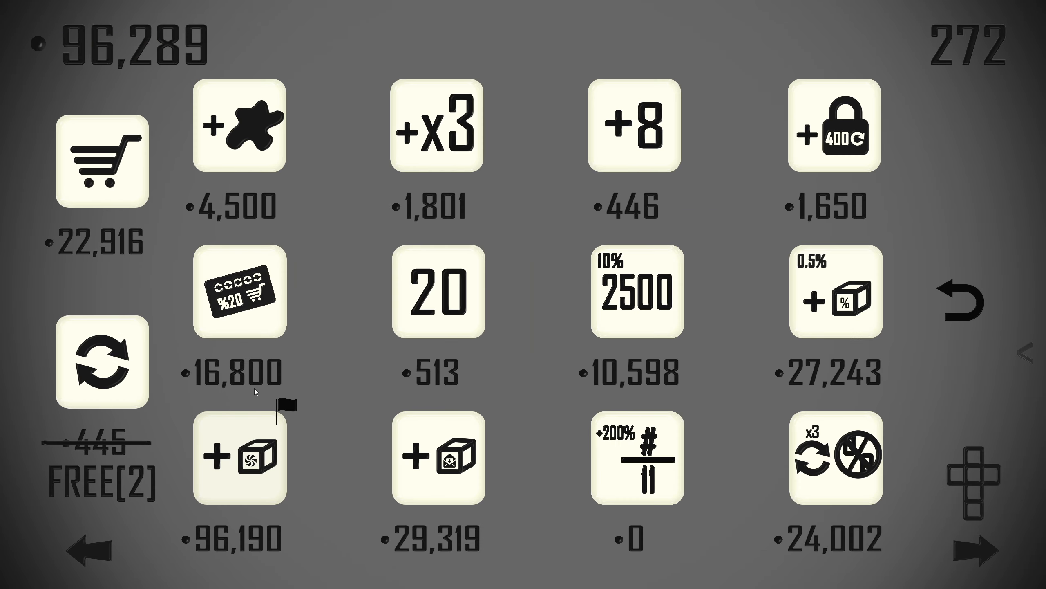
# Buy the Void Die, then roll the dice to earn more coins.
pyautogui.click(238, 459)
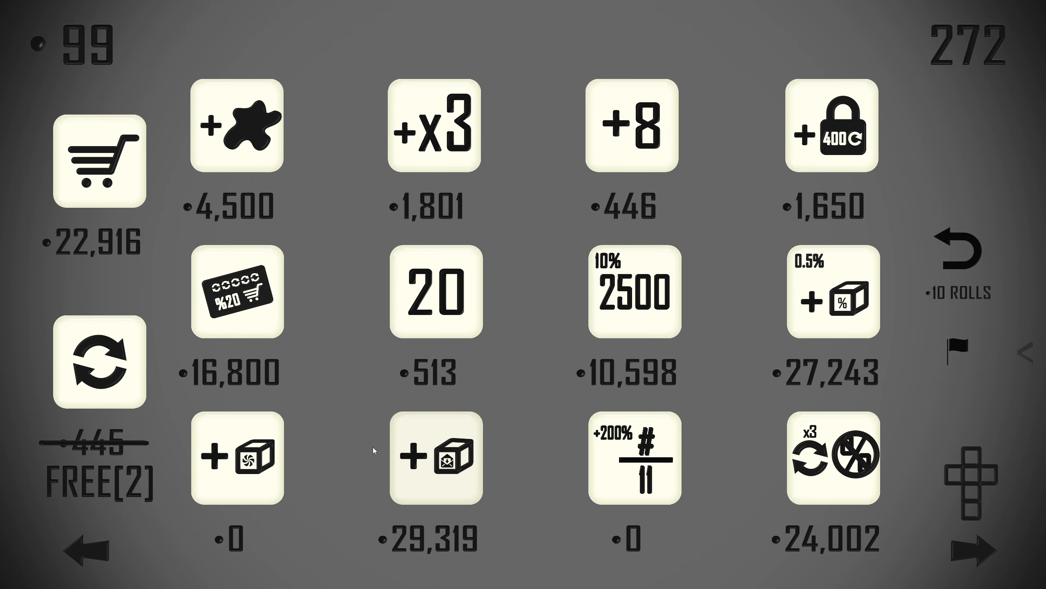
pyautogui.moveTo(546, 389)
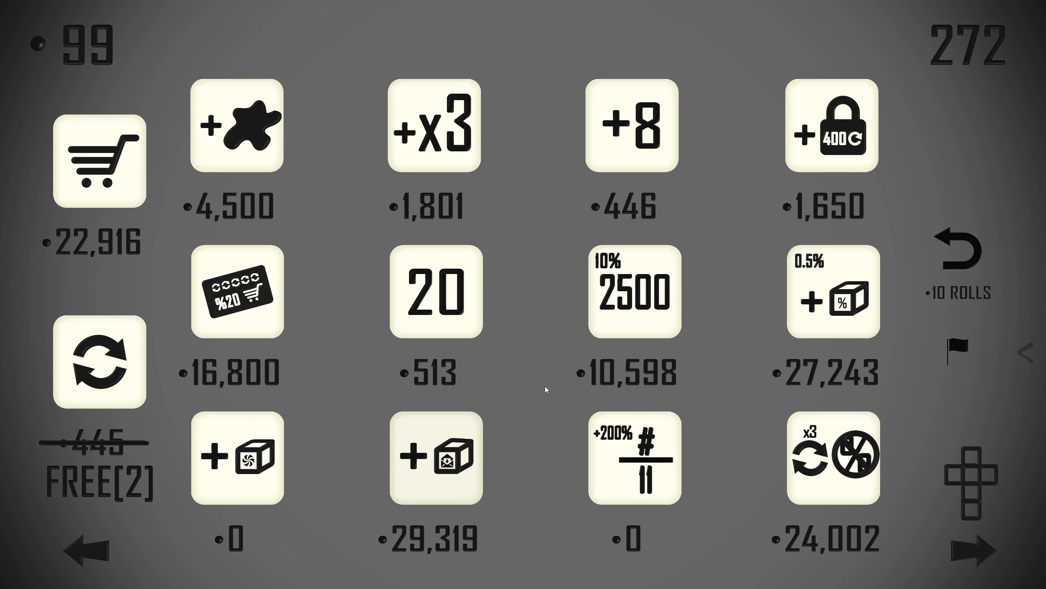
pyautogui.moveTo(517, 395)
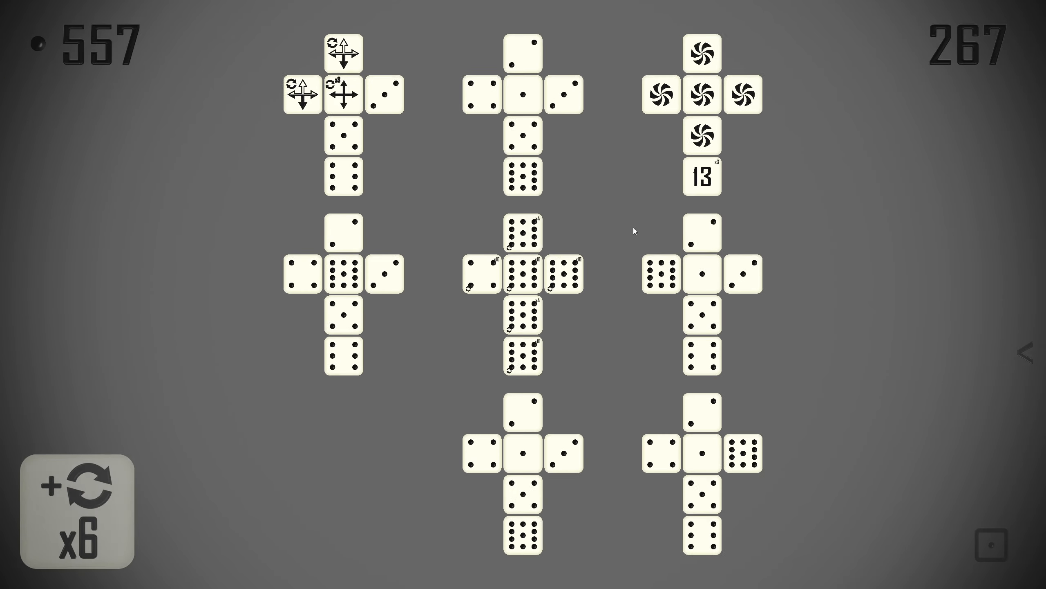
pyautogui.click(76, 508)
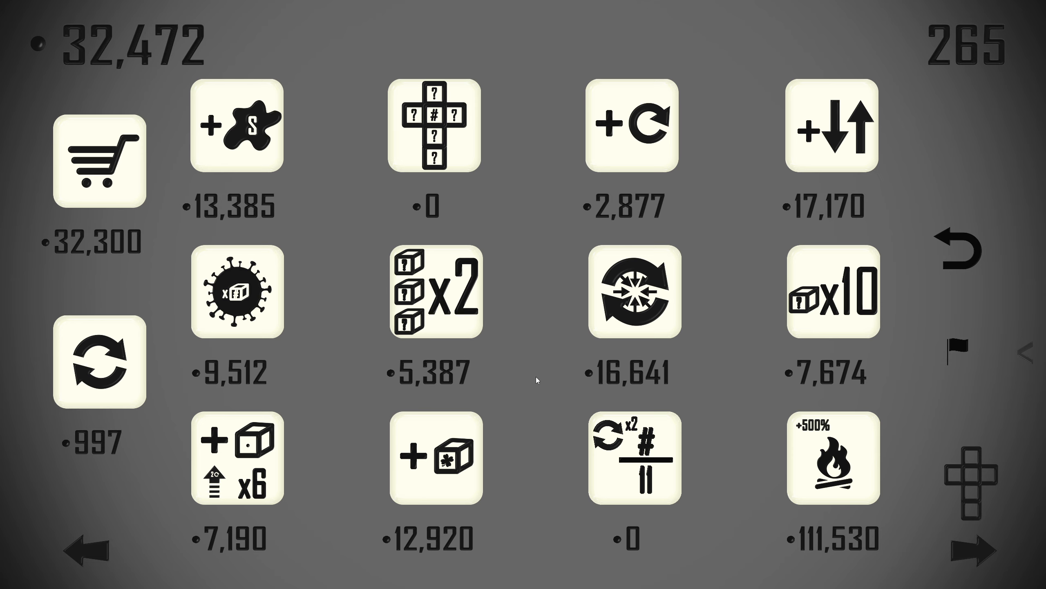
pyautogui.moveTo(99, 362)
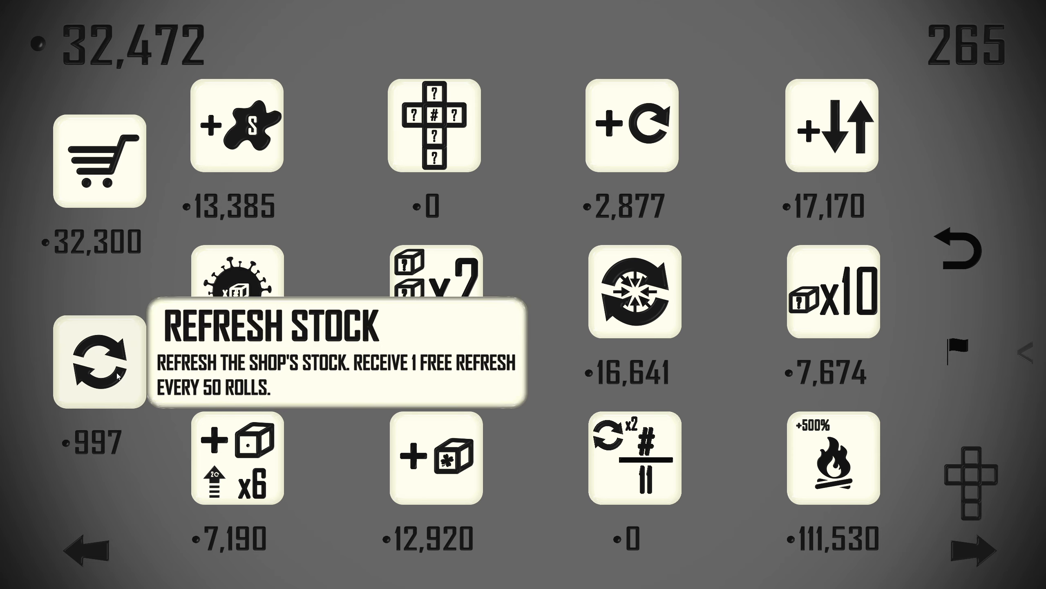
# Restock the shop and buy the +50% dice bonus and the x10 move upgrade.
pyautogui.click(100, 360)
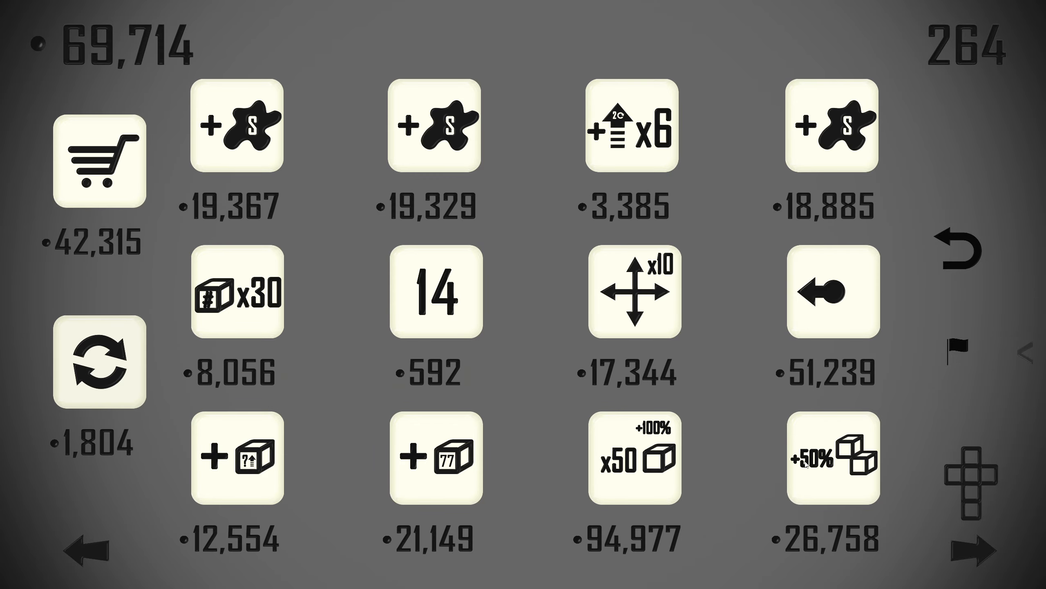
pyautogui.click(831, 461)
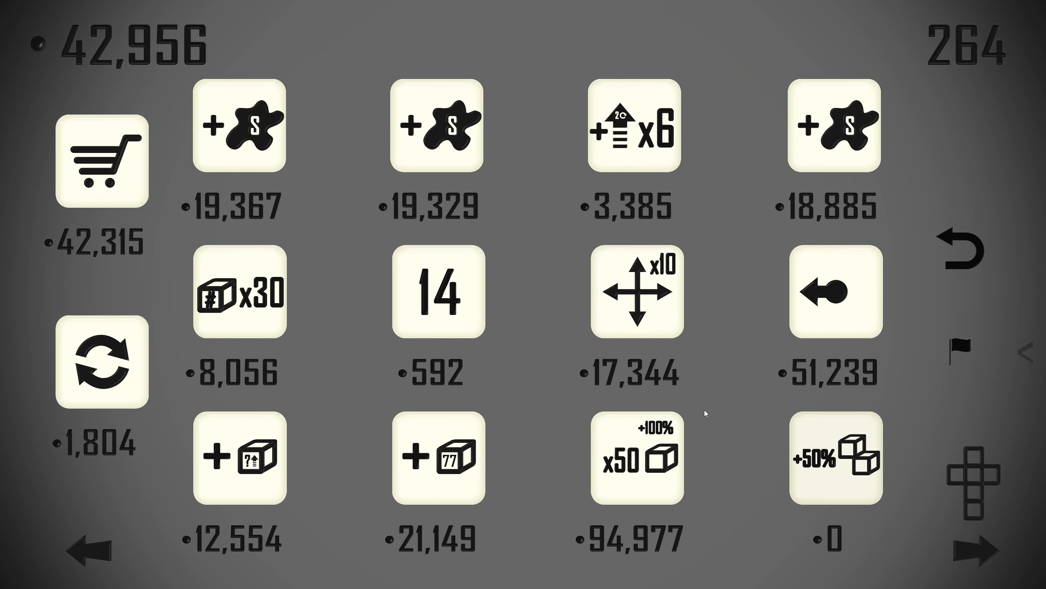
pyautogui.click(636, 293)
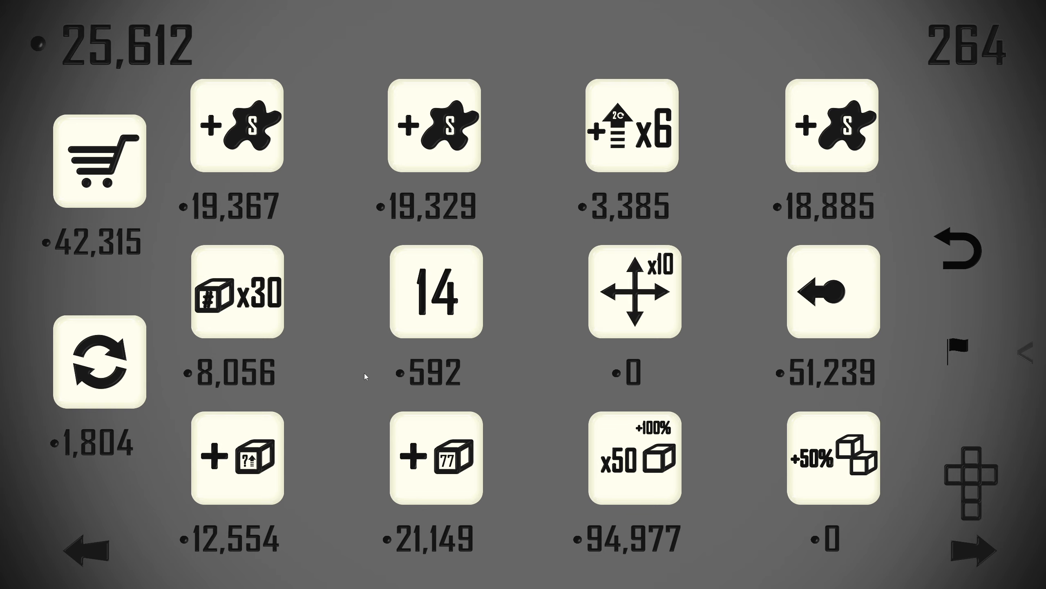
# Refresh the stock four more times, then buy the <10 Dice Bonus passive.
pyautogui.click(99, 361)
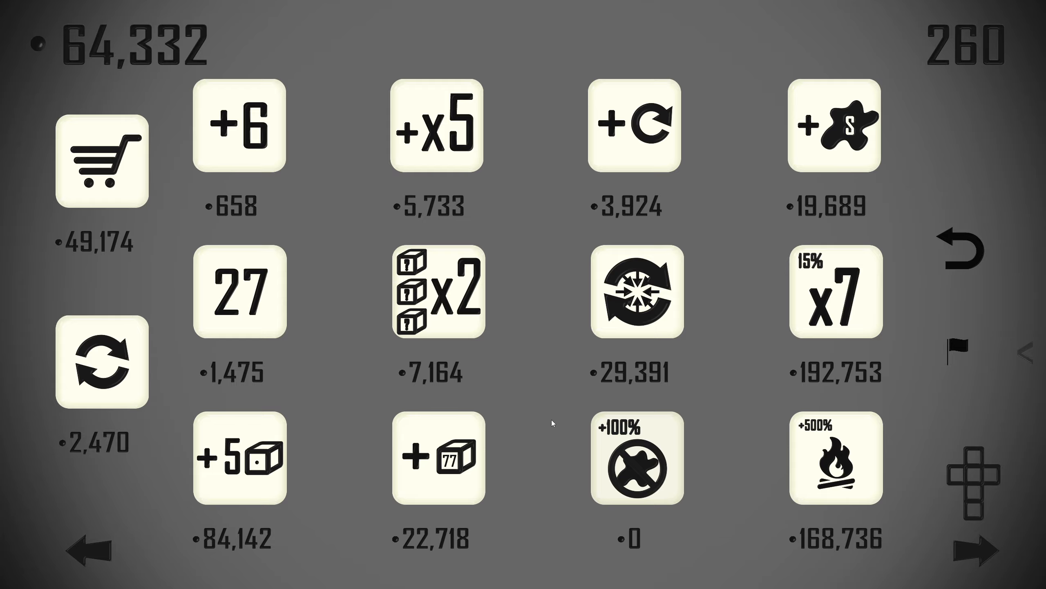
pyautogui.moveTo(508, 264)
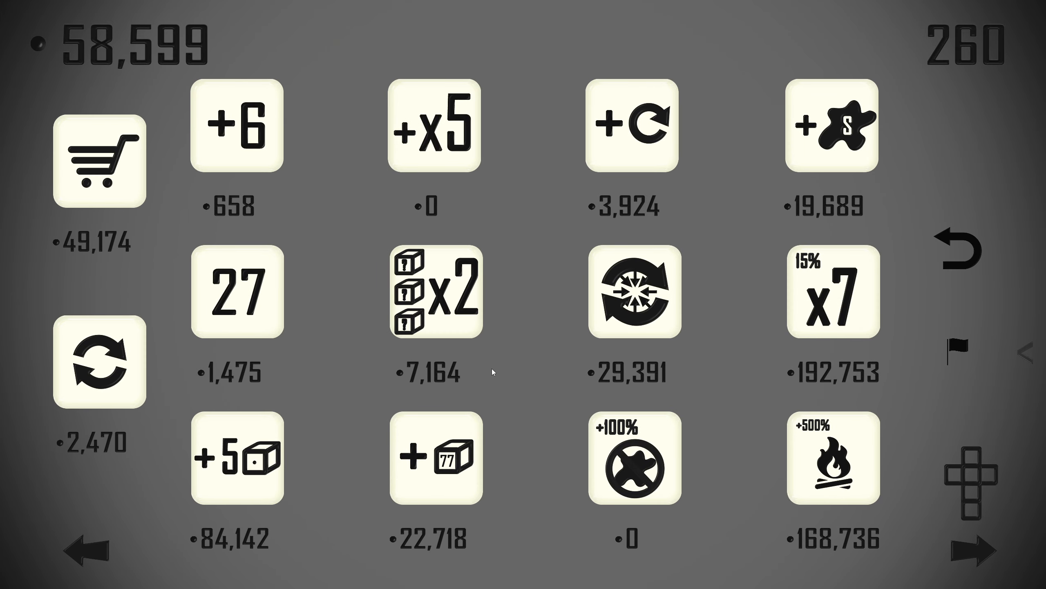
pyautogui.moveTo(100, 364)
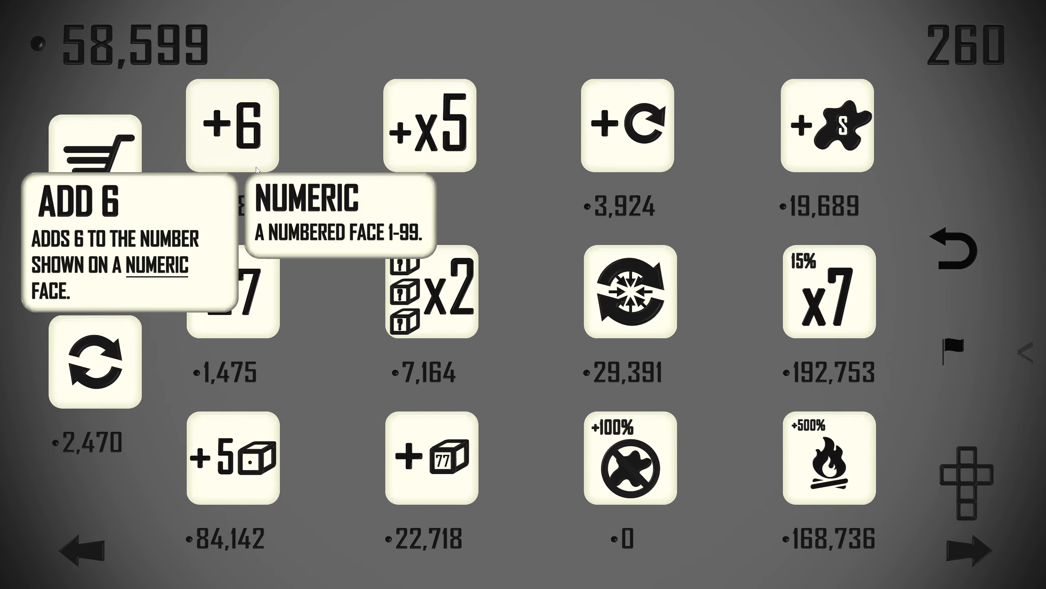
pyautogui.click(98, 369)
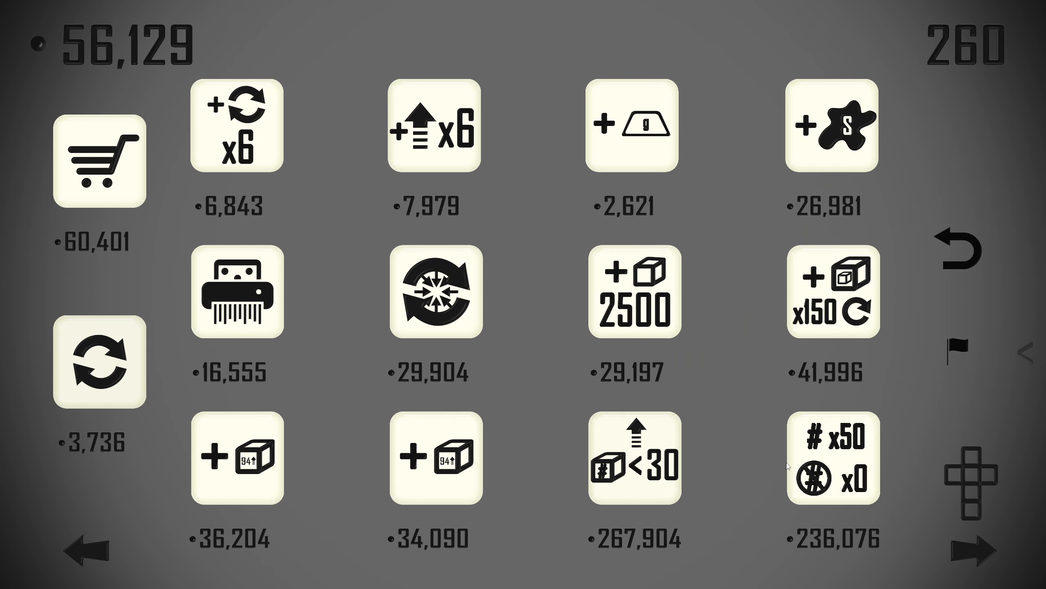
pyautogui.moveTo(763, 417)
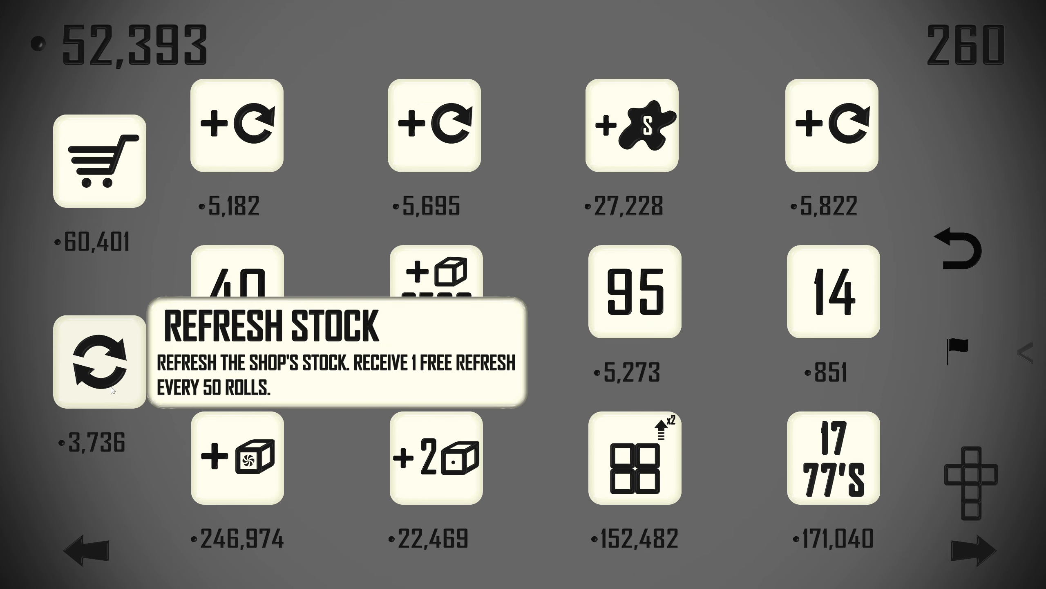
pyautogui.click(99, 361)
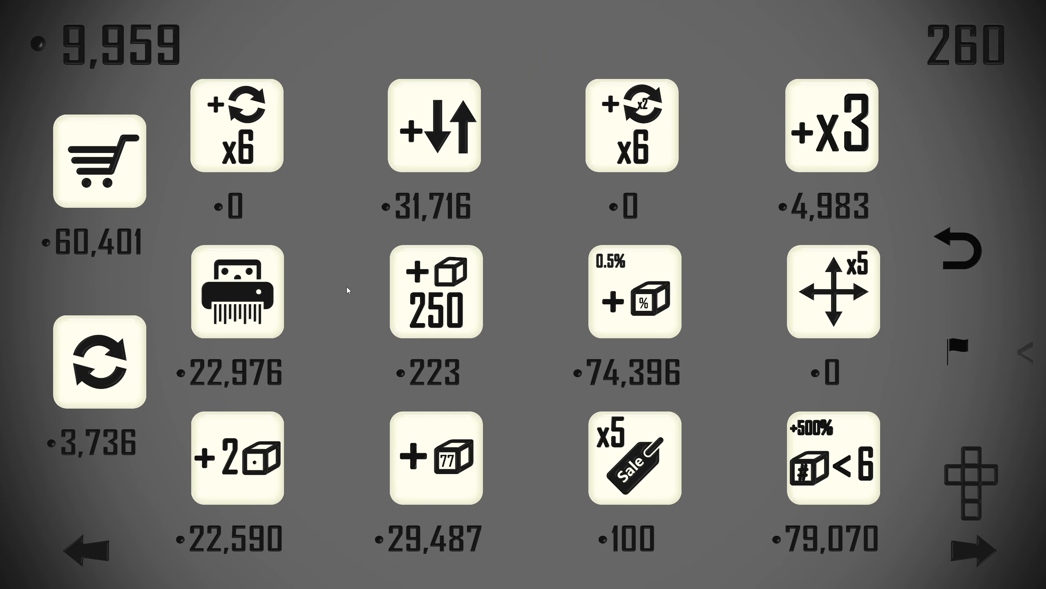
pyautogui.click(99, 361)
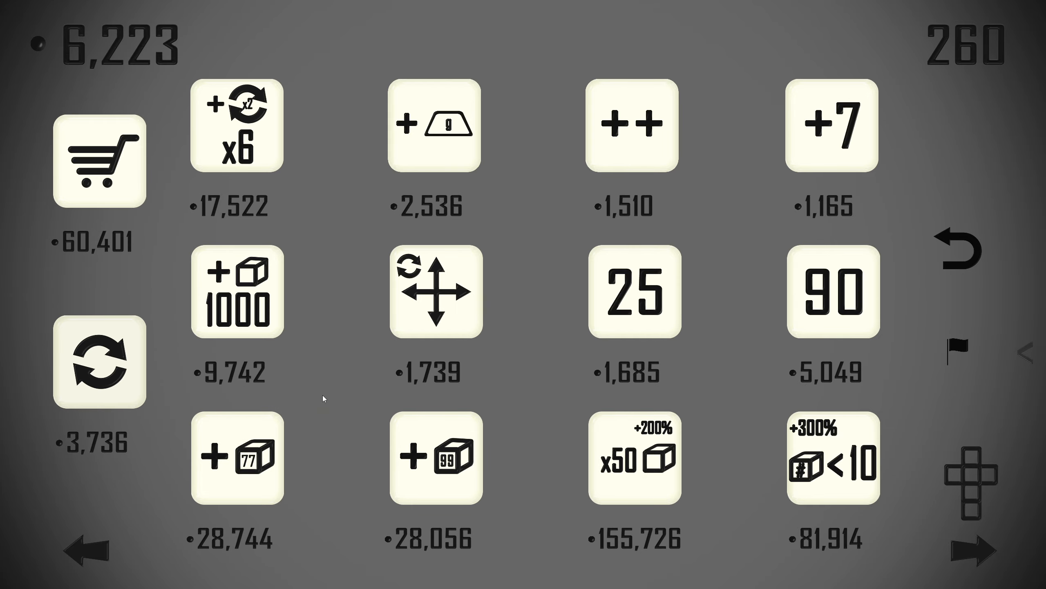
pyautogui.moveTo(832, 461)
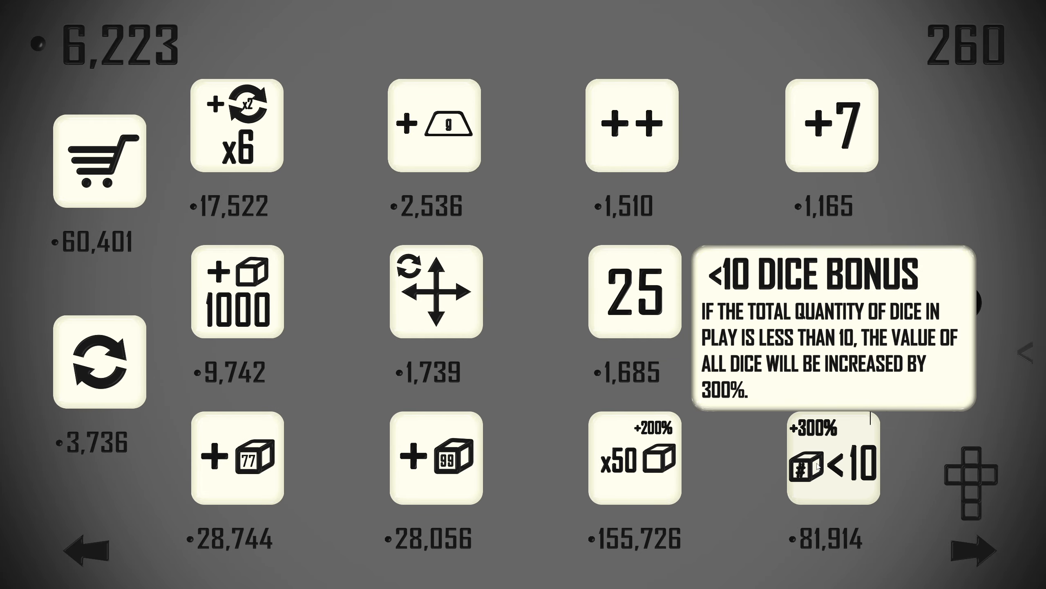
pyautogui.click(832, 462)
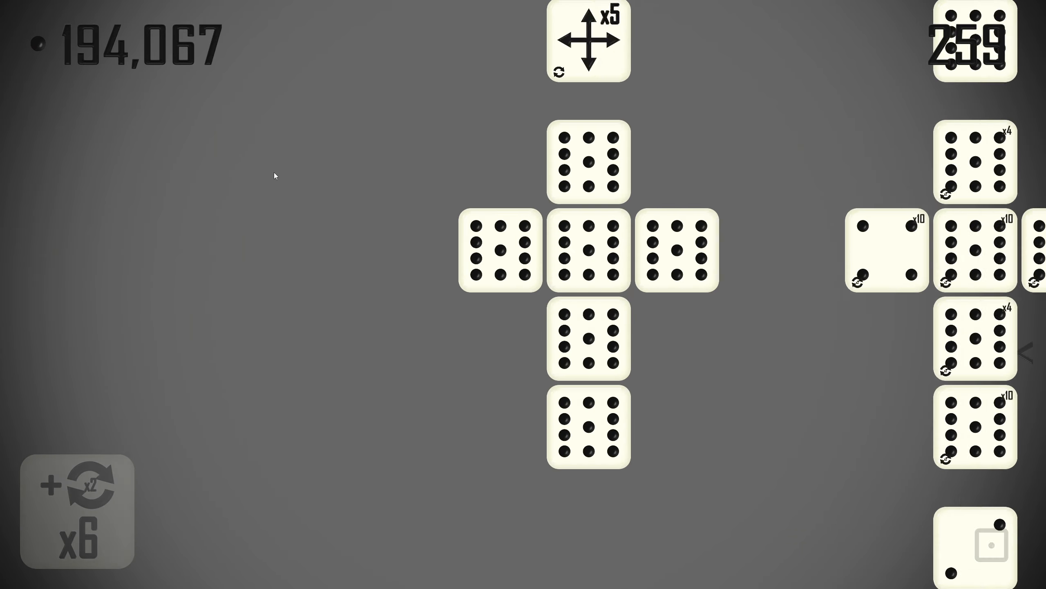
# Return to the shop and restock until Bullseye appears, reaching 1,186,666 coins.
pyautogui.click(76, 511)
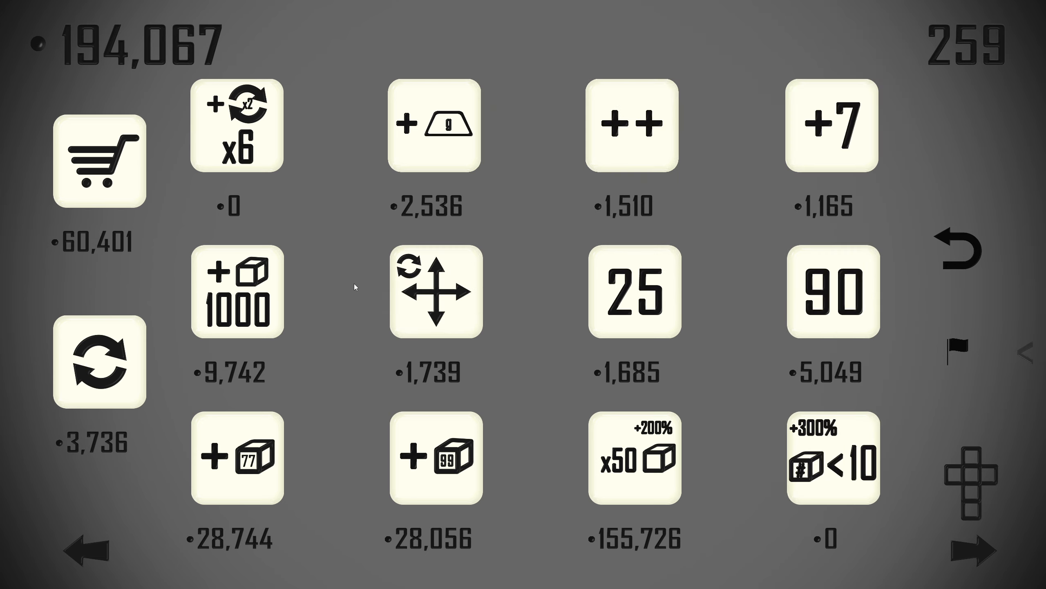
pyautogui.moveTo(732, 247)
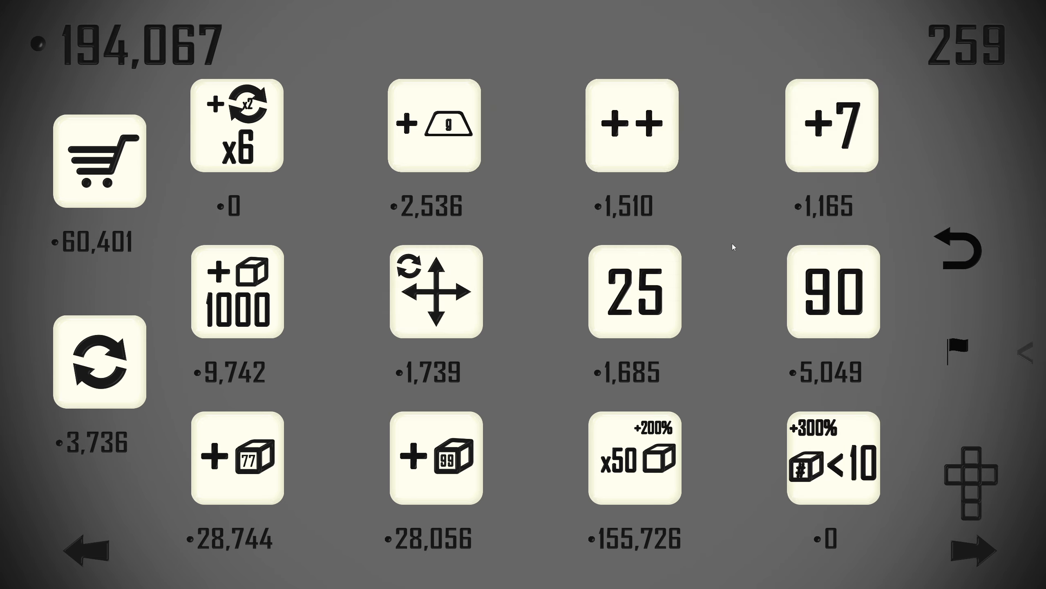
pyautogui.moveTo(548, 369)
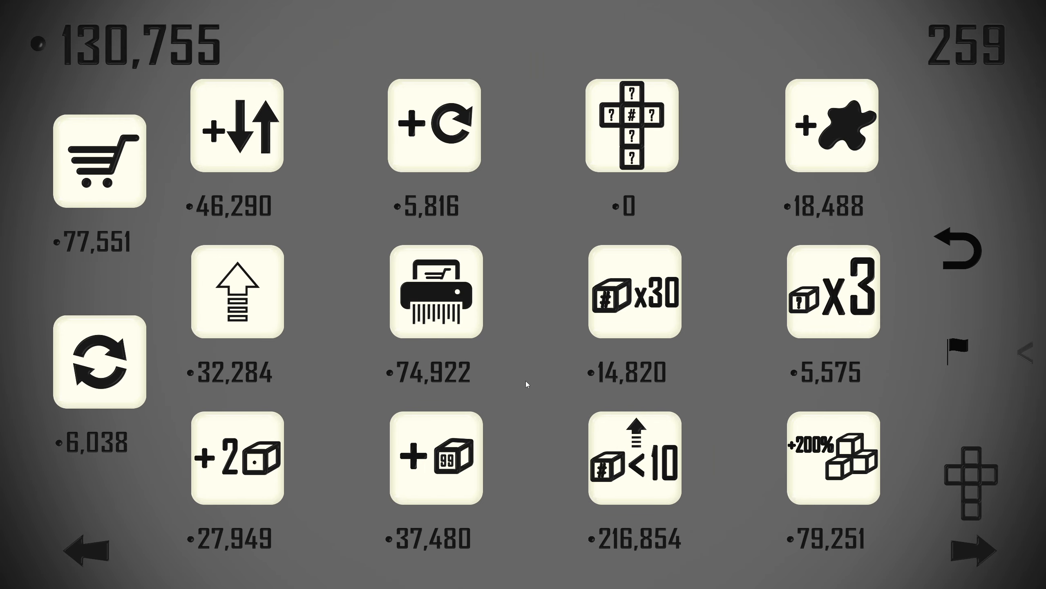
pyautogui.click(832, 459)
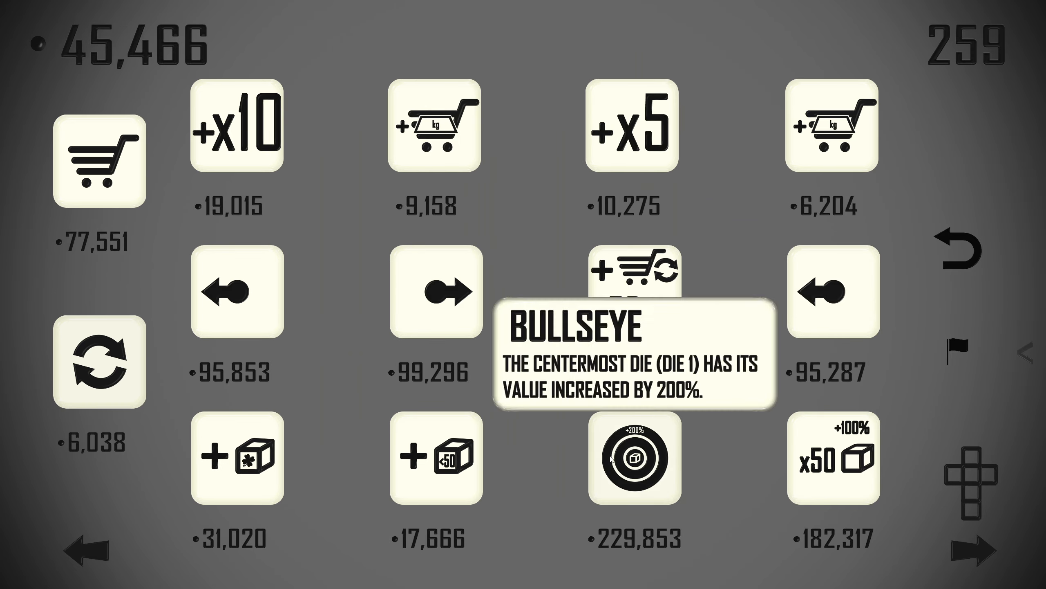
pyautogui.click(635, 461)
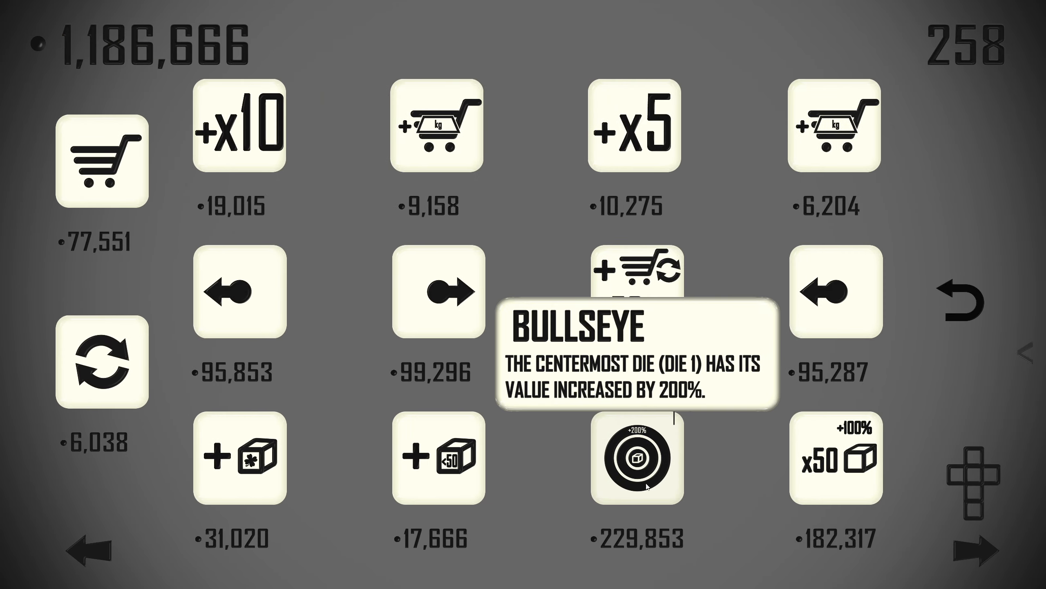
# Restock, buy the Square Quantity Bonus, then roll and return to the shop.
pyautogui.click(636, 461)
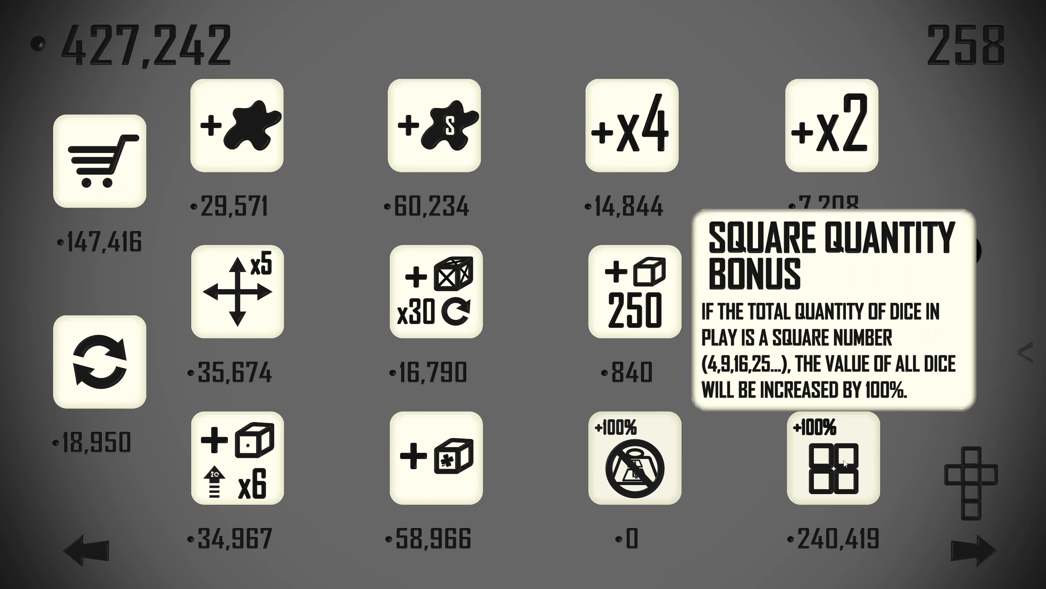
pyautogui.click(833, 459)
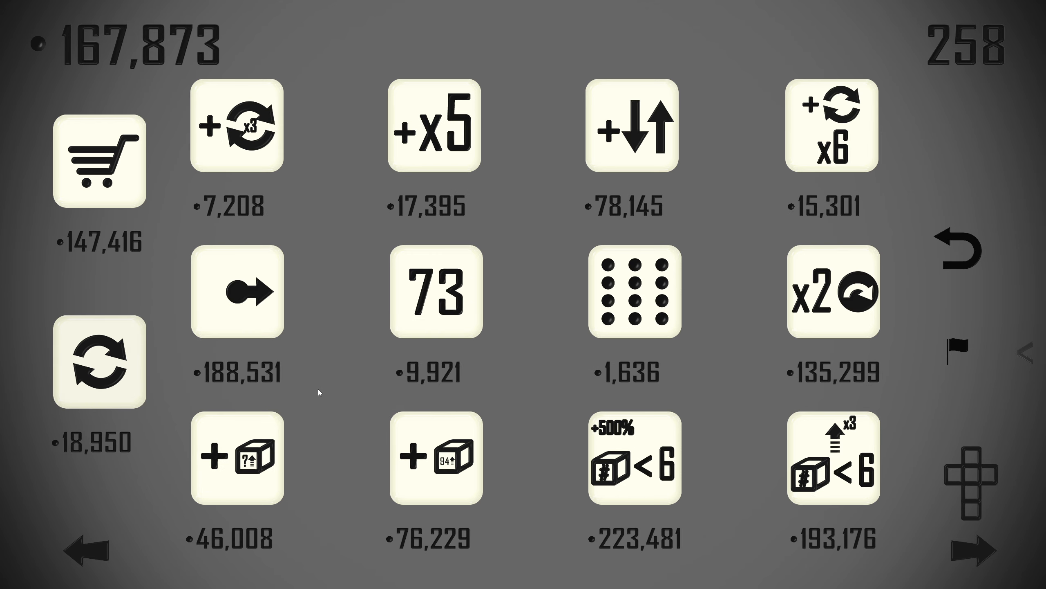
pyautogui.moveTo(369, 383)
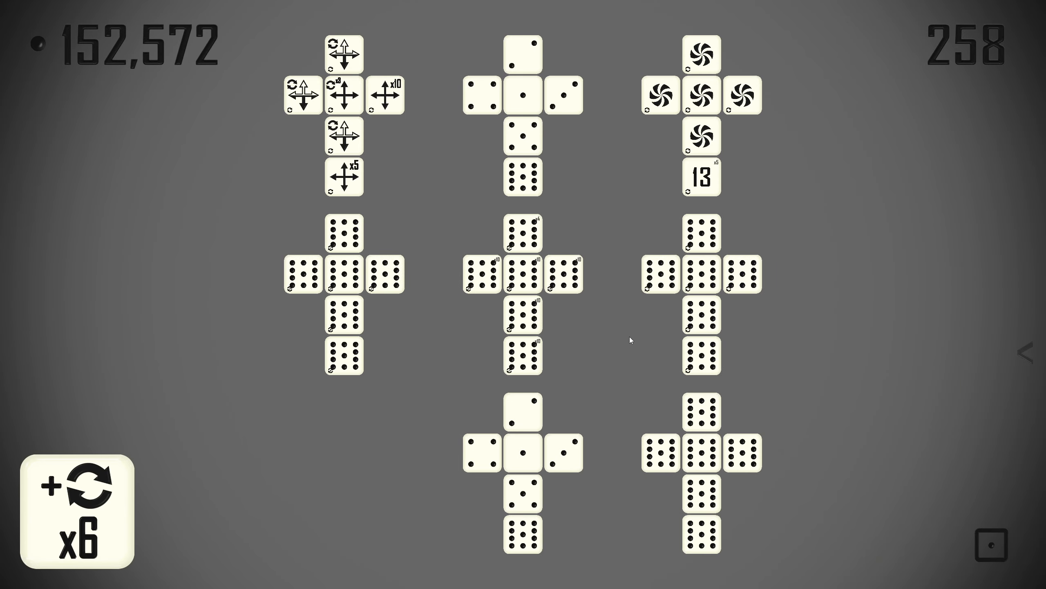
pyautogui.click(77, 500)
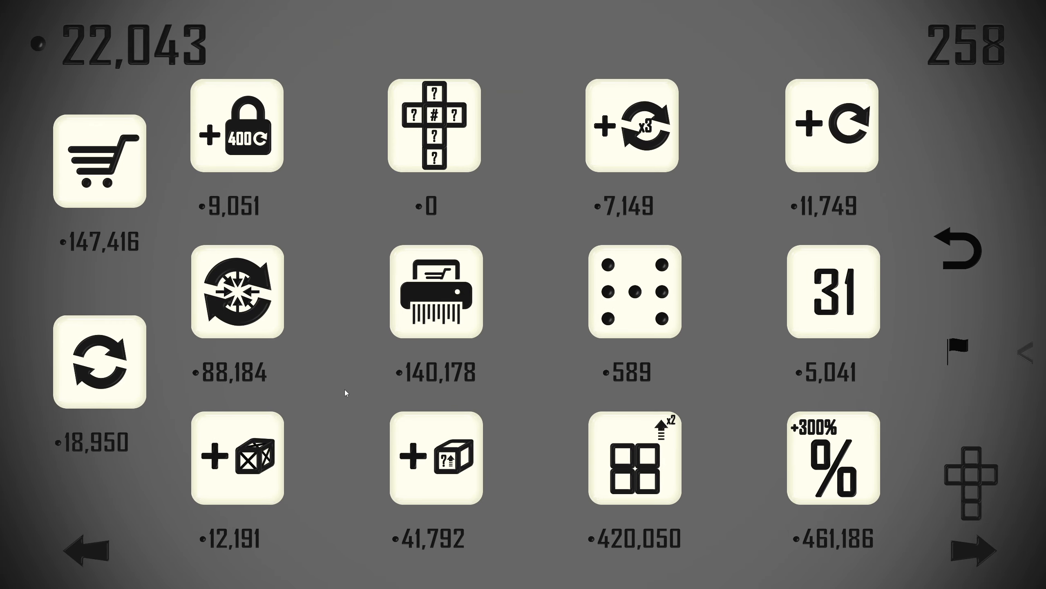
pyautogui.moveTo(338, 391)
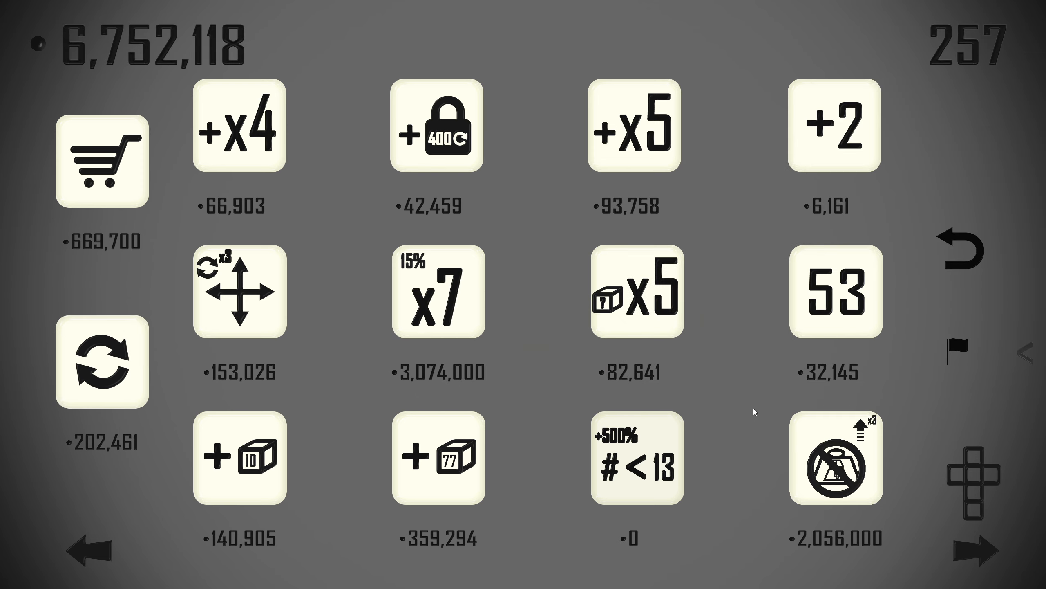
pyautogui.moveTo(357, 330)
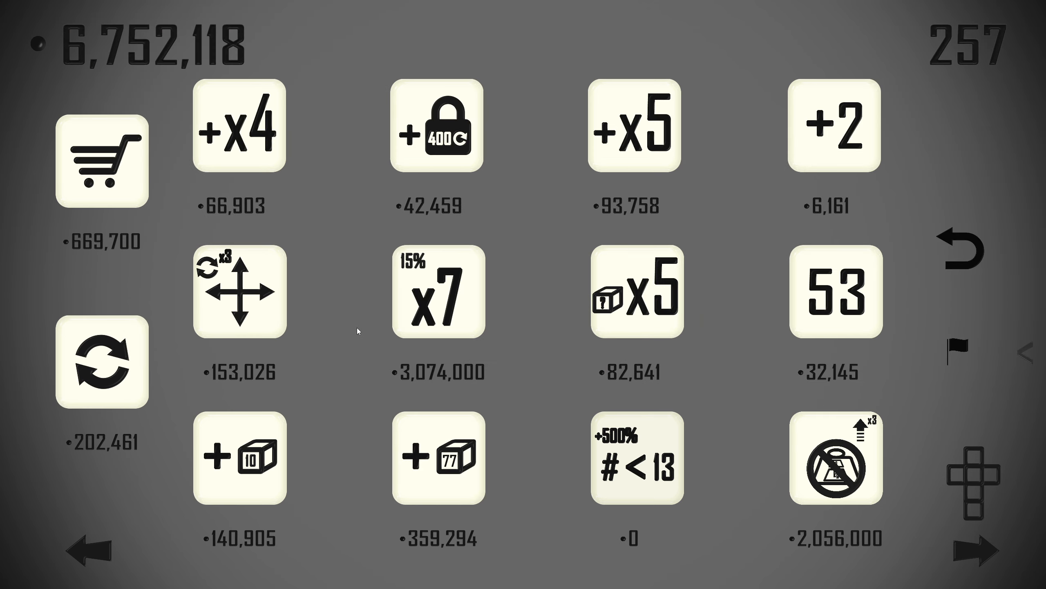
pyautogui.moveTo(101, 361)
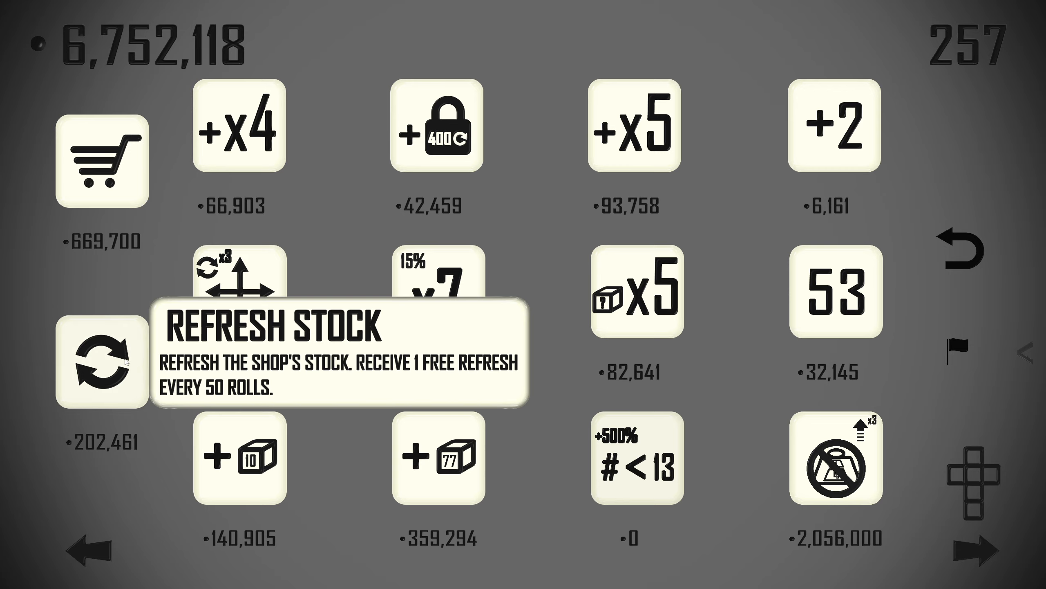
# Buy Scavenger, then restock and buy Numeric Set All Die Faces and Face Swap.
pyautogui.click(102, 359)
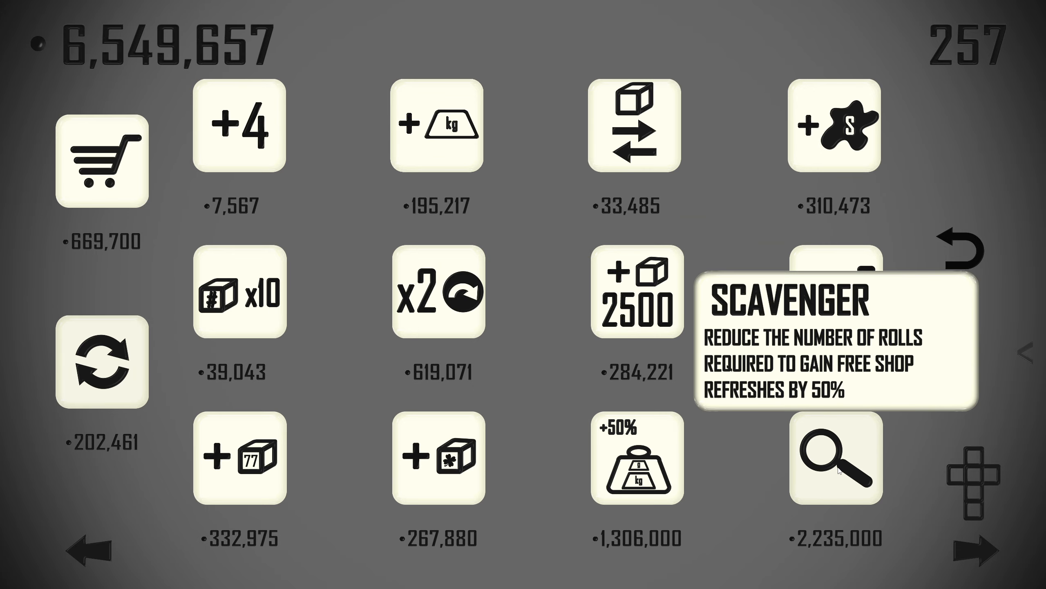
pyautogui.click(833, 460)
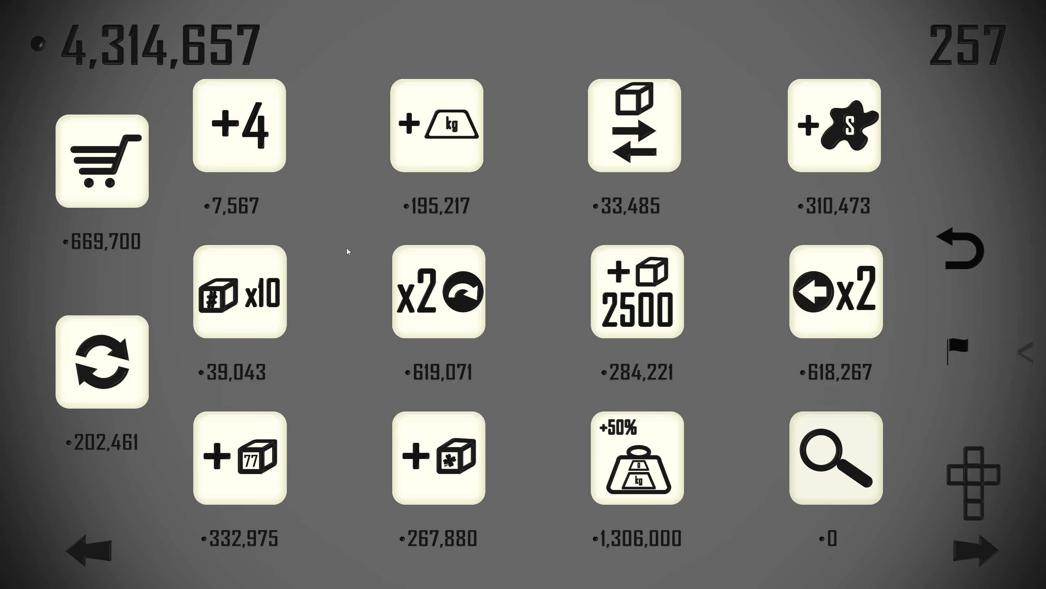
pyautogui.moveTo(207, 385)
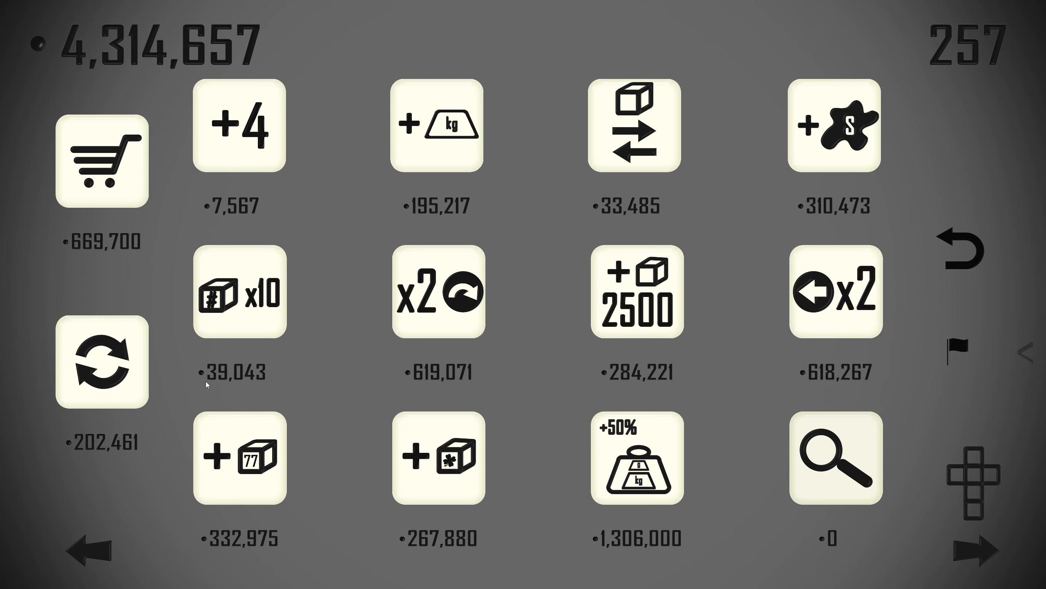
pyautogui.click(102, 361)
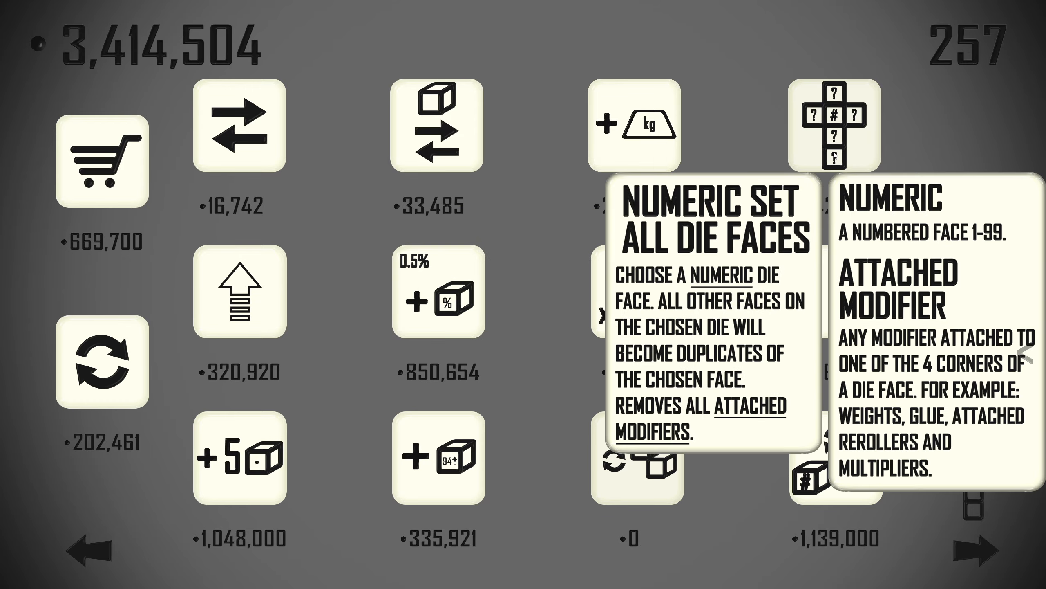
pyautogui.click(238, 128)
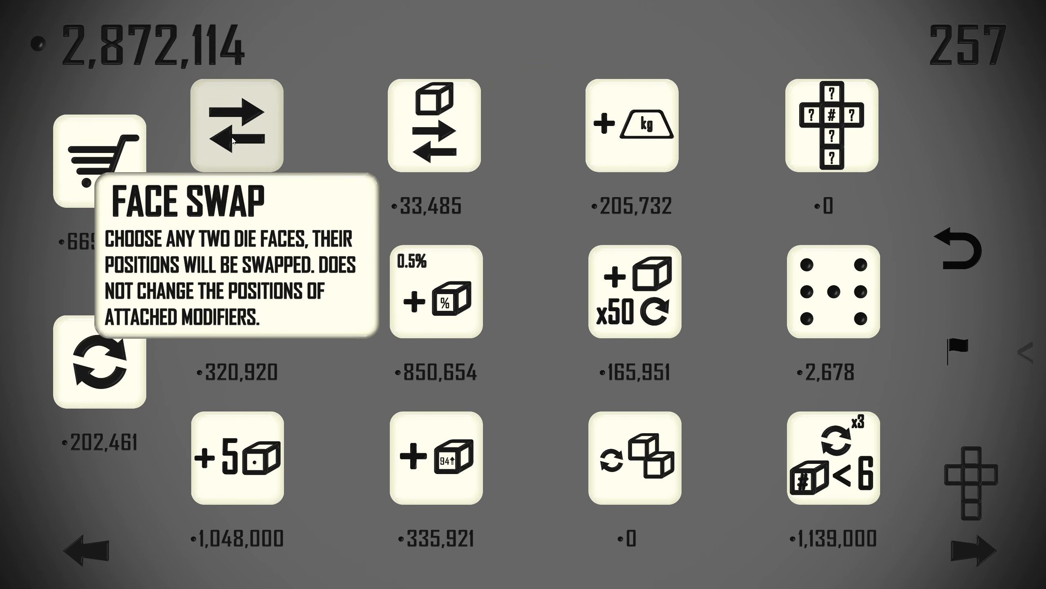
pyautogui.click(234, 127)
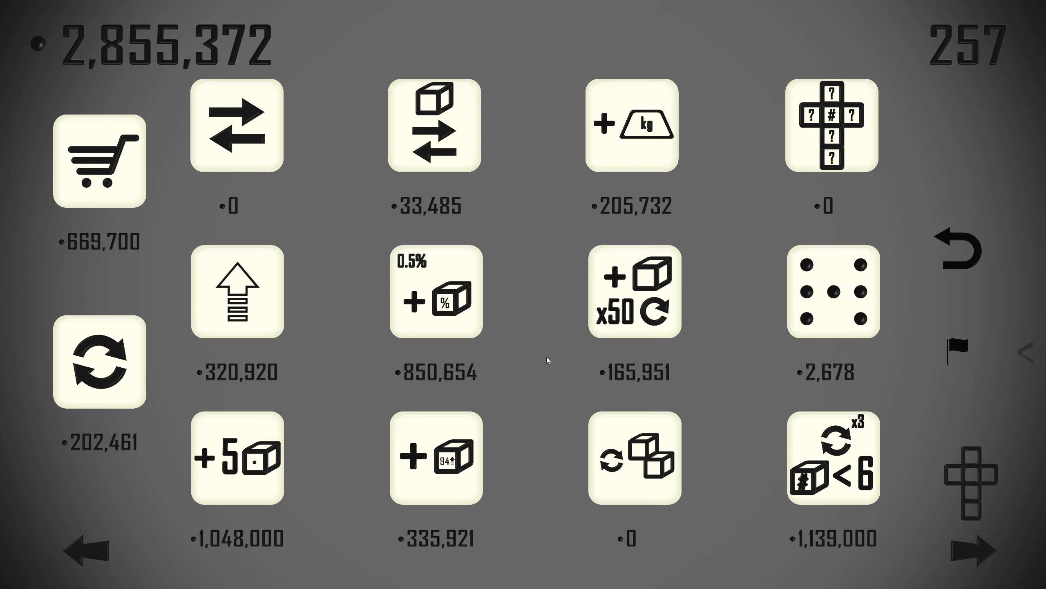
pyautogui.moveTo(538, 360)
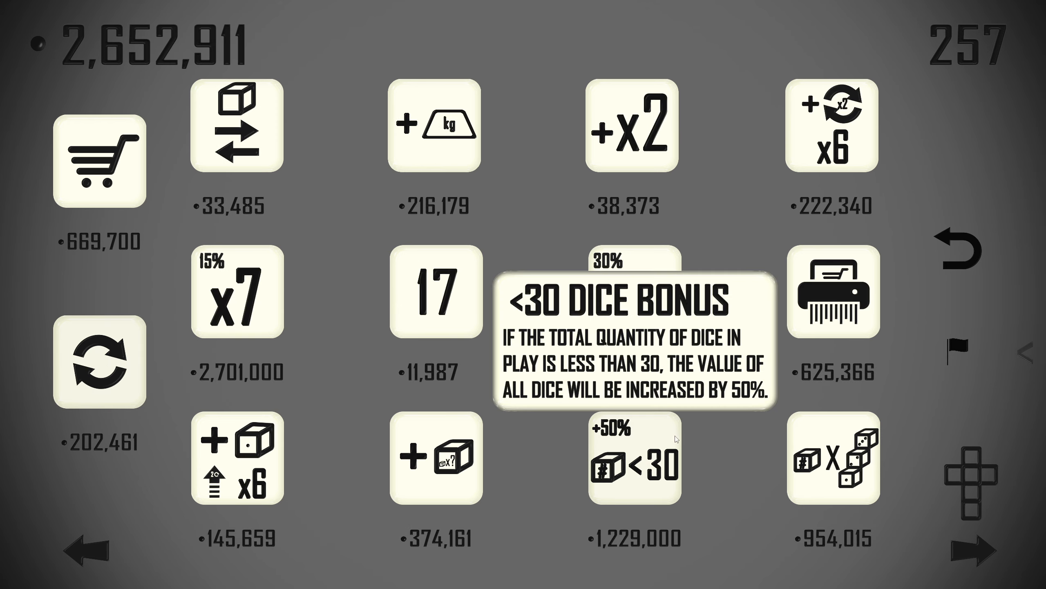
# Buy the <30 Dice Bonus, restock, and buy the spiral face item.
pyautogui.click(635, 293)
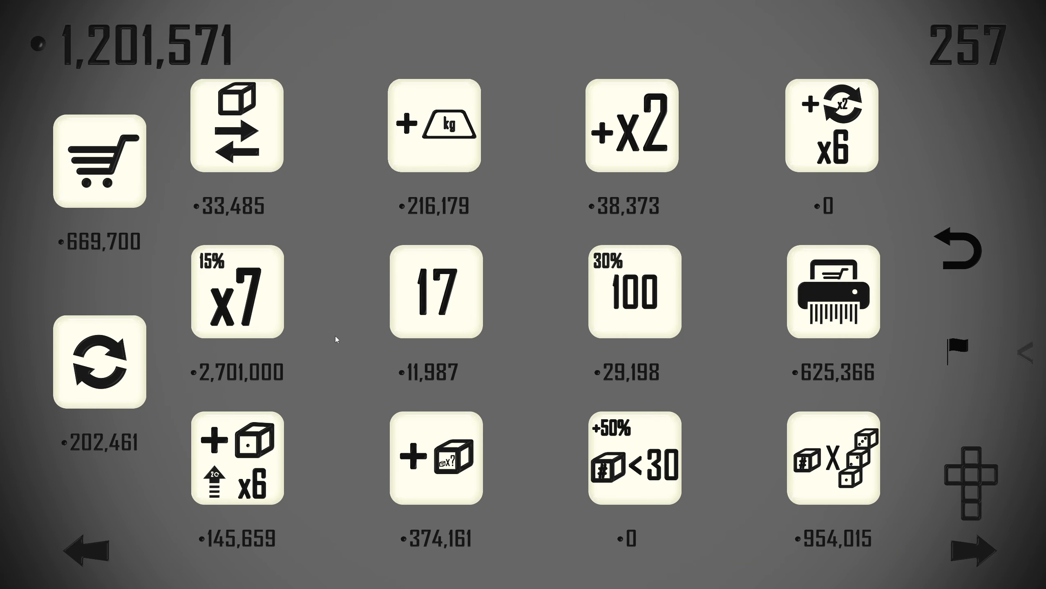
pyautogui.click(100, 362)
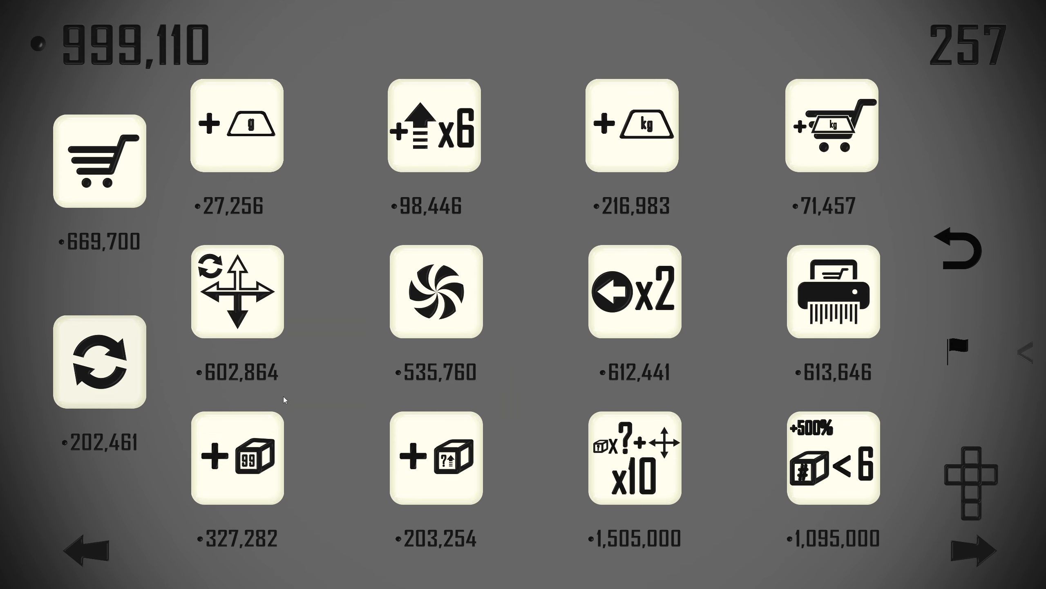
pyautogui.moveTo(310, 370)
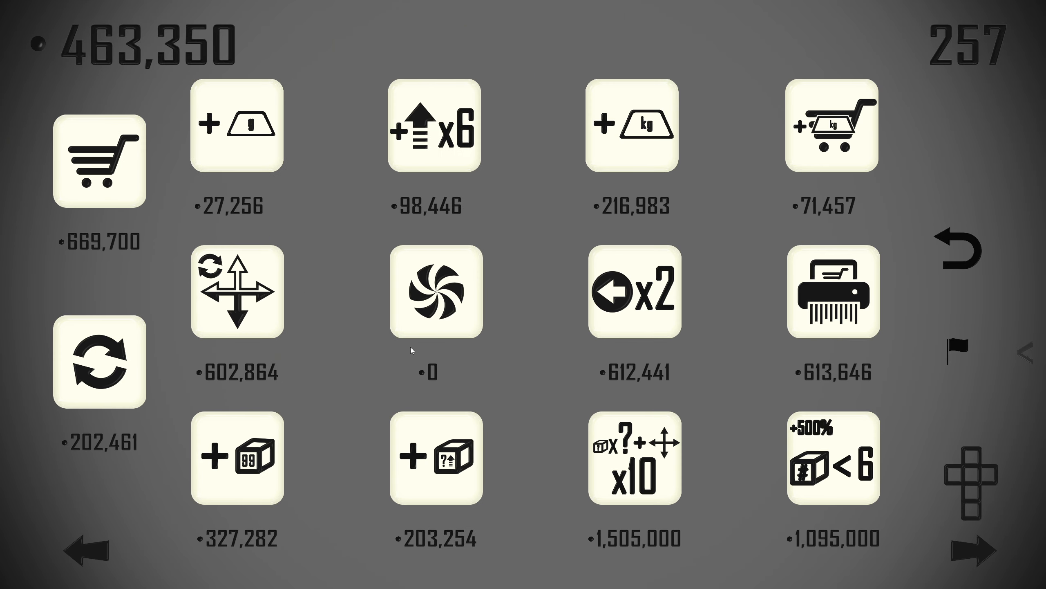
pyautogui.click(100, 362)
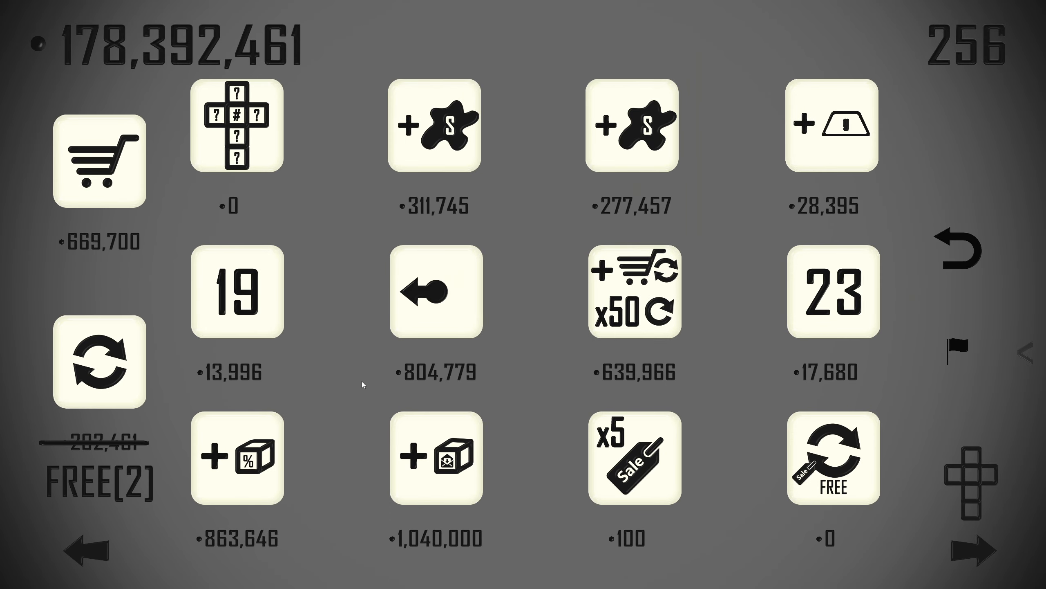
pyautogui.moveTo(287, 394)
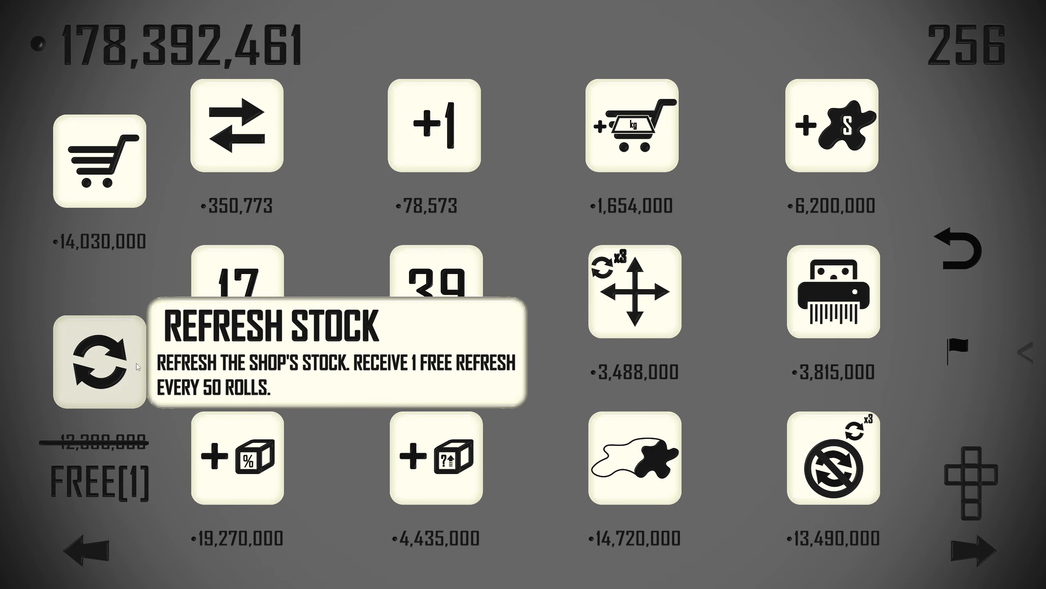
# Restock the shop three times and buy the Numeric Reroll Chain passive.
pyautogui.click(98, 362)
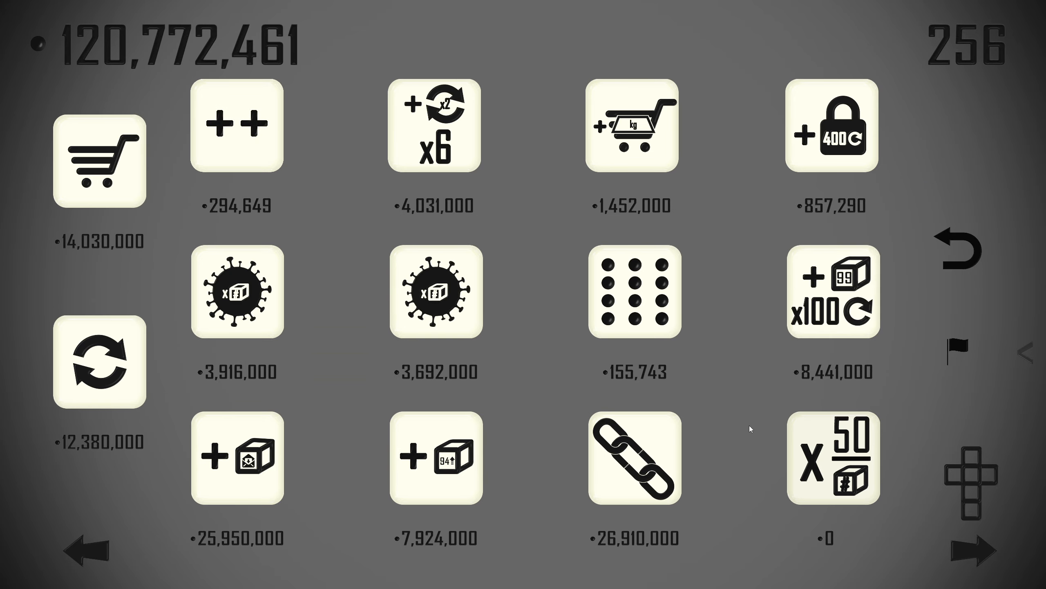
pyautogui.moveTo(553, 391)
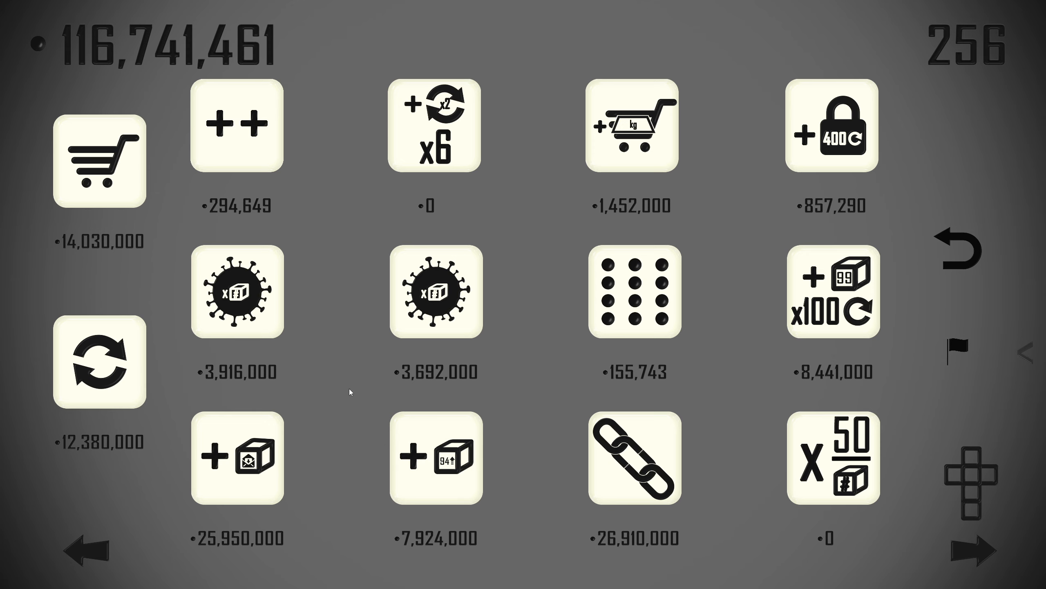
pyautogui.moveTo(185, 408)
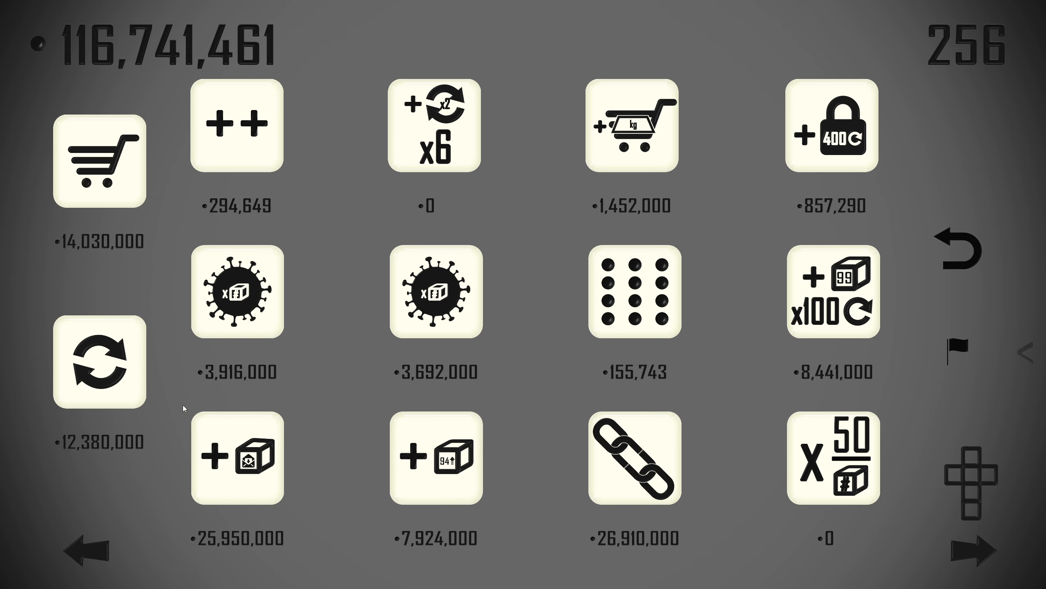
pyautogui.click(99, 363)
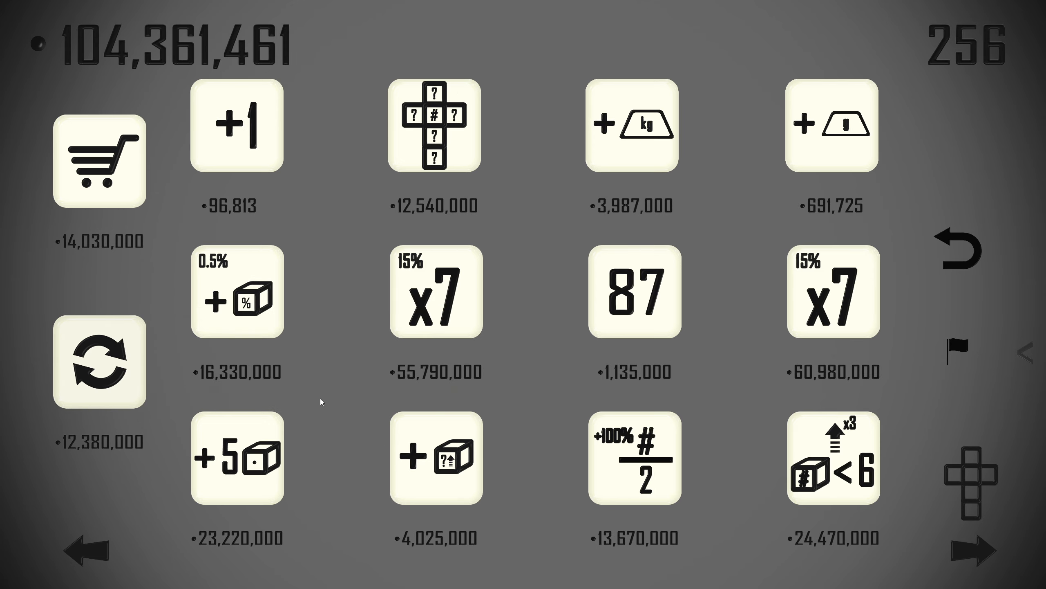
pyautogui.moveTo(312, 398)
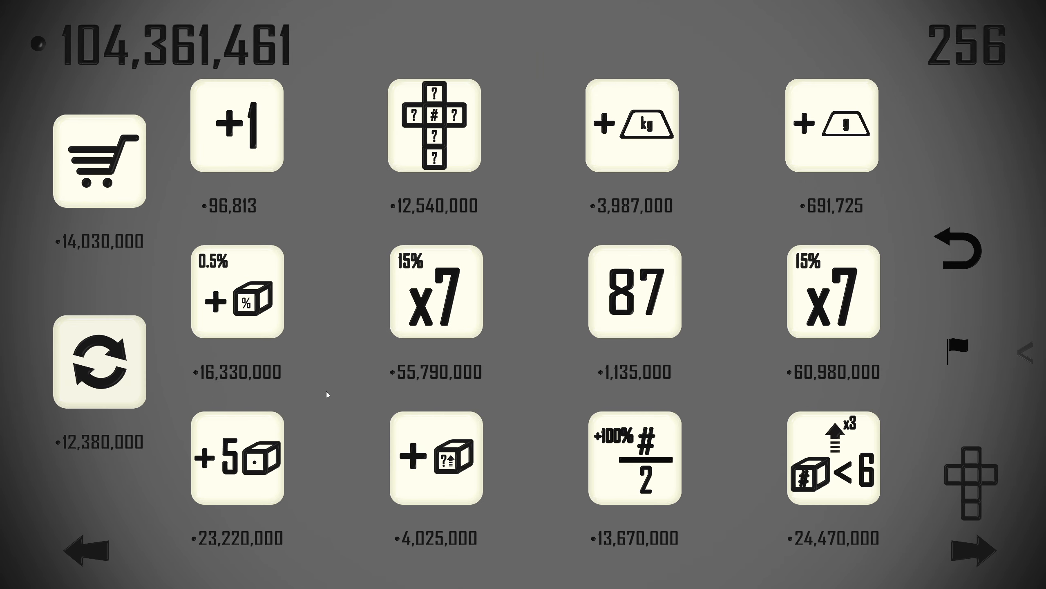
pyautogui.moveTo(340, 370)
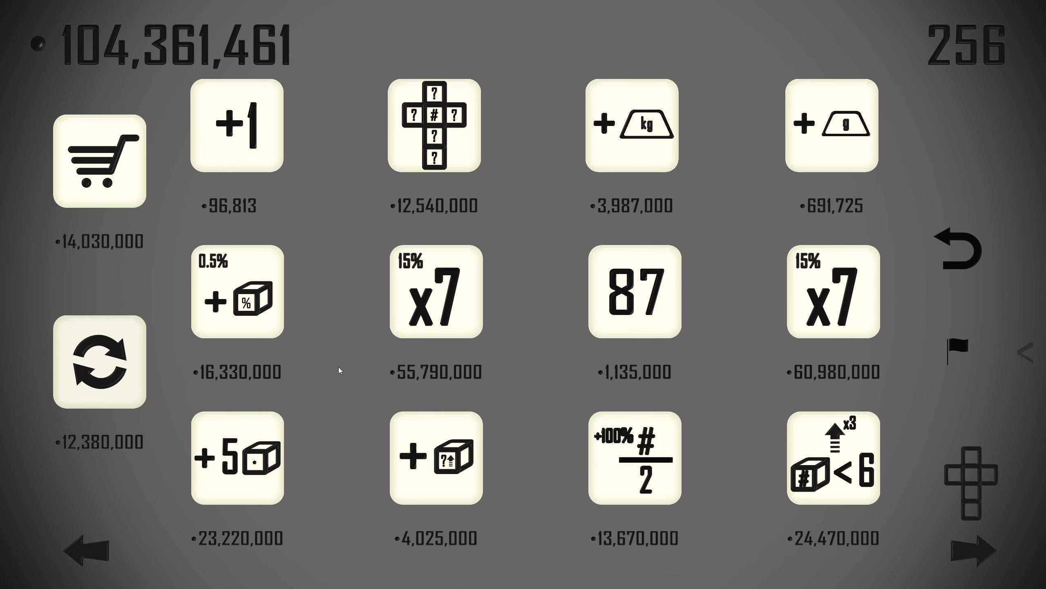
pyautogui.moveTo(99, 363)
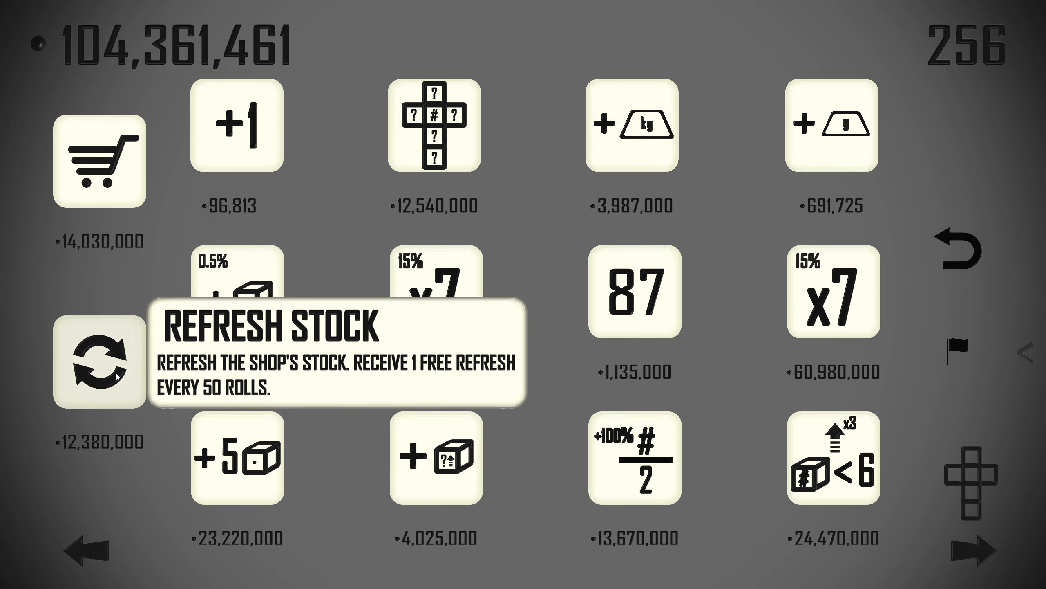
pyautogui.click(99, 362)
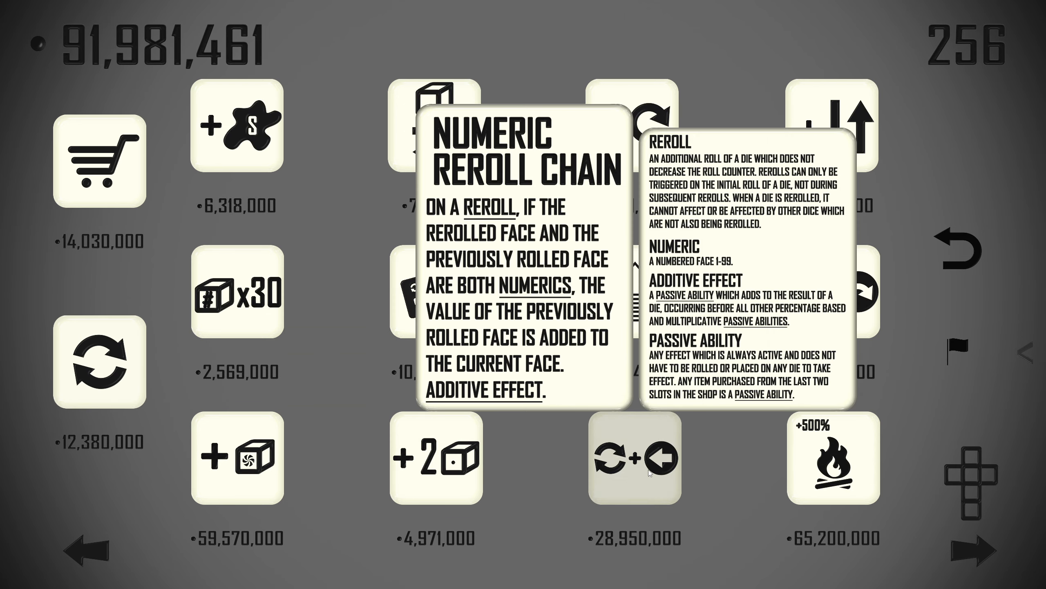
pyautogui.click(634, 461)
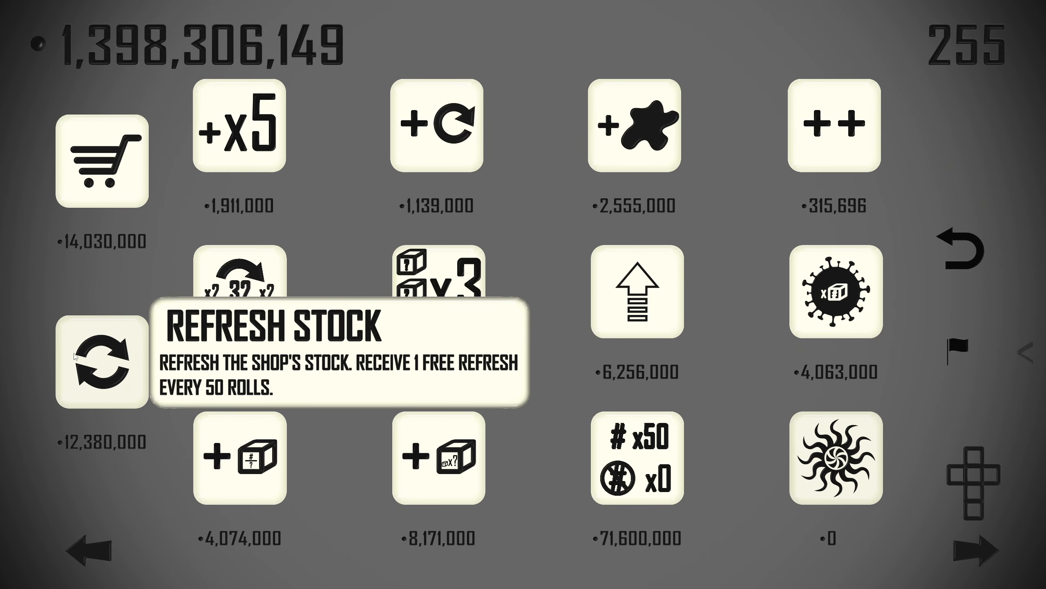
# Place a spiral face on the centre die's left side and roll again.
pyautogui.click(101, 361)
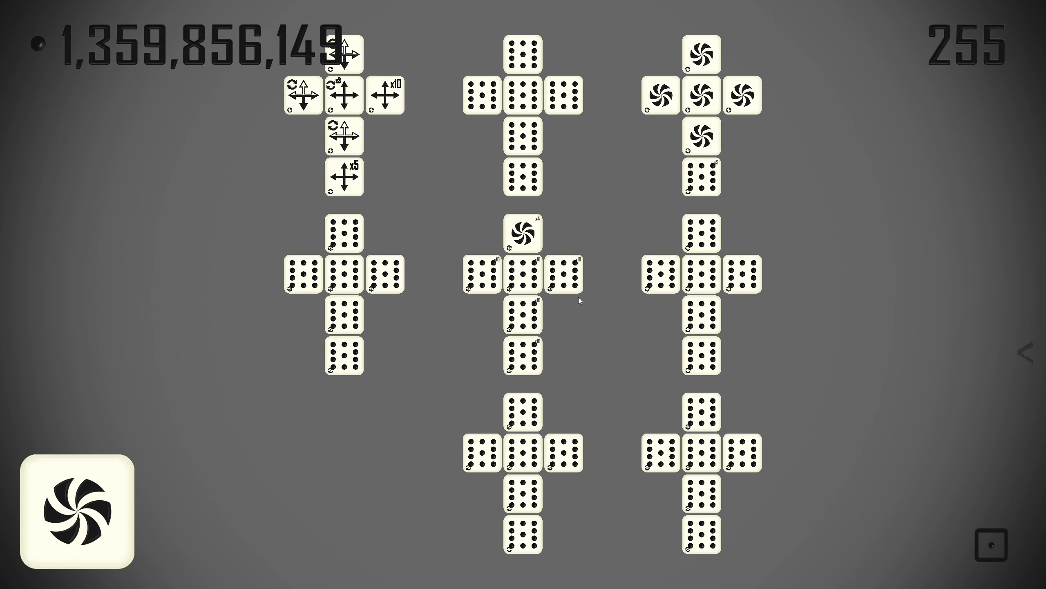
pyautogui.click(479, 273)
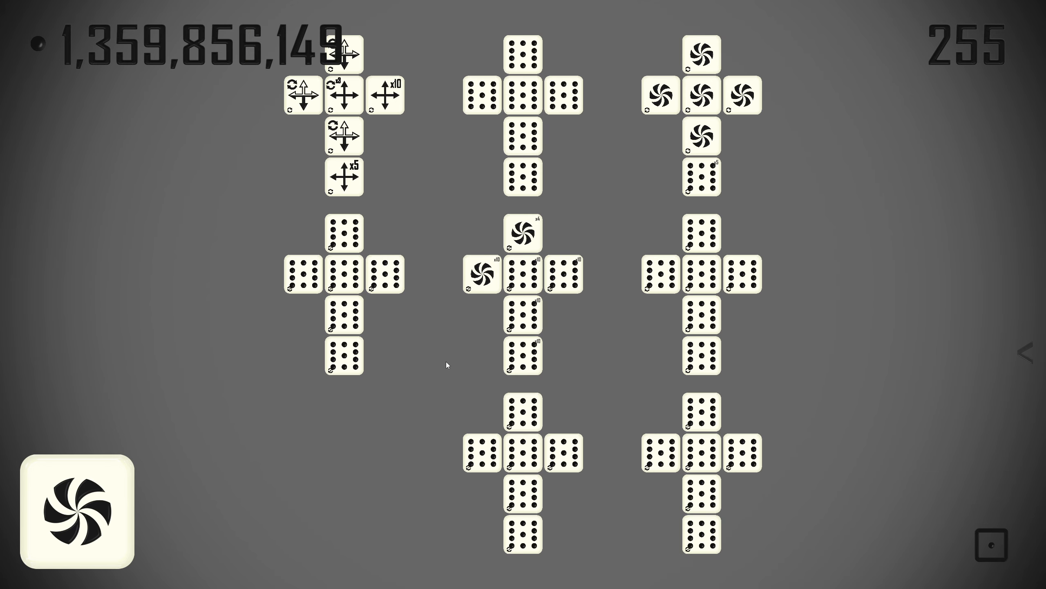
pyautogui.click(77, 513)
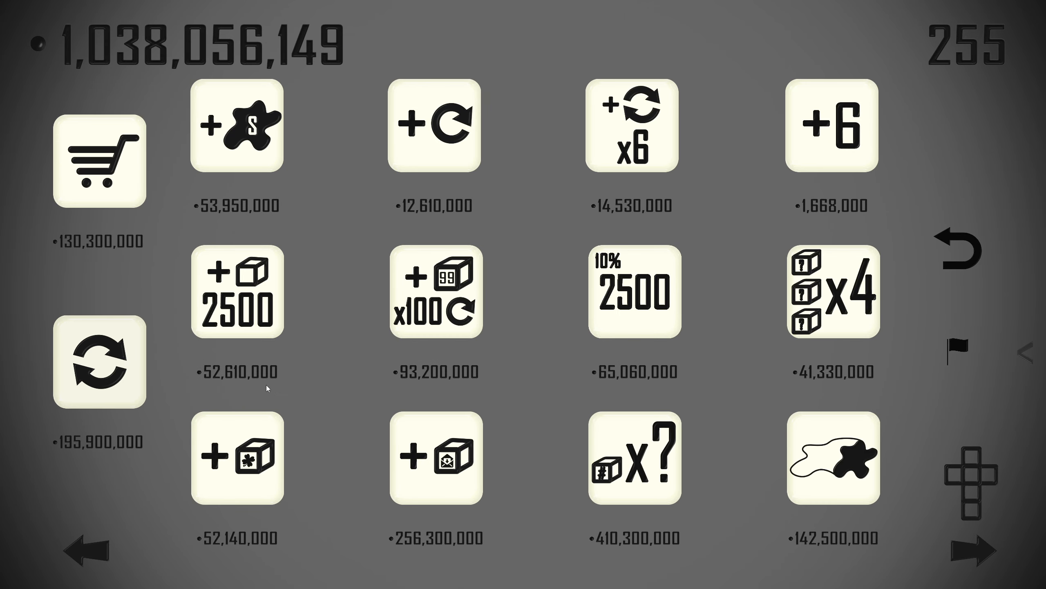
pyautogui.moveTo(310, 395)
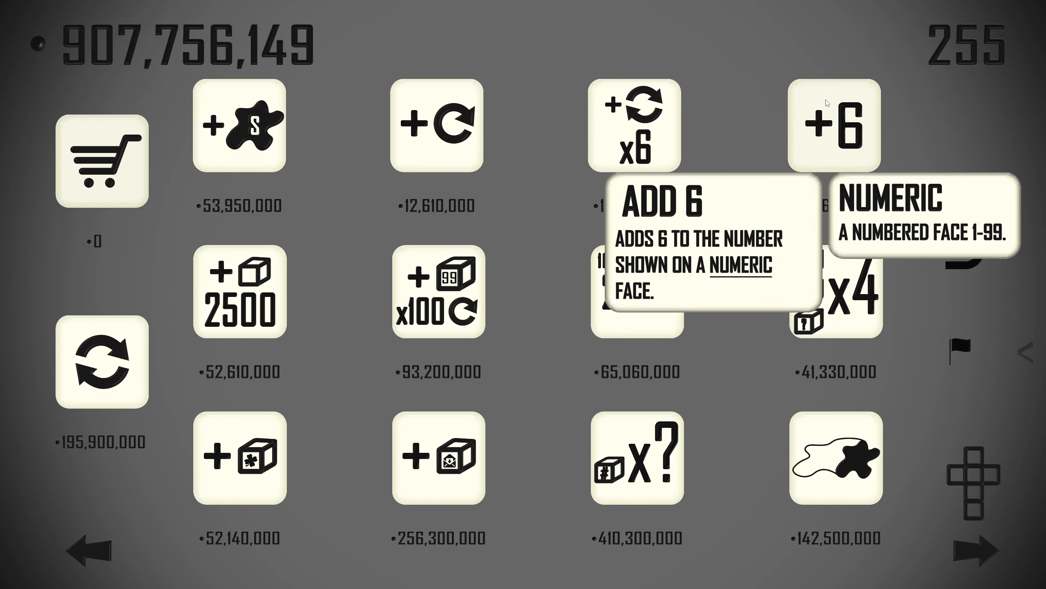
# Buy Add 6 and apply the +reroll x6 item to a die.
pyautogui.click(834, 126)
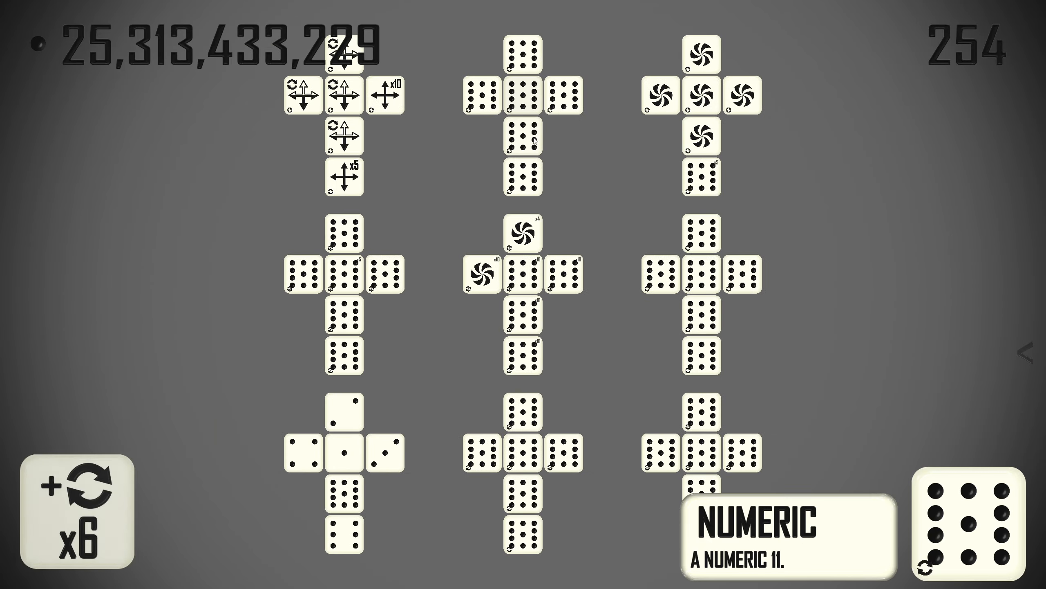
pyautogui.click(76, 518)
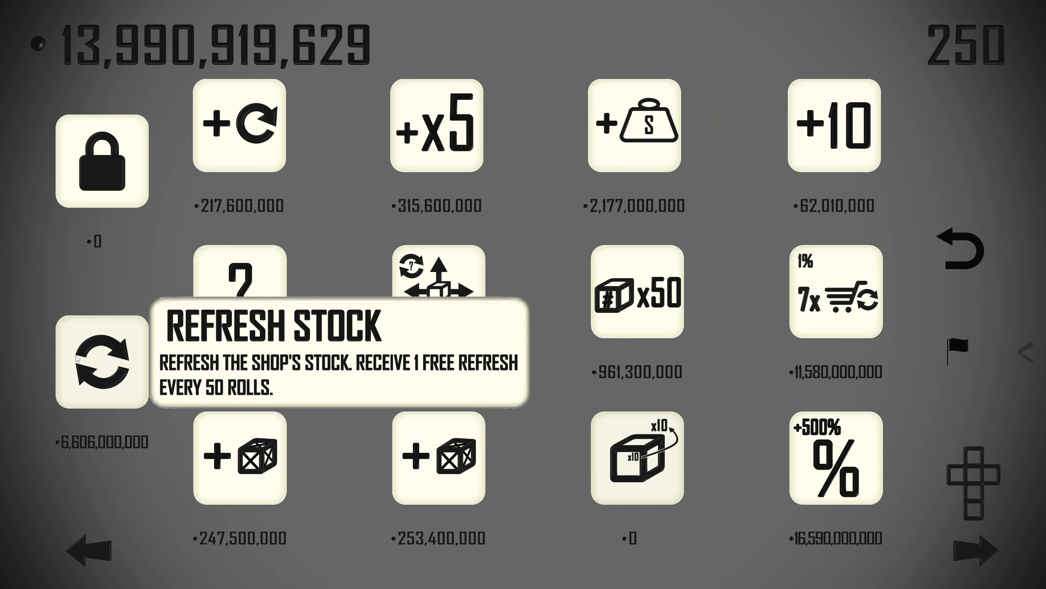
# Restock twice using the free refresh and buy the +x10 Attach Multiplier upgrade.
pyautogui.click(103, 359)
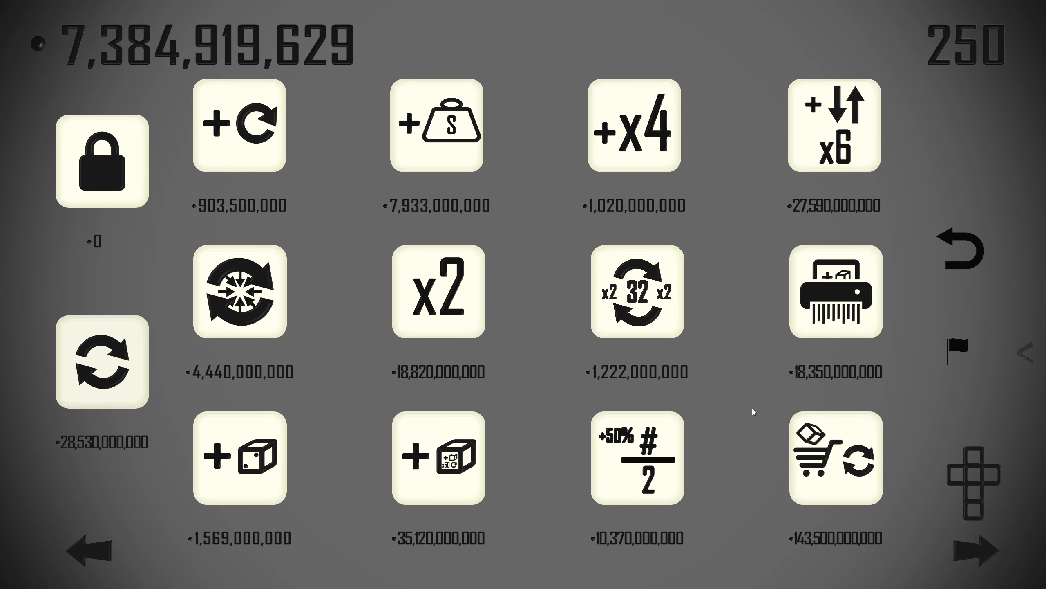
pyautogui.moveTo(185, 386)
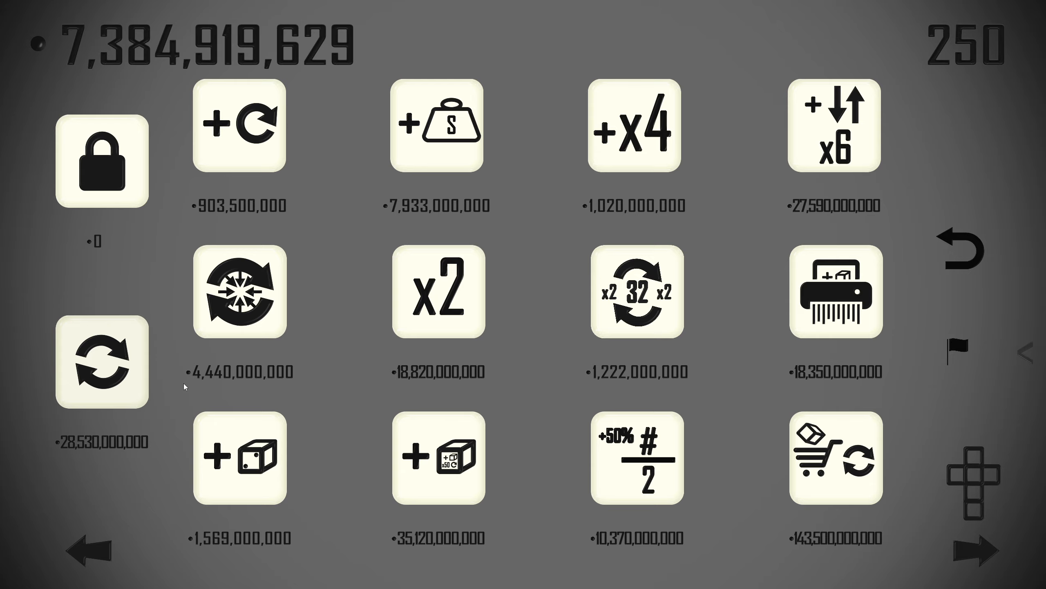
pyautogui.moveTo(835, 458)
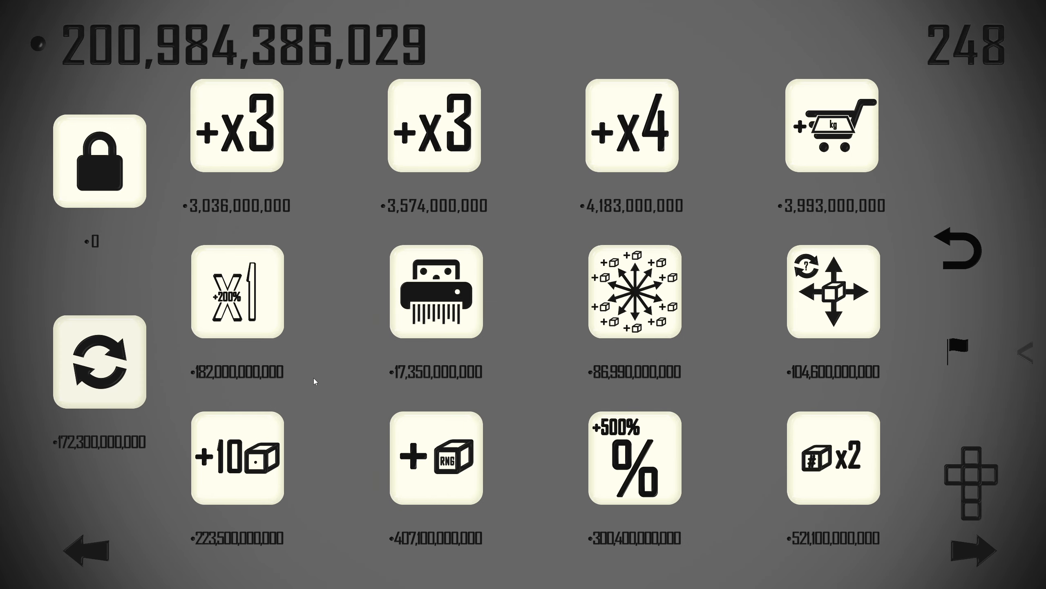
pyautogui.moveTo(562, 307)
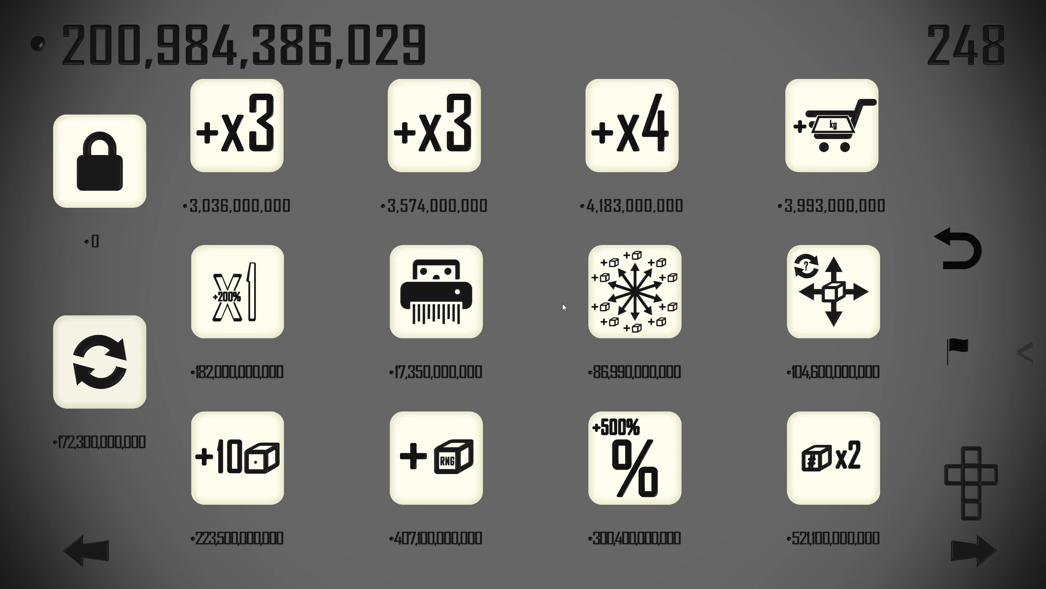
pyautogui.click(632, 127)
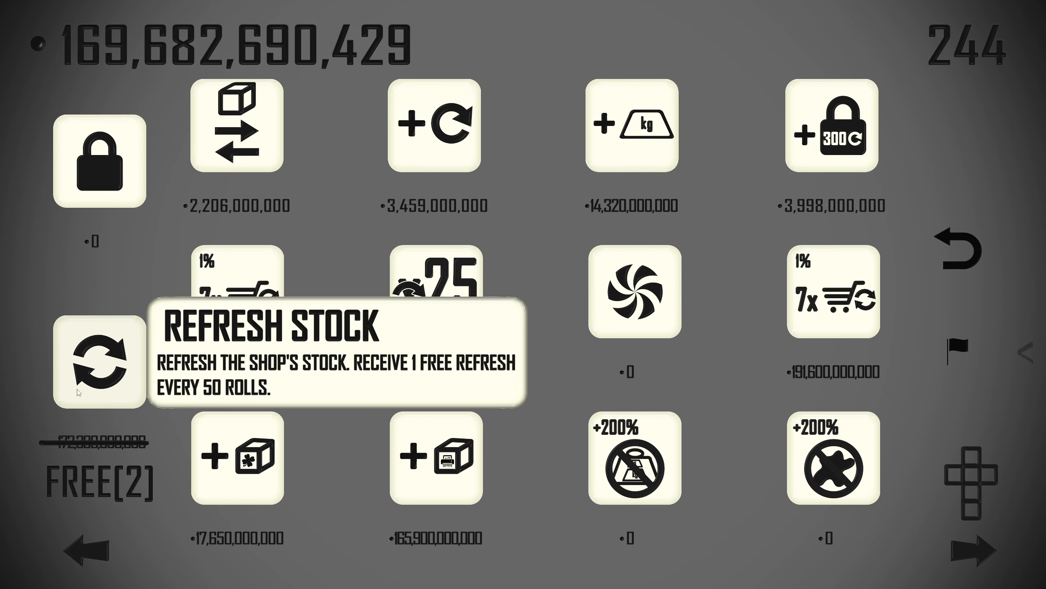
pyautogui.click(99, 363)
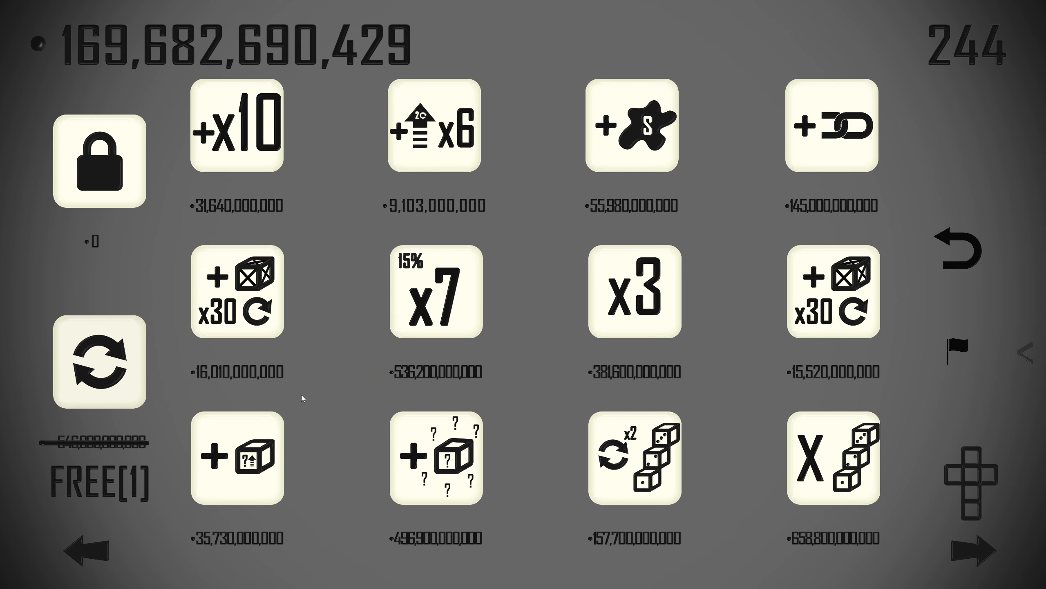
pyautogui.moveTo(570, 421)
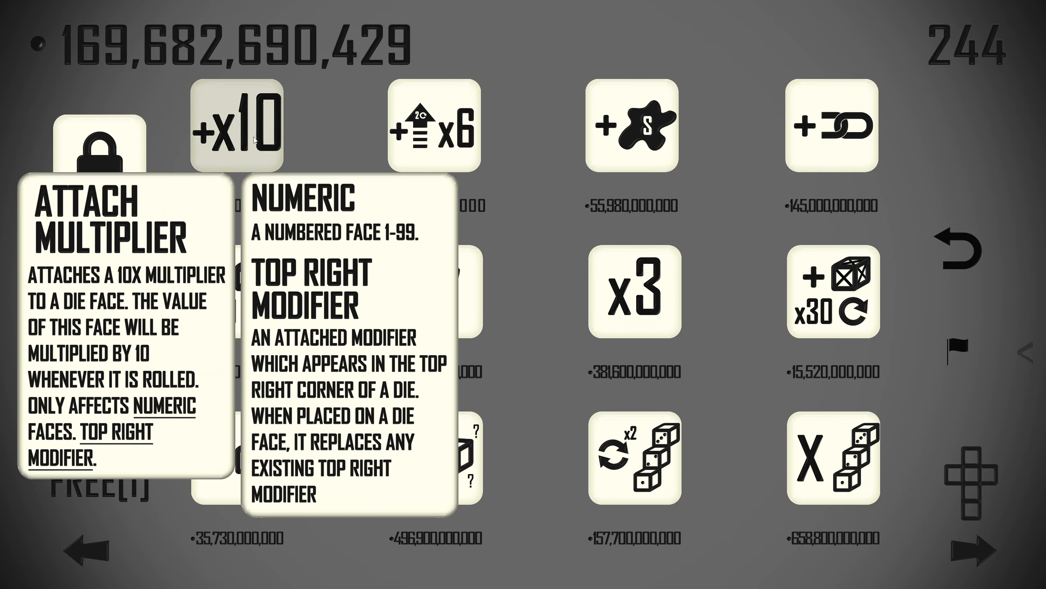
pyautogui.click(237, 127)
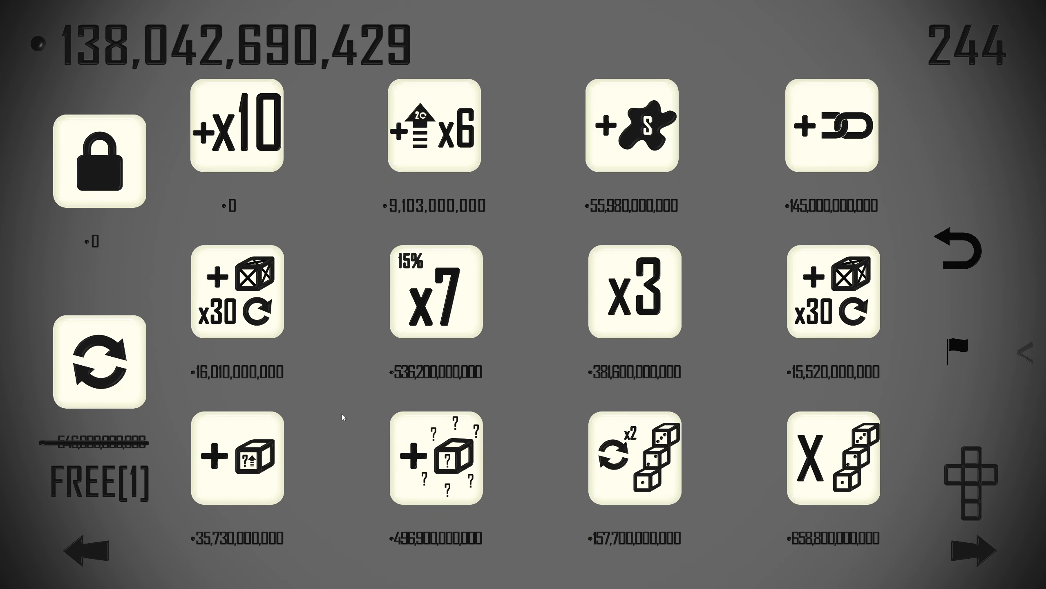
# Keep rolling to about 572 billion coins with 239 rolls left.
pyautogui.click(99, 363)
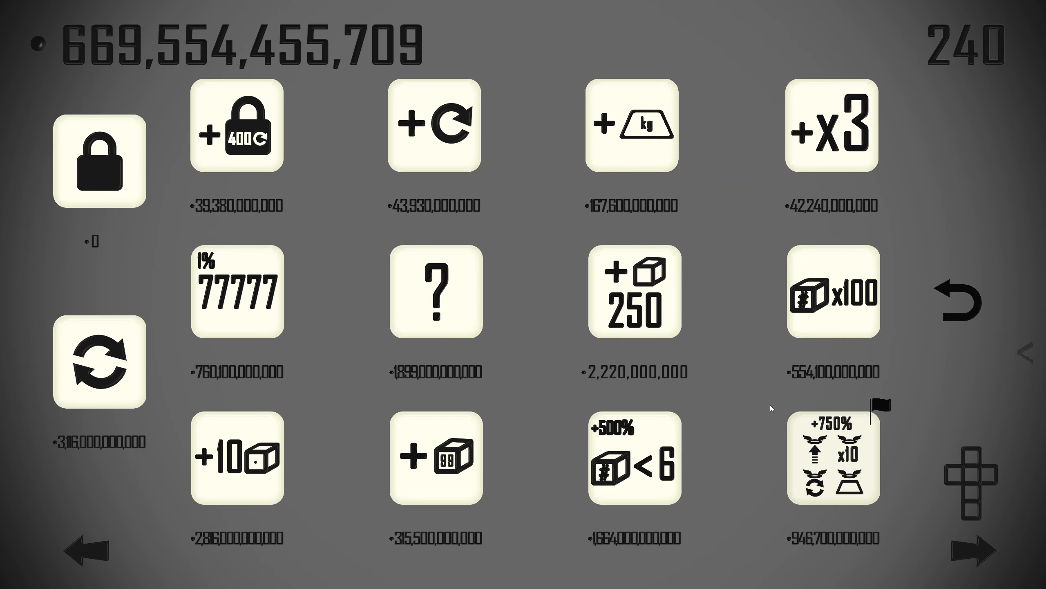
pyautogui.moveTo(769, 408)
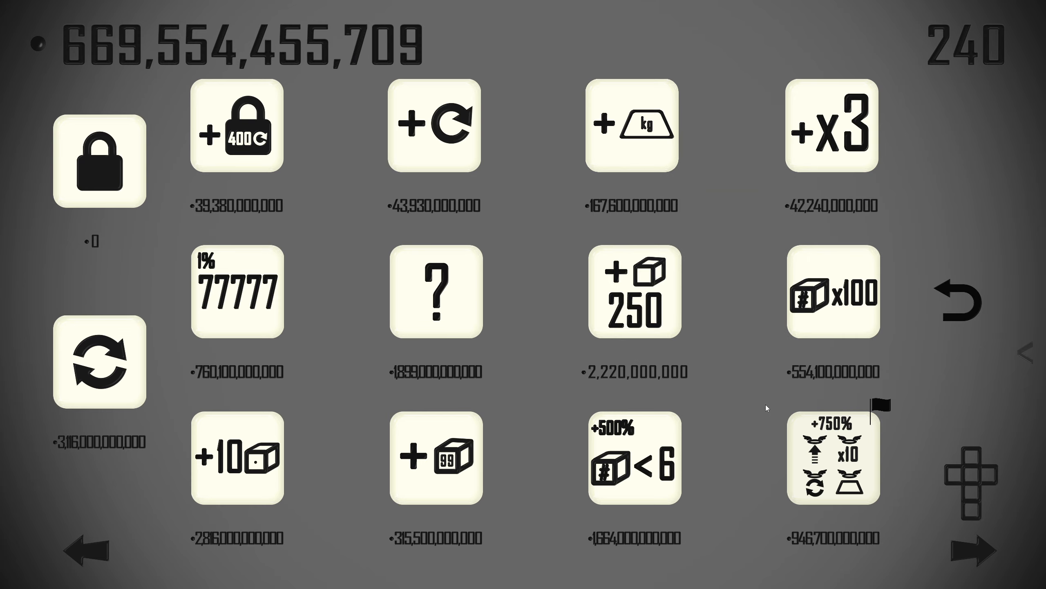
pyautogui.click(833, 461)
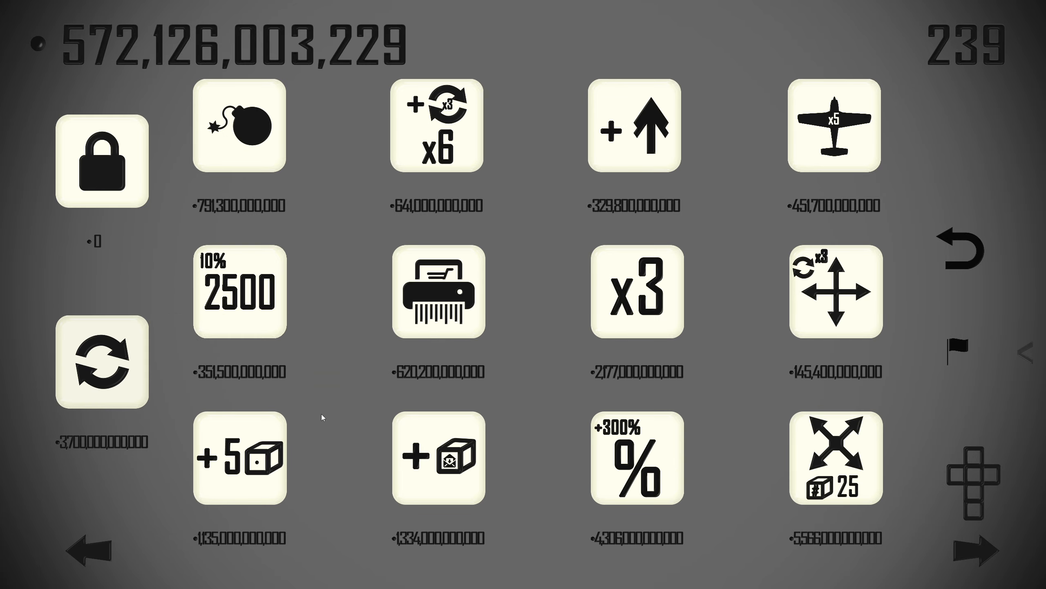
pyautogui.moveTo(733, 412)
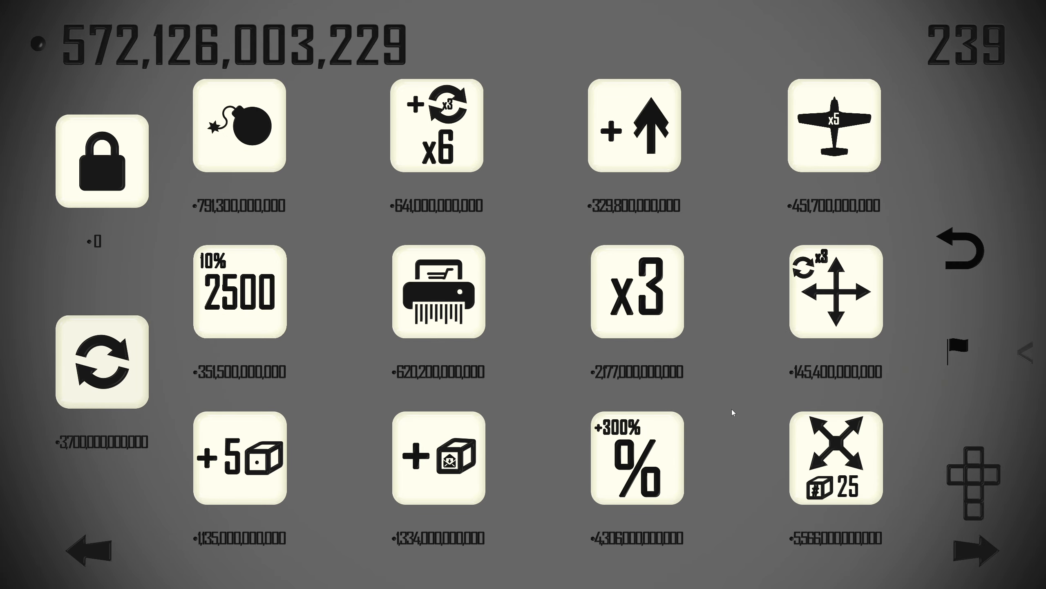
pyautogui.moveTo(346, 308)
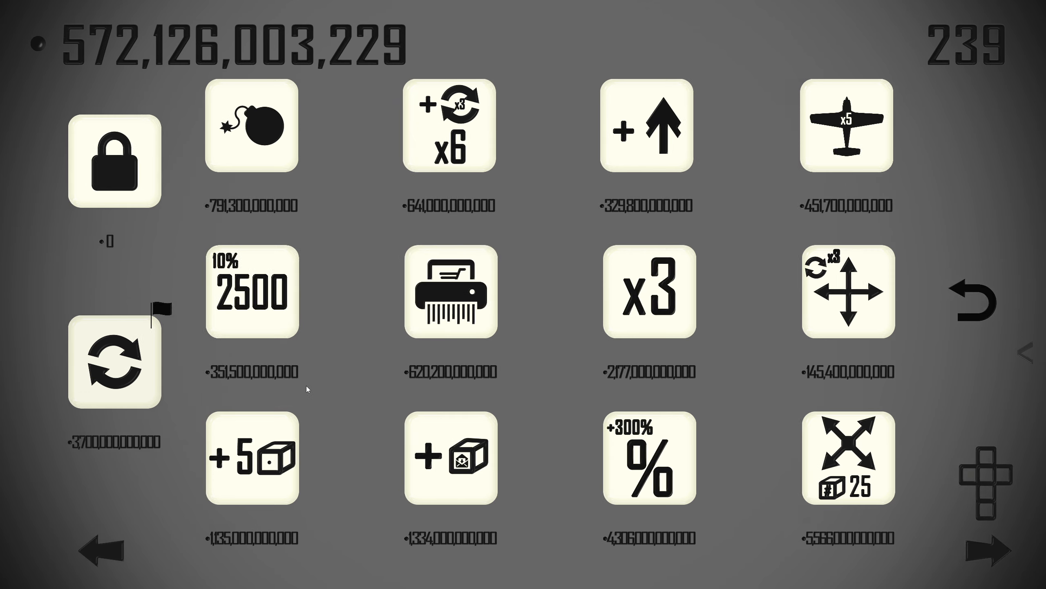
# Keep rolling and refresh the shop stock three times, reaching about 9.83 trillion coins.
pyautogui.click(113, 360)
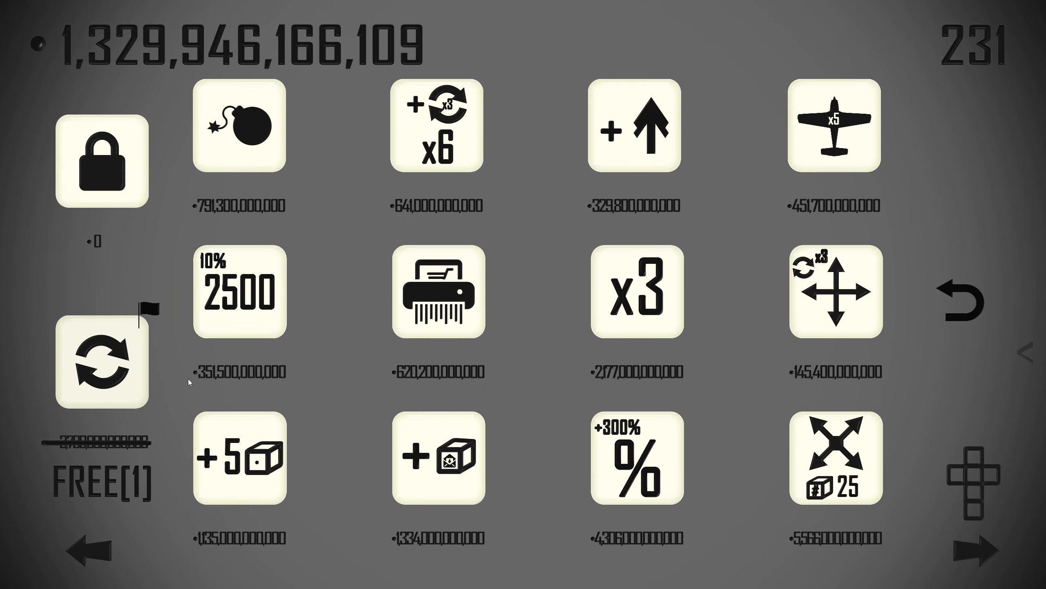
pyautogui.click(102, 362)
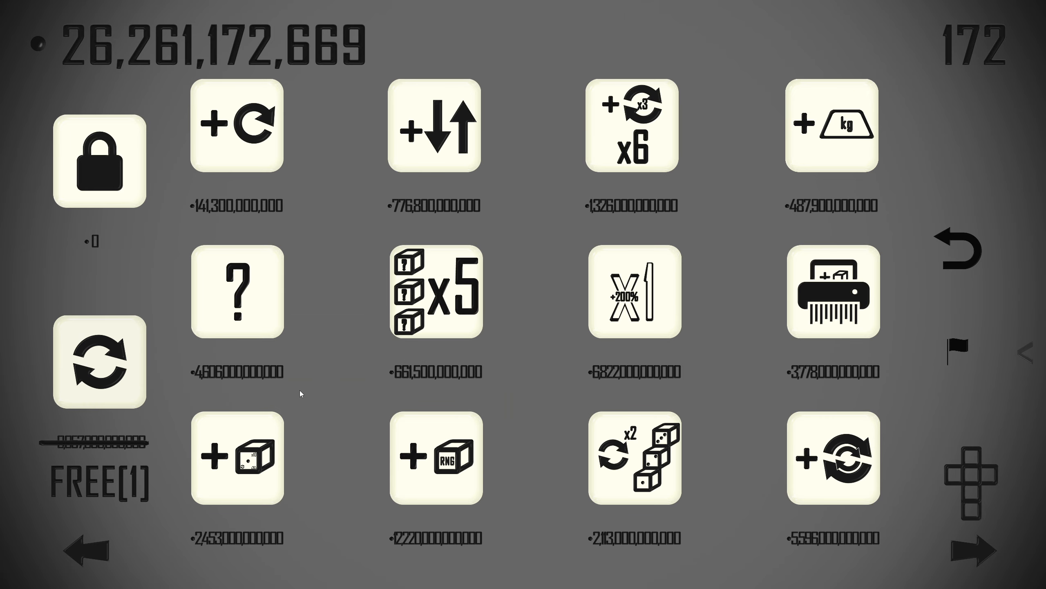
pyautogui.moveTo(100, 362)
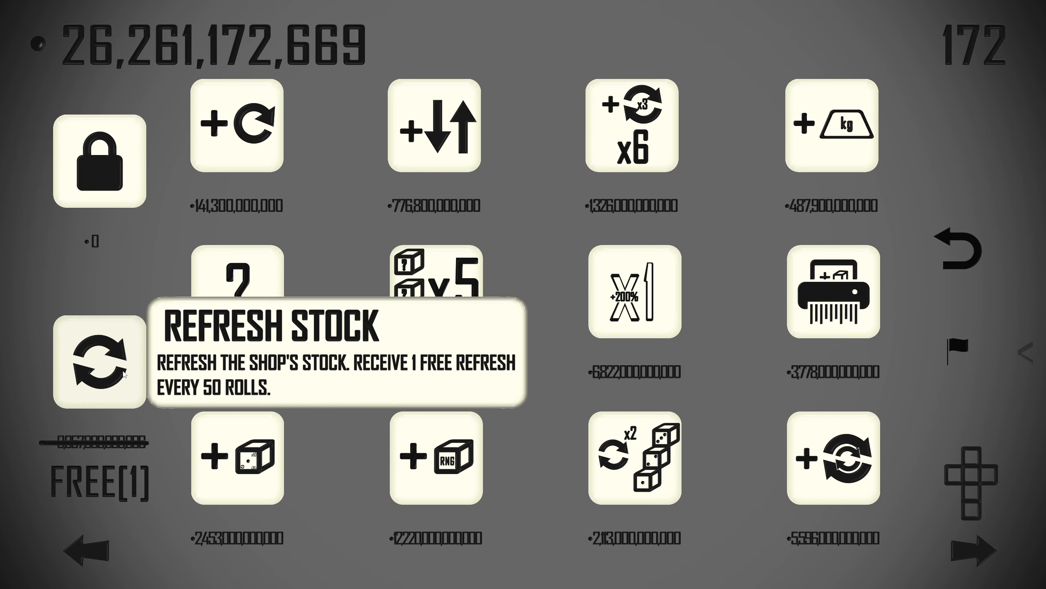
pyautogui.click(100, 363)
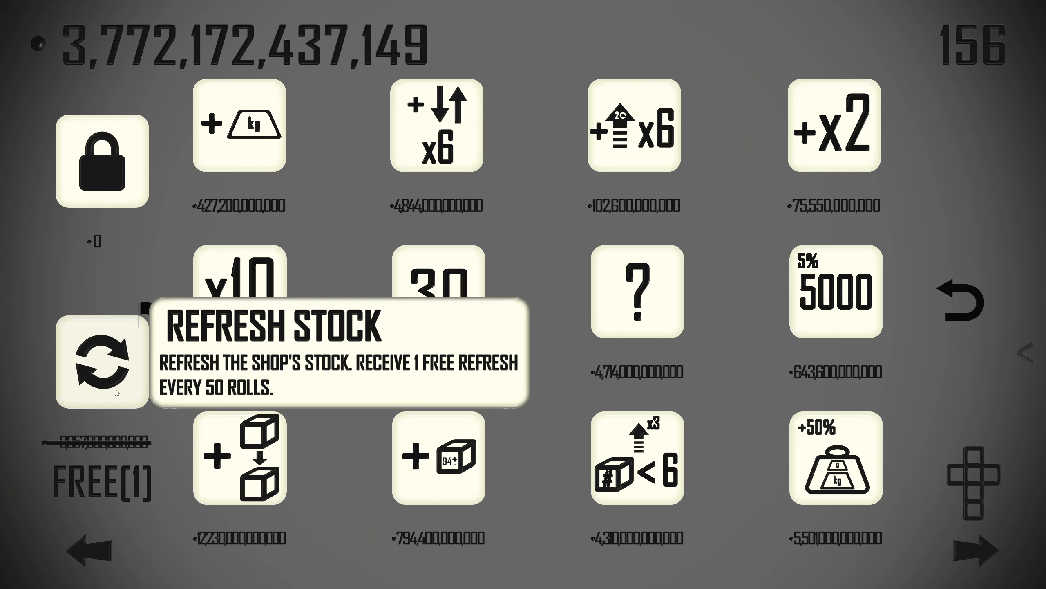
pyautogui.click(102, 360)
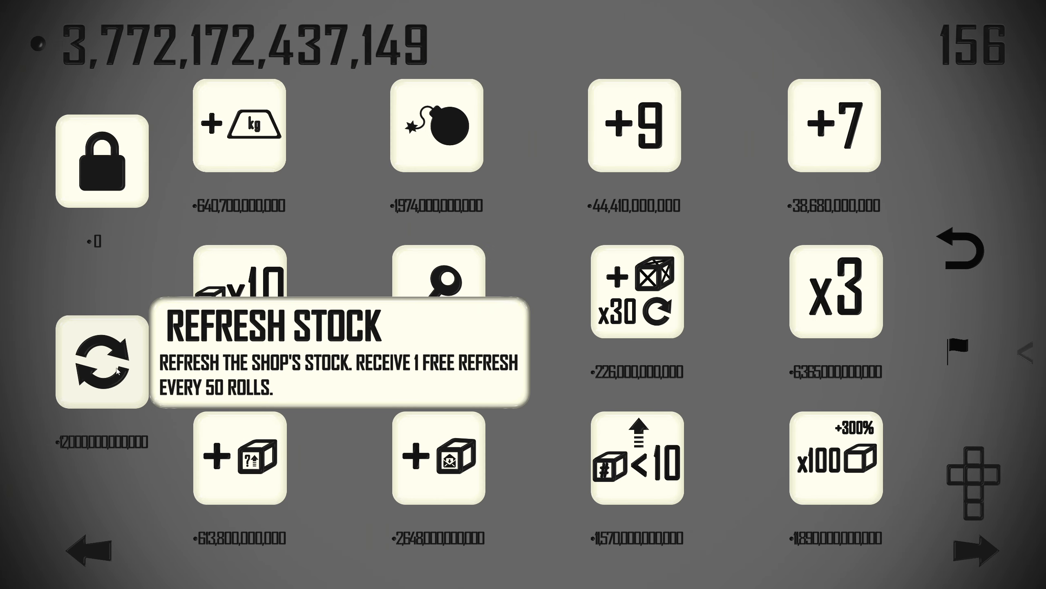
pyautogui.moveTo(337, 389)
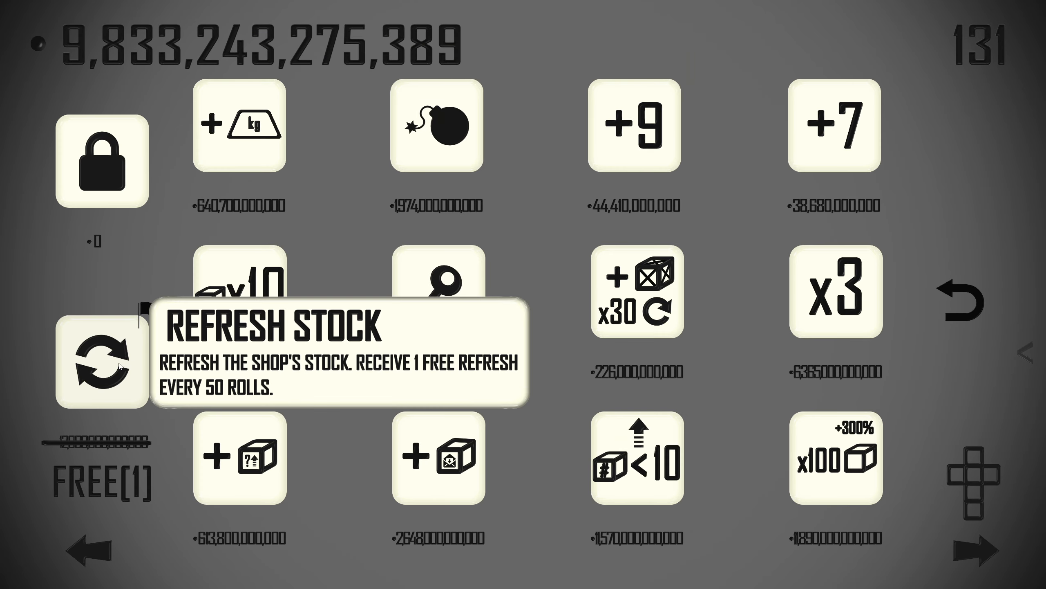
pyautogui.click(102, 361)
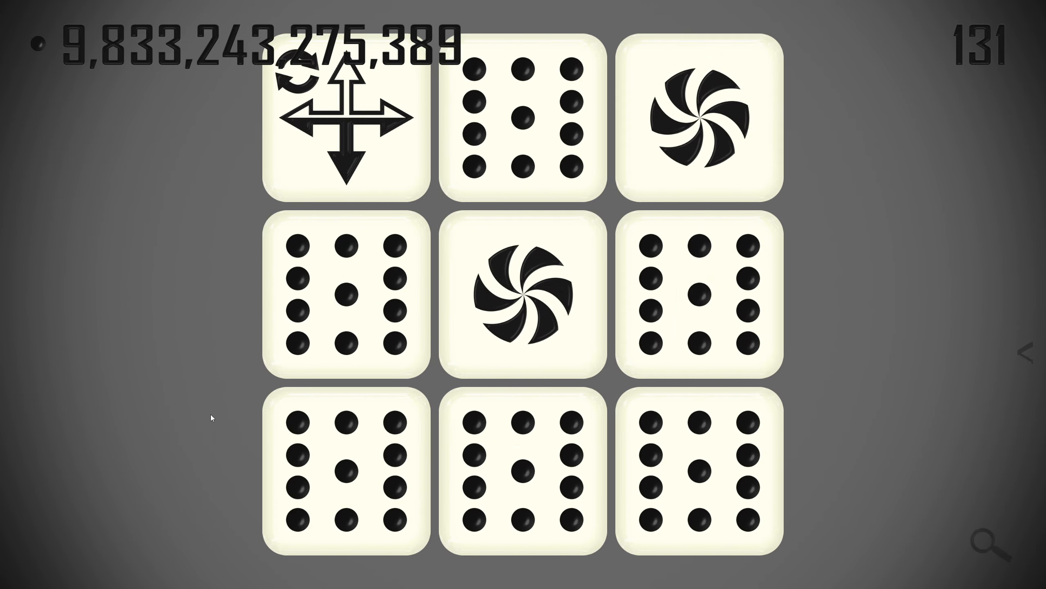
# Roll on with two free refreshes and one paid restock until the Quick run ends.
pyautogui.click(522, 293)
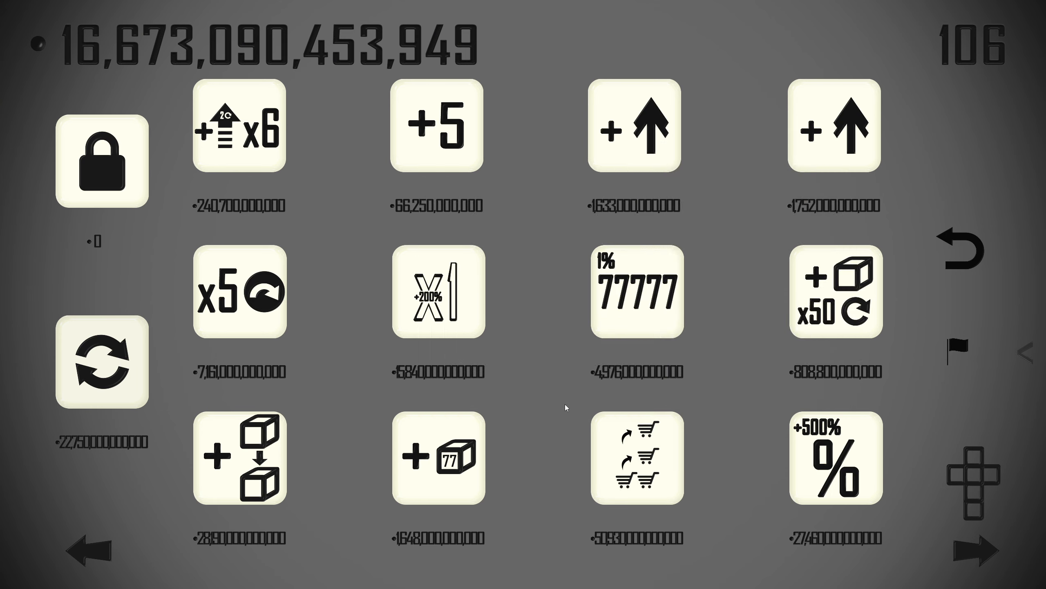
pyautogui.moveTo(537, 414)
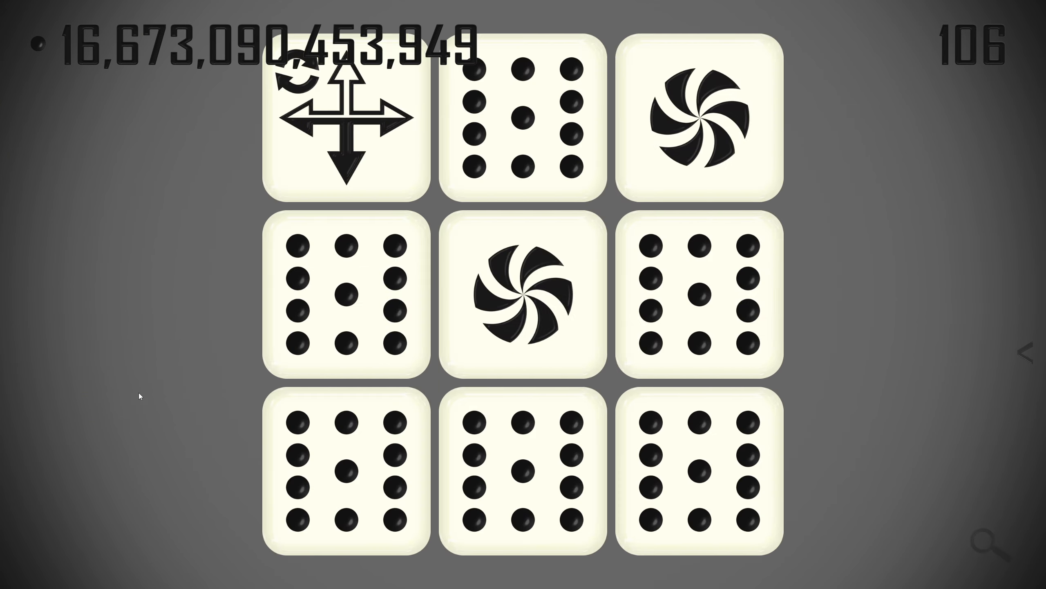
pyautogui.click(524, 297)
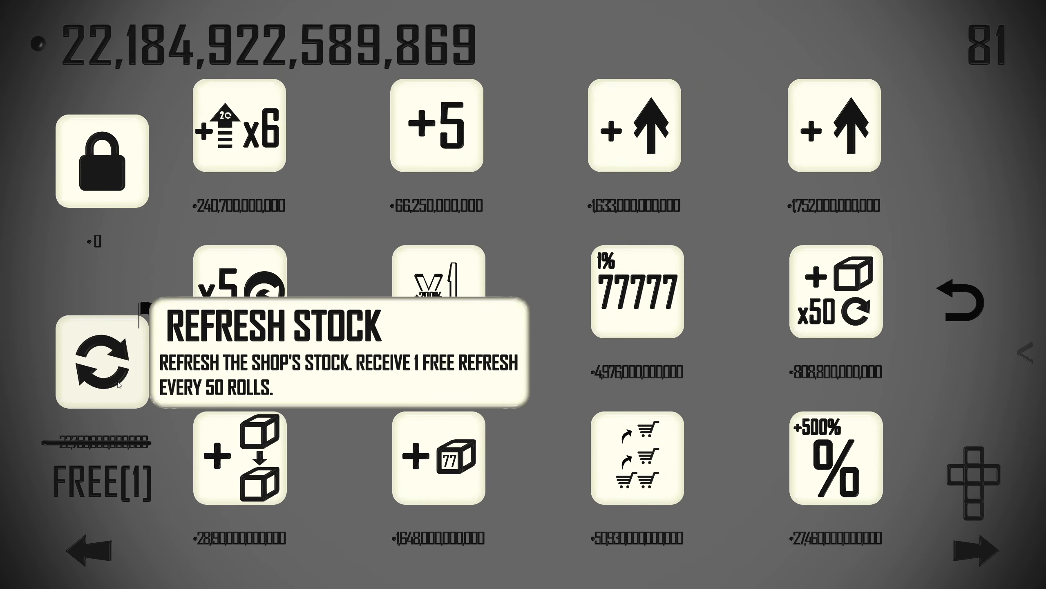
pyautogui.click(102, 359)
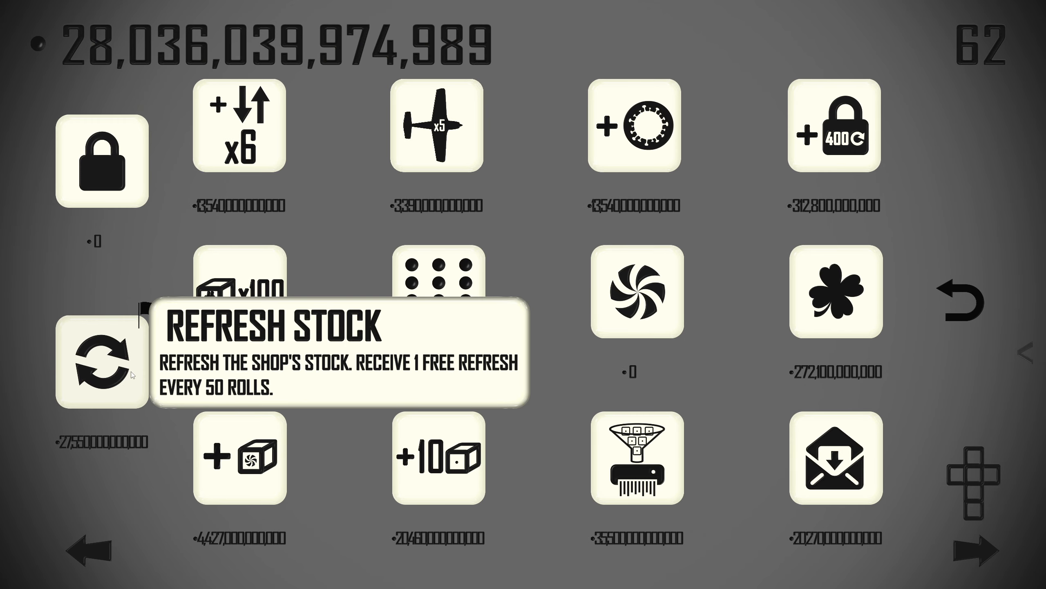
pyautogui.click(102, 360)
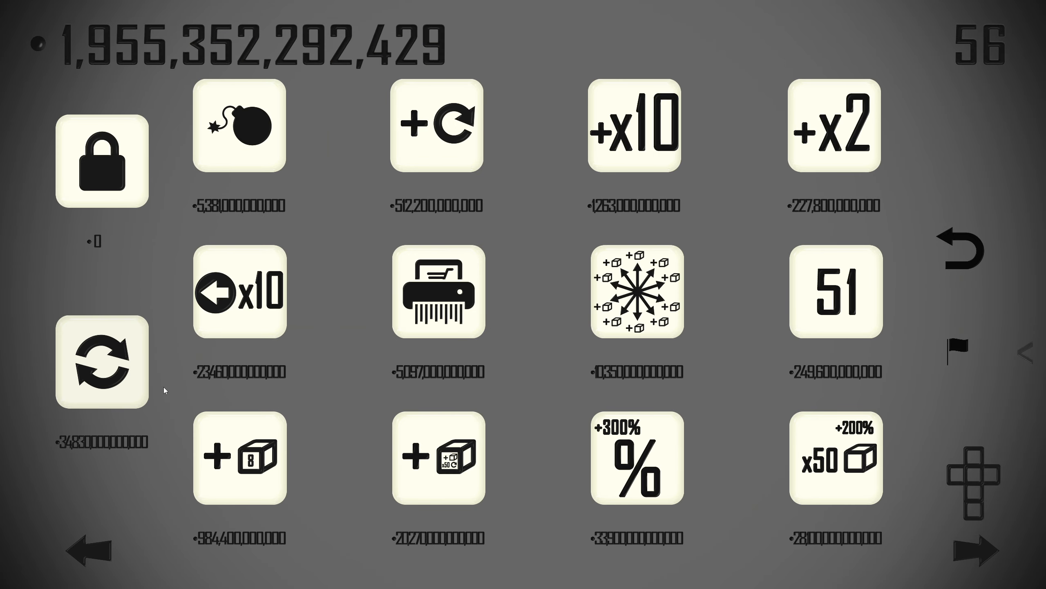
pyautogui.moveTo(152, 356)
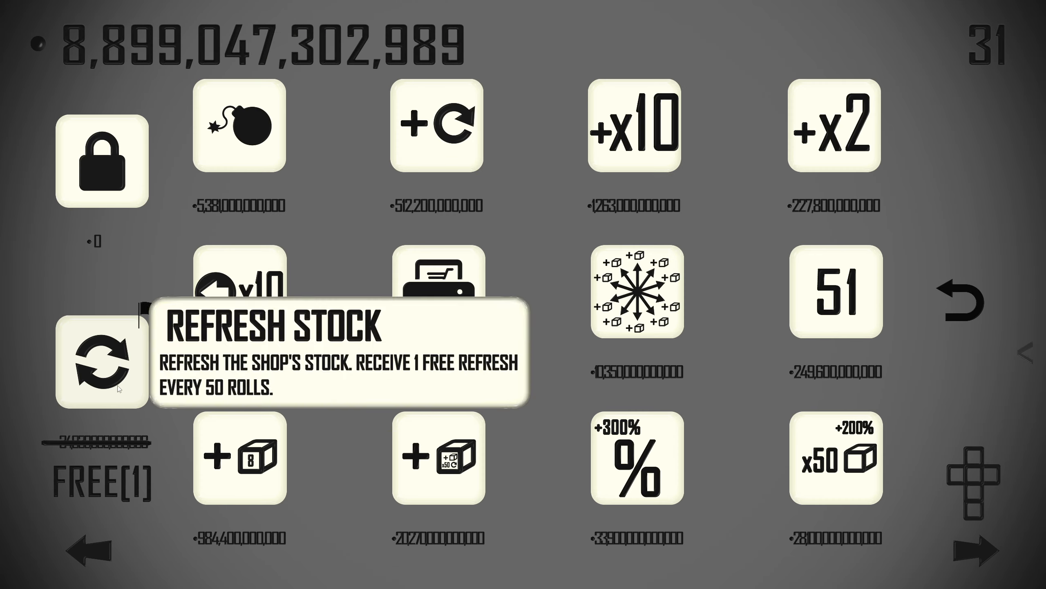
pyautogui.click(102, 360)
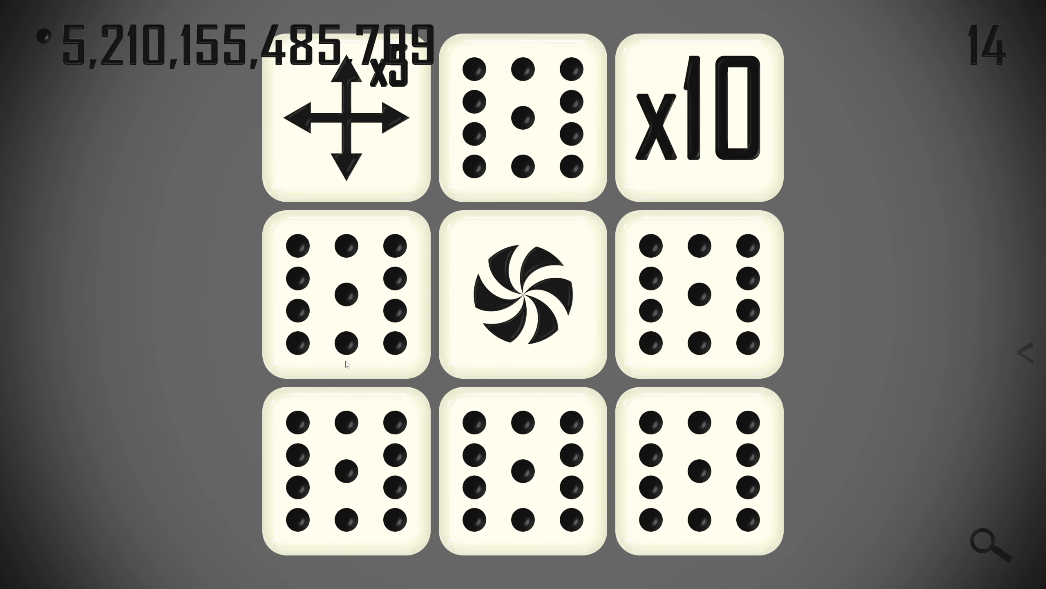
pyautogui.click(696, 117)
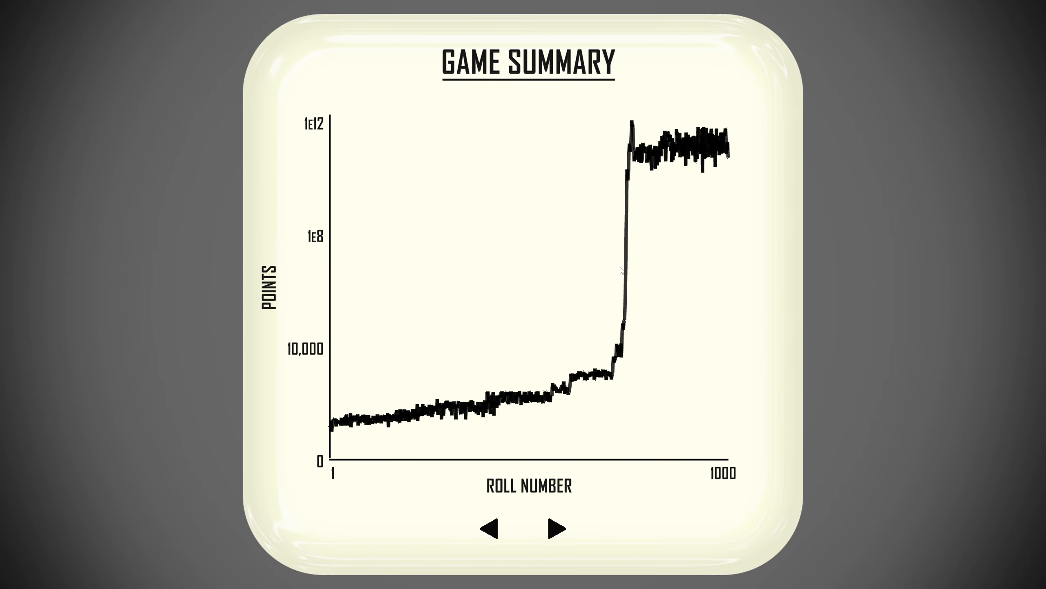
pyautogui.moveTo(632, 328)
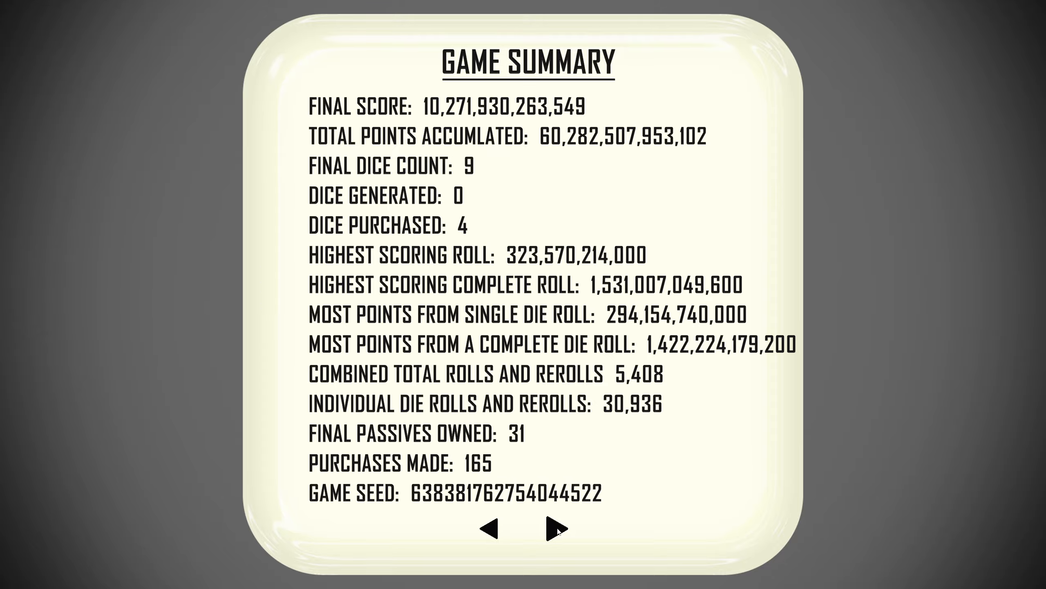
# Page to the final score of 10,271,930,263,549, then return to the title screen.
pyautogui.click(558, 529)
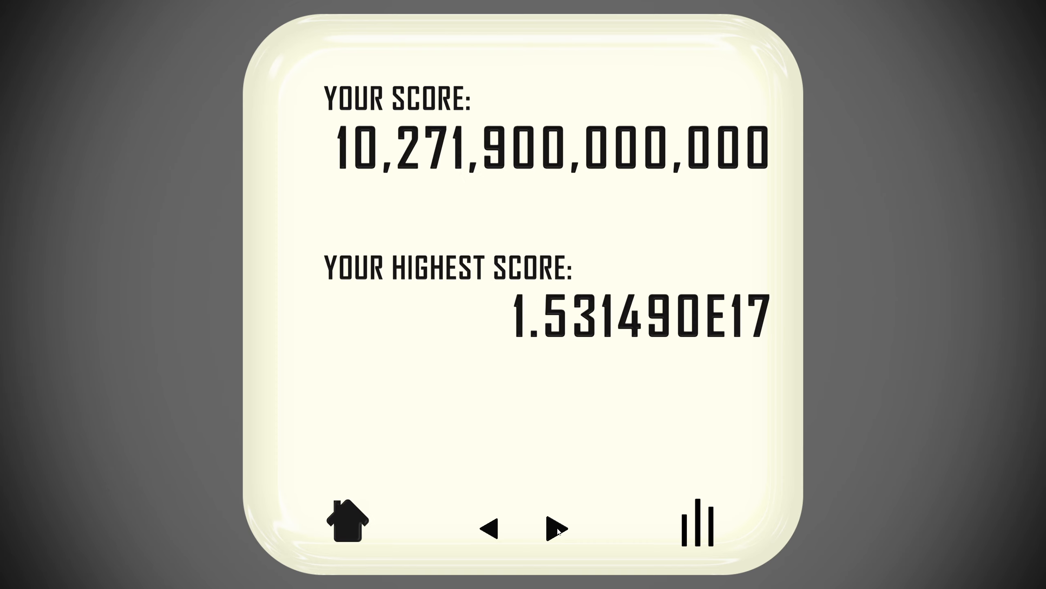
pyautogui.moveTo(742, 326)
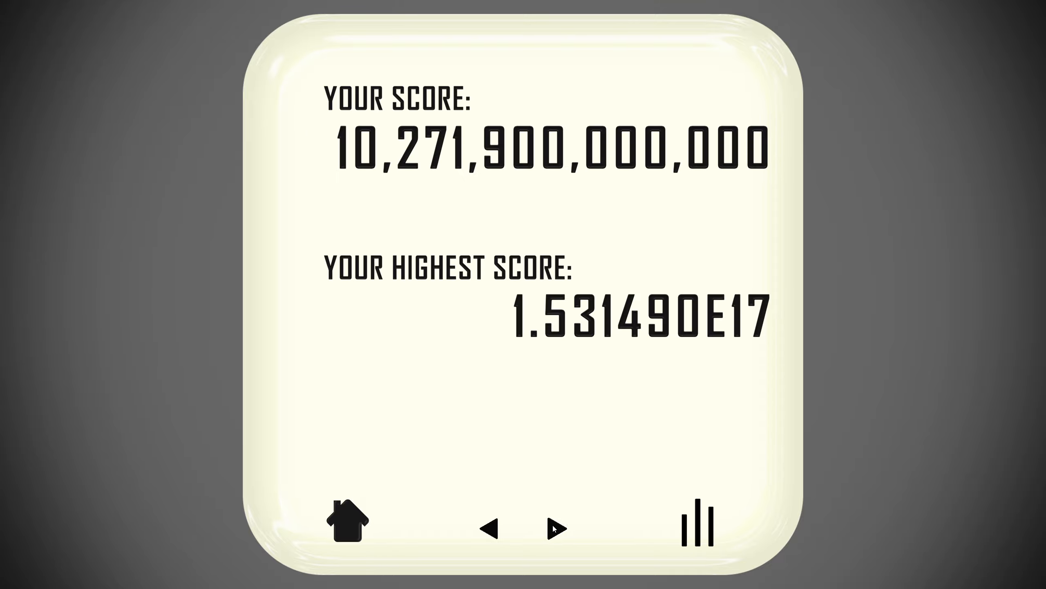
pyautogui.click(346, 525)
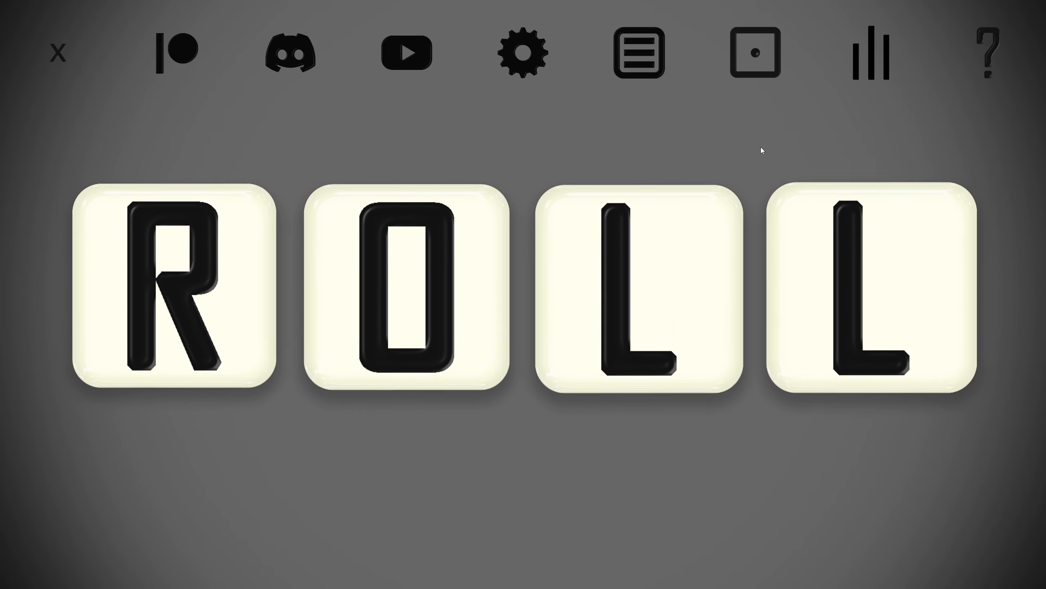